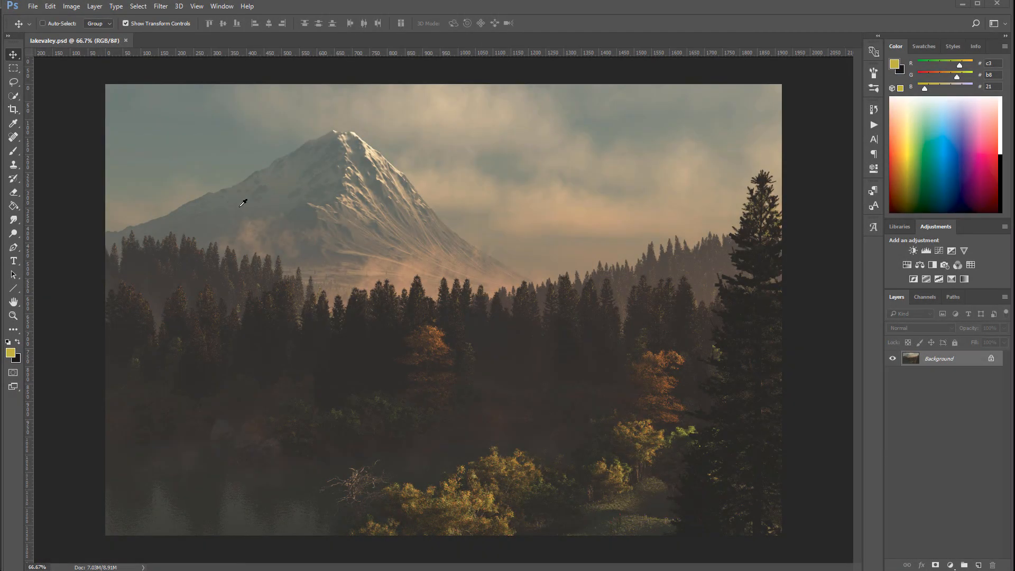
mouse_move(680, 172)
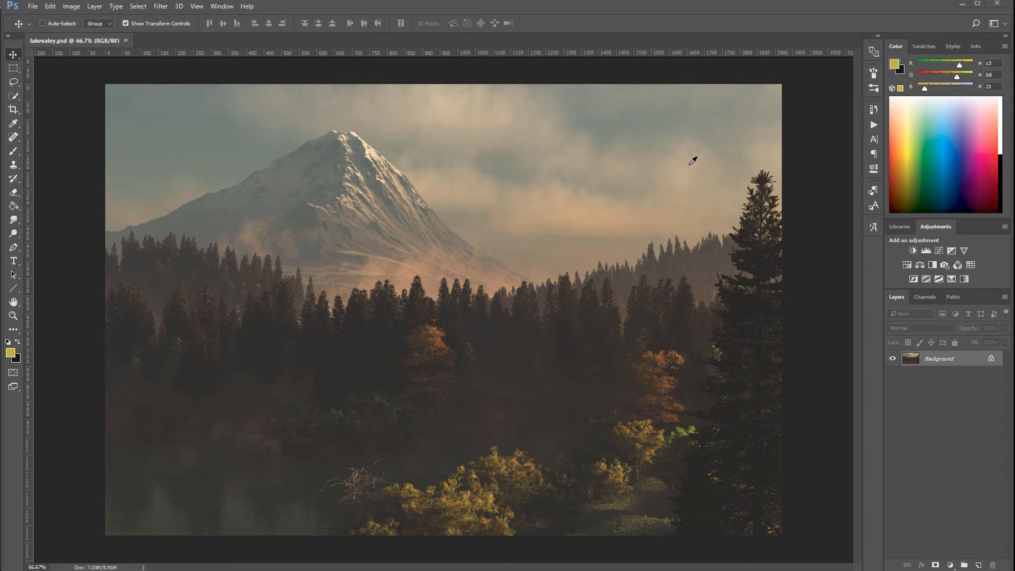
mouse_move(660, 188)
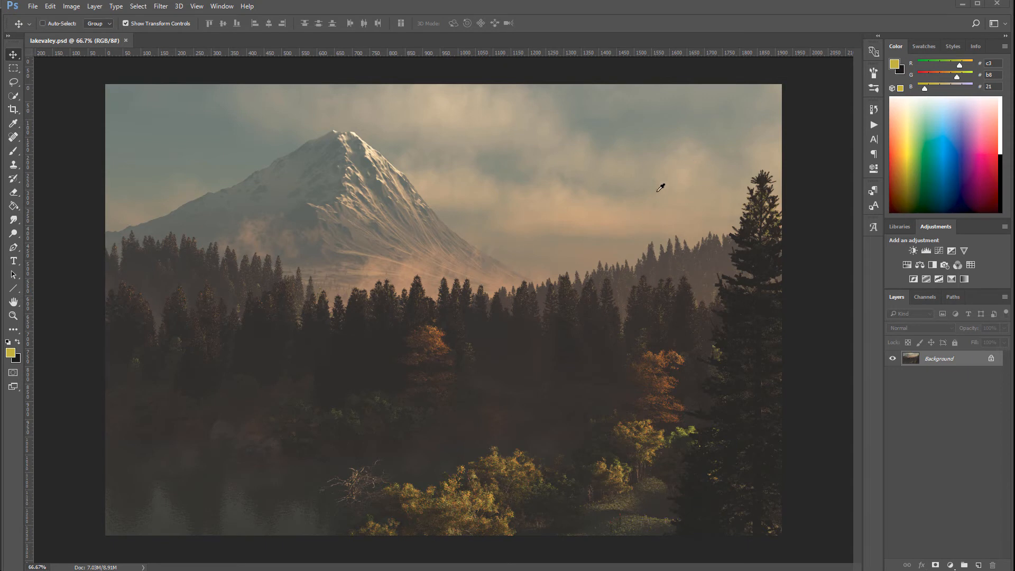
mouse_move(659, 181)
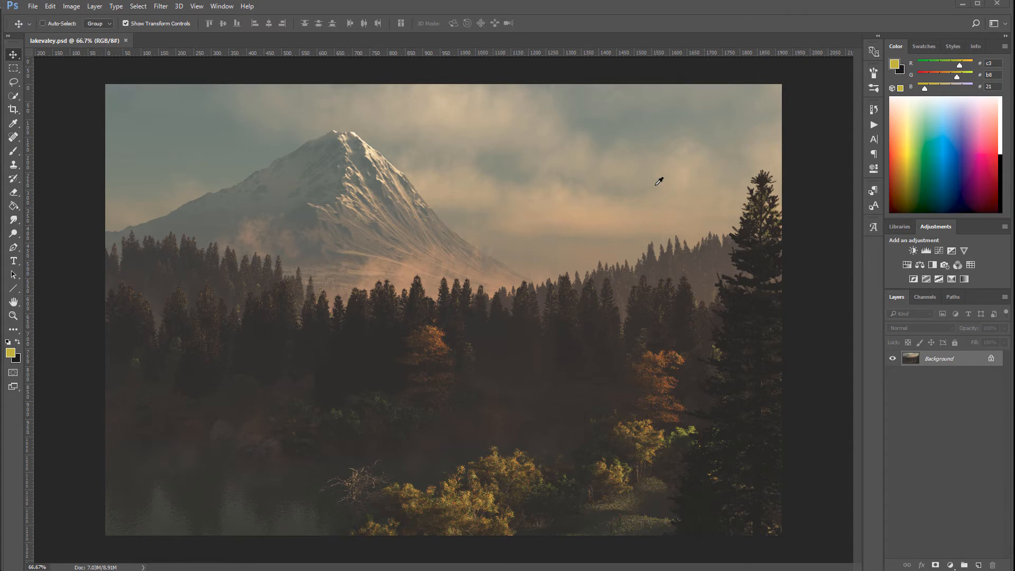
mouse_move(11, 318)
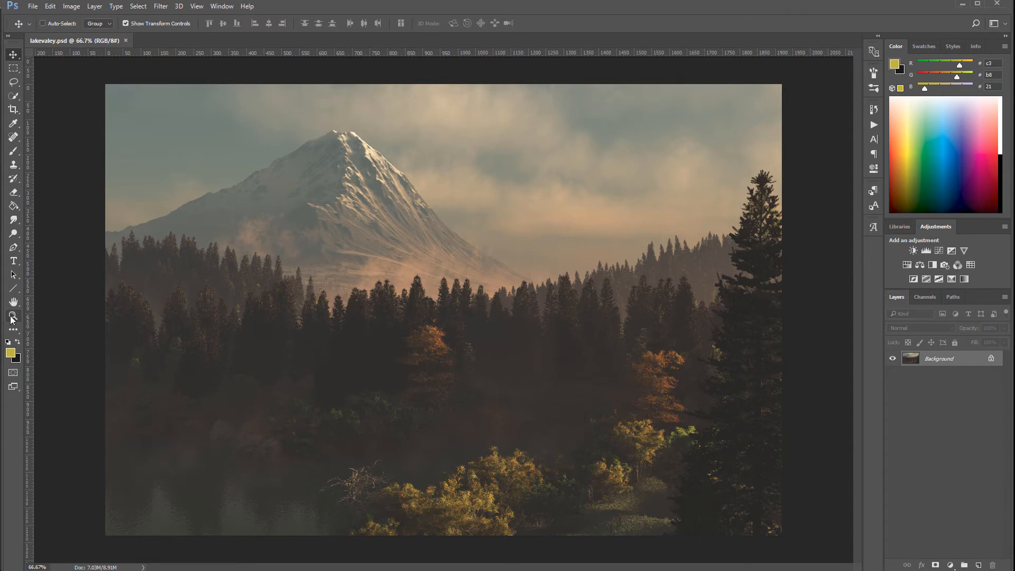
Step: Zoom into the landscape, add a layer named 'fog', and set the foreground to white
click(13, 317)
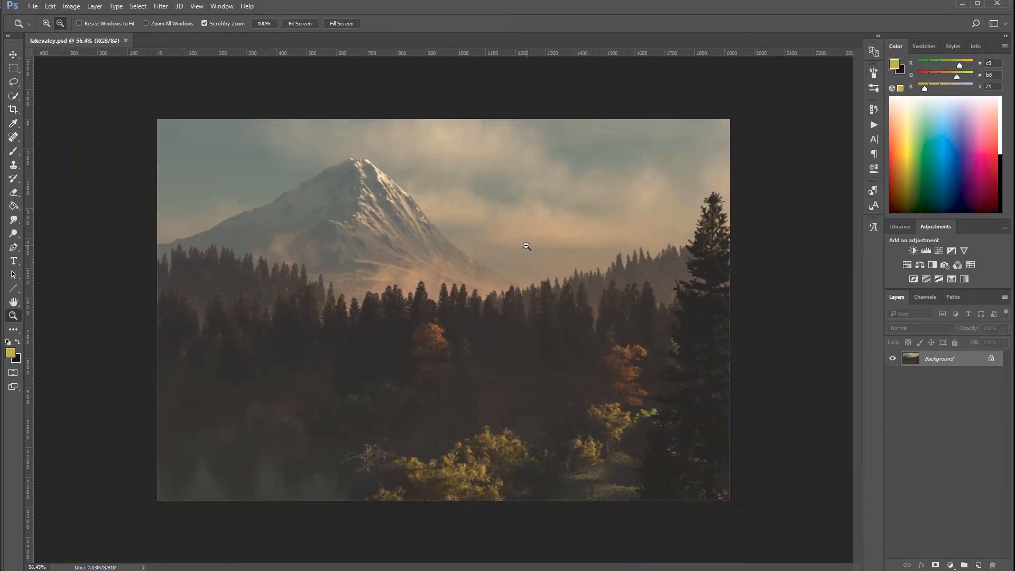
click(527, 246)
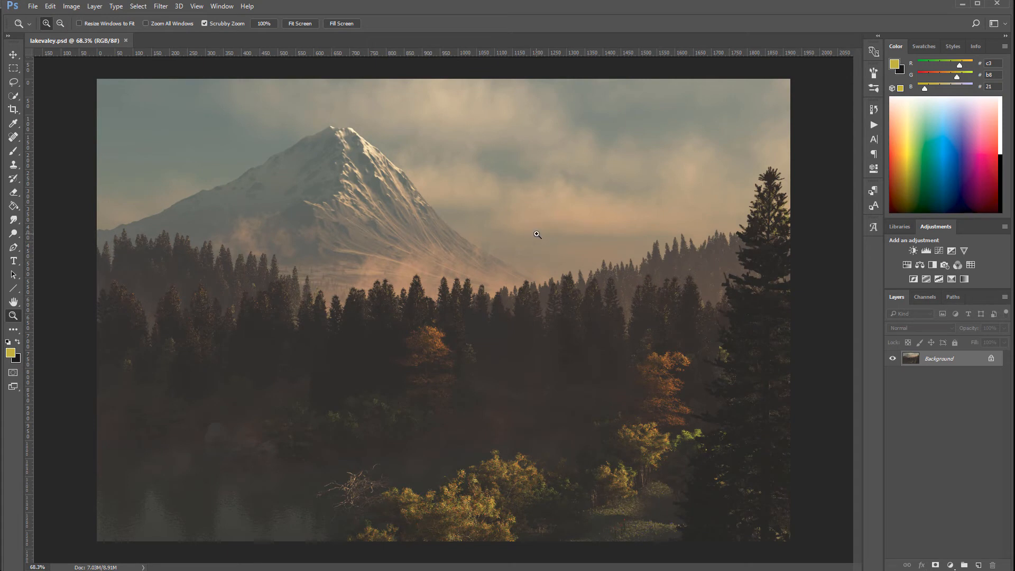
mouse_move(633, 286)
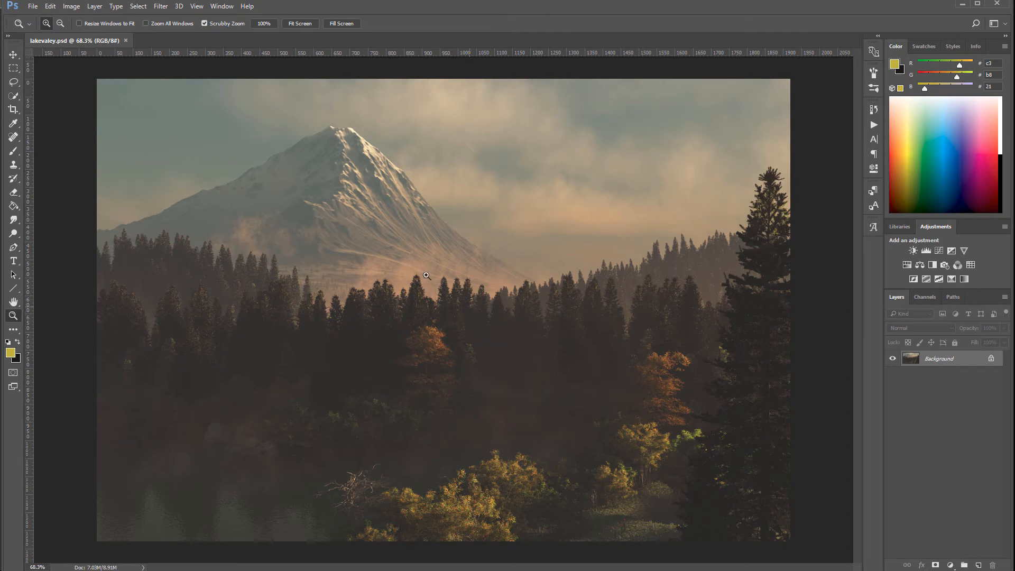
mouse_move(504, 251)
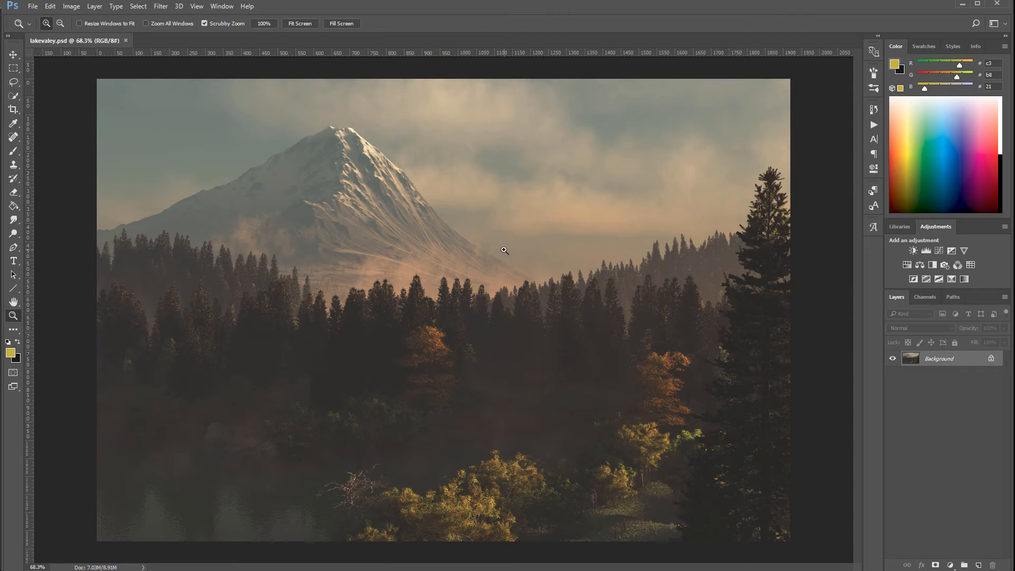
mouse_move(984, 544)
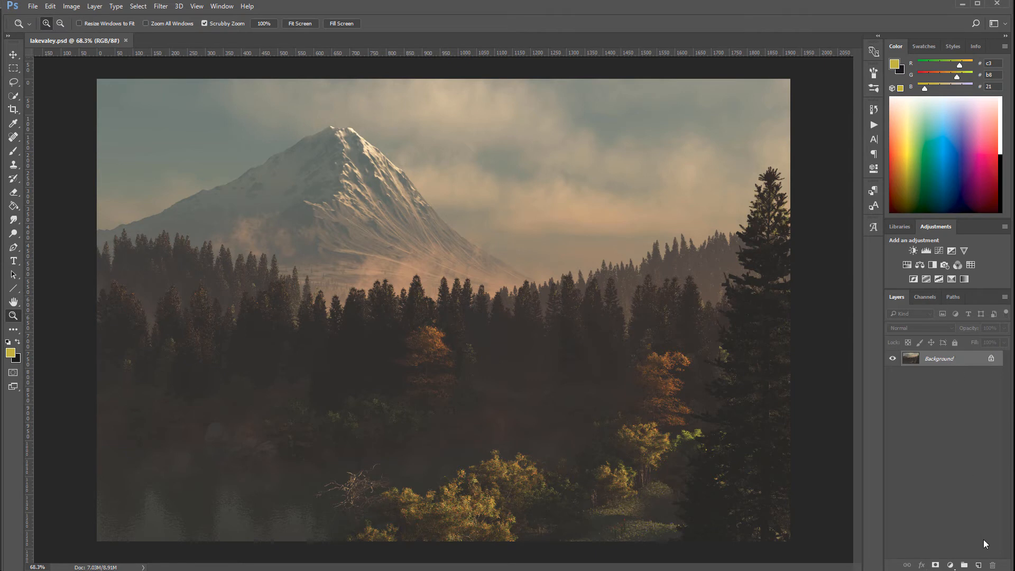
click(964, 565)
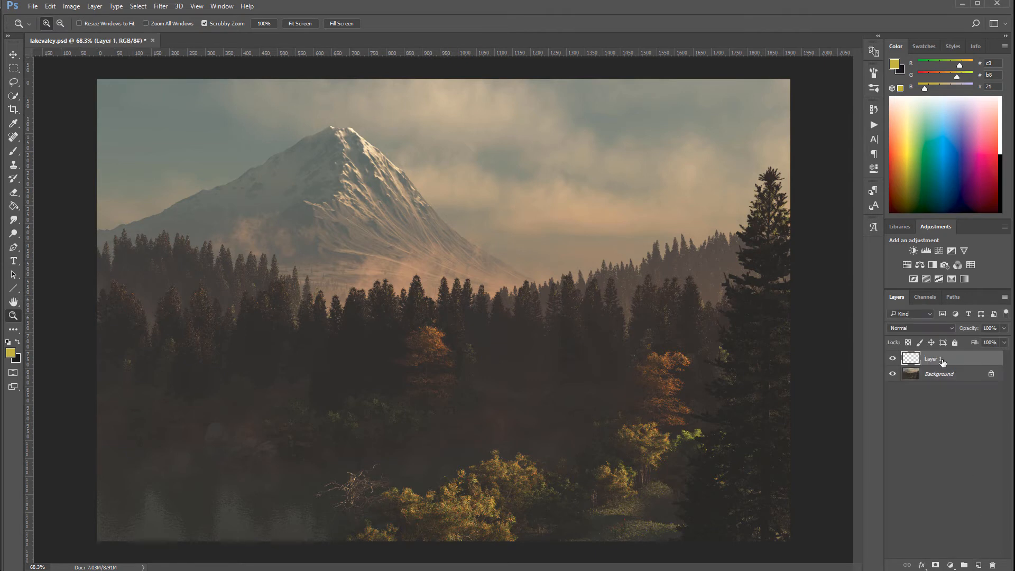
double_click(931, 358)
text(fog)
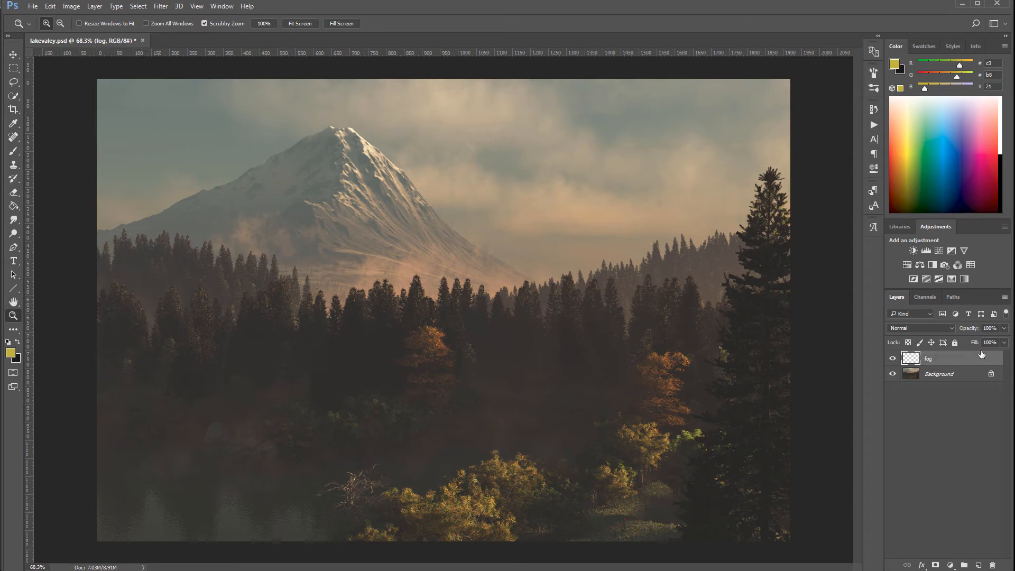
mouse_move(540, 314)
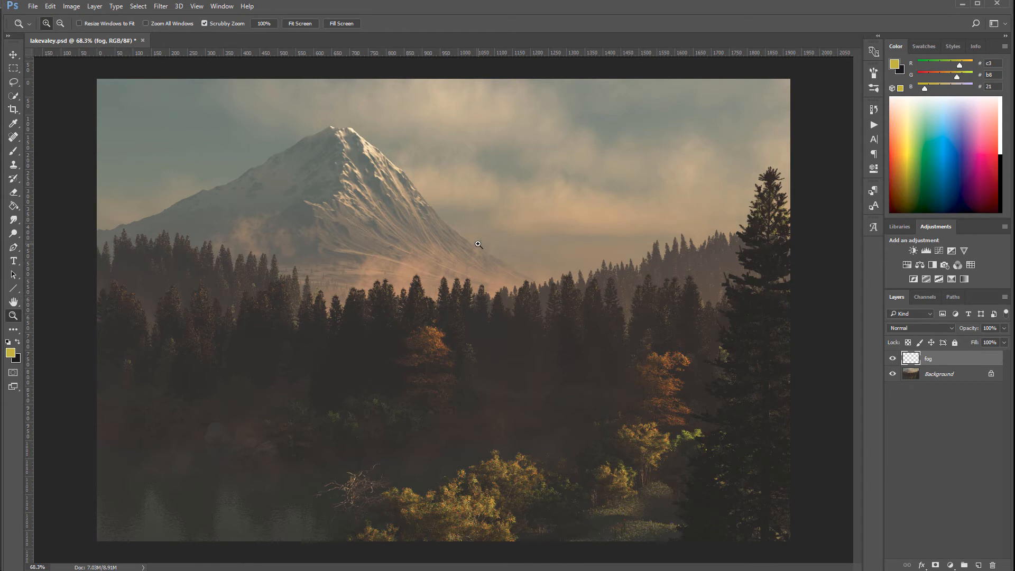
mouse_move(507, 219)
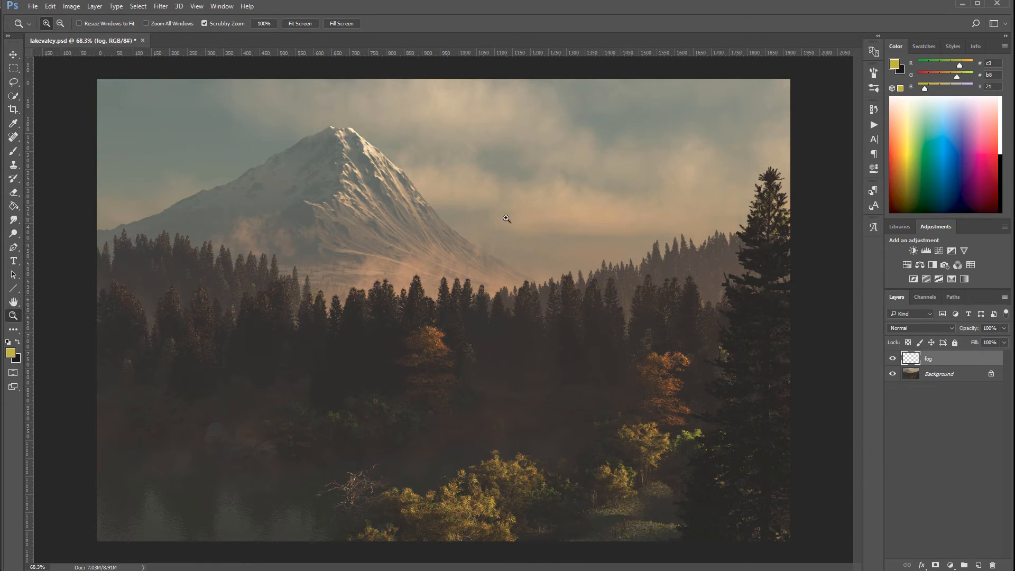
mouse_move(406, 273)
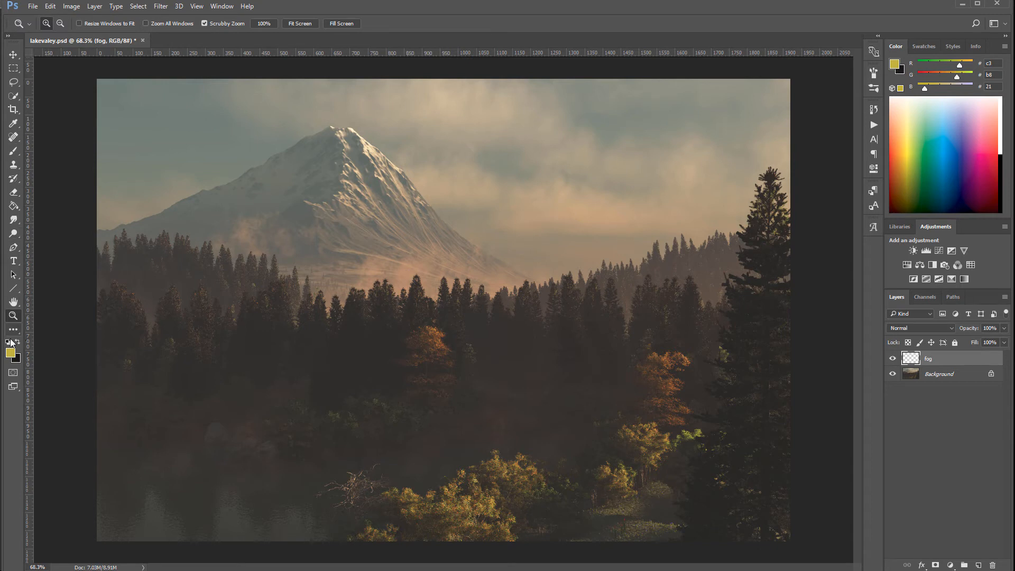
click(9, 336)
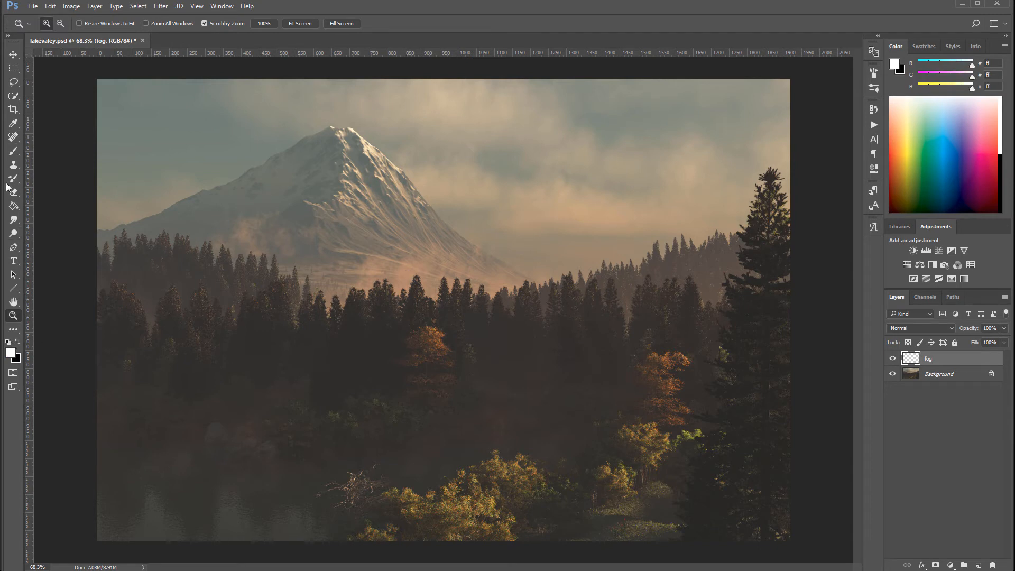
Step: Select the Brush tool and pick a cloud brush for painting white fog
click(13, 151)
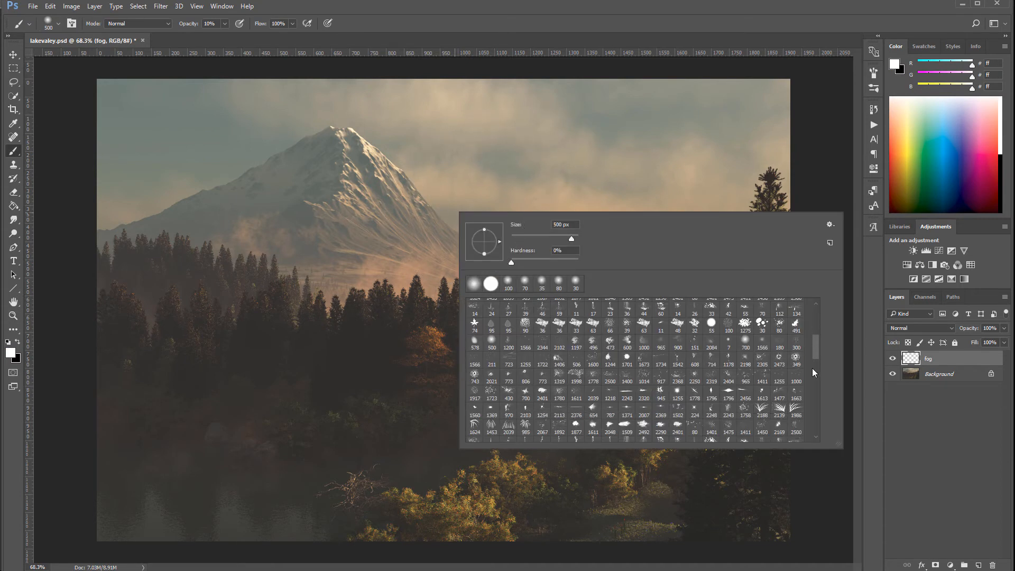
scroll(down, 3)
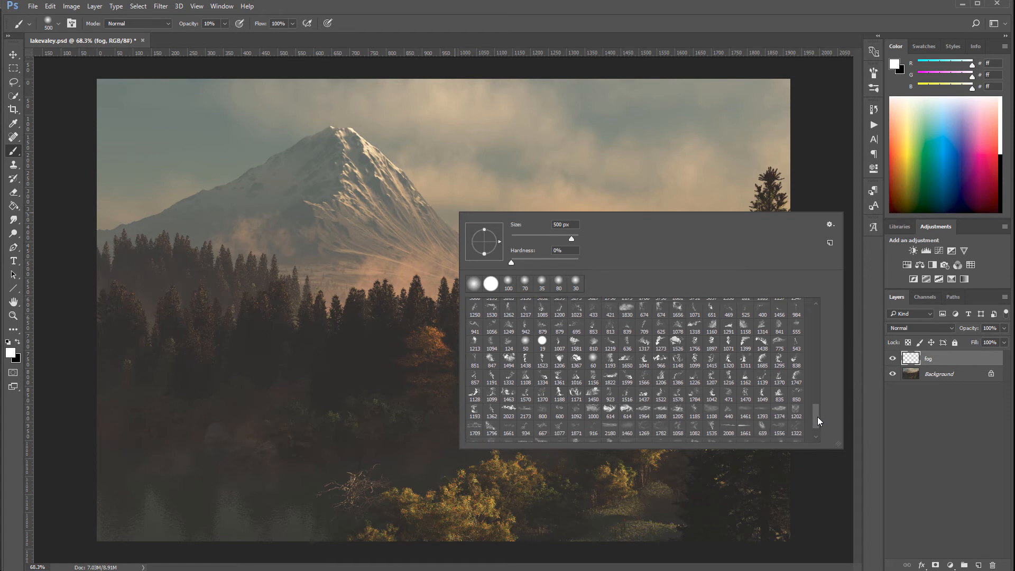
mouse_move(617, 409)
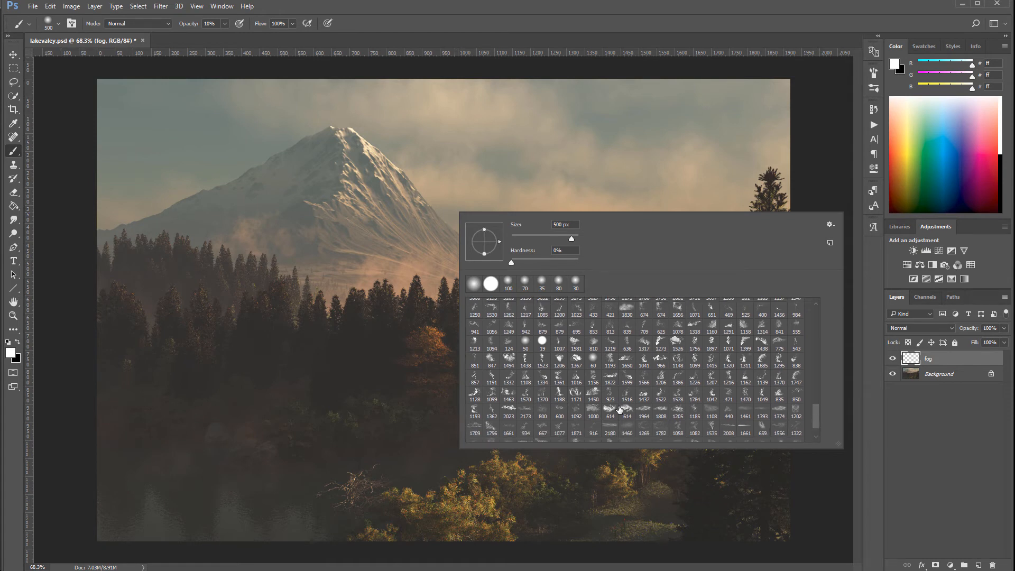
mouse_move(555, 421)
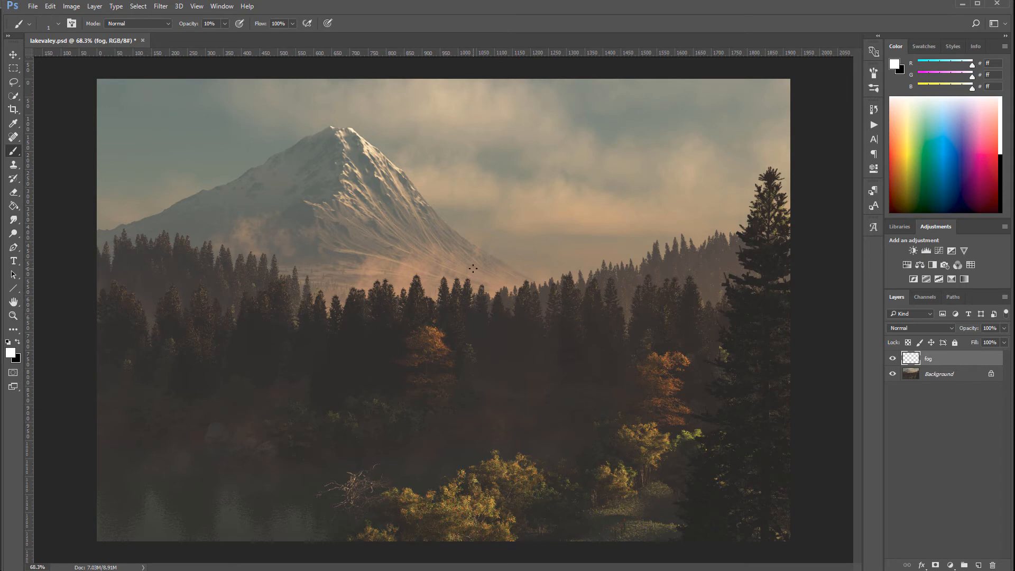
mouse_move(208, 32)
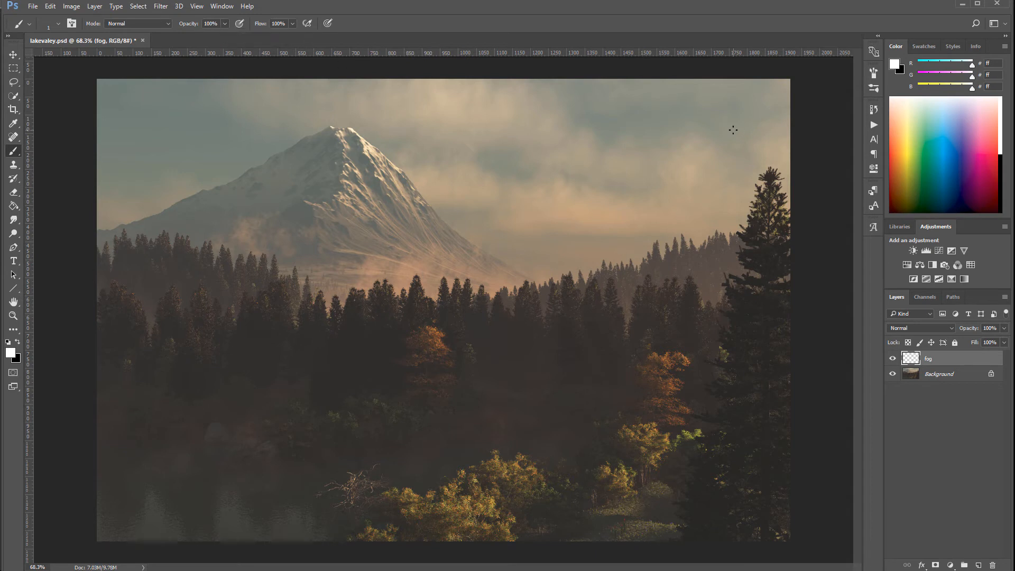
right_click(507, 166)
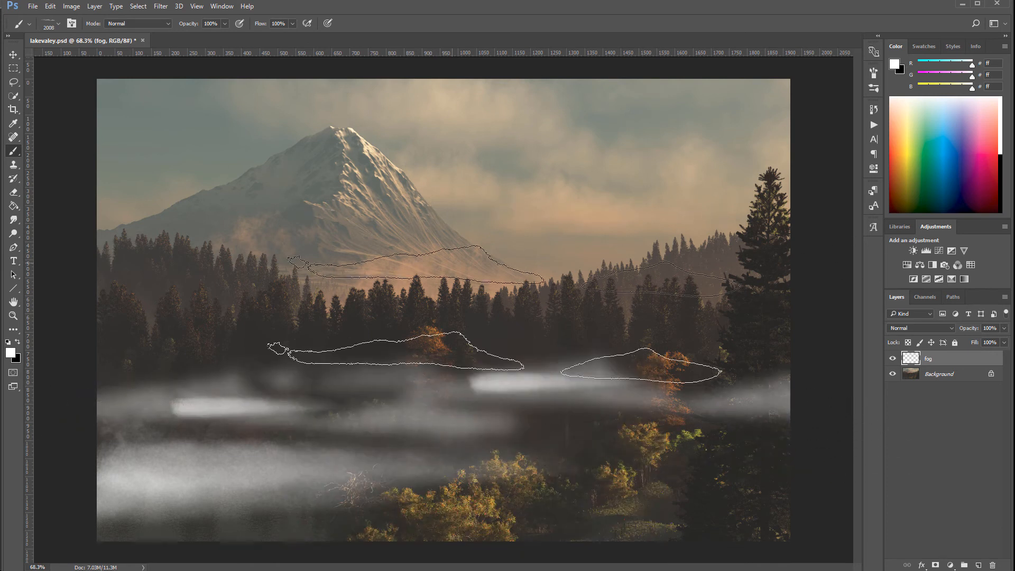
Step: Set the fog layer to Soft Light and apply a horizontal motion blur
click(920, 329)
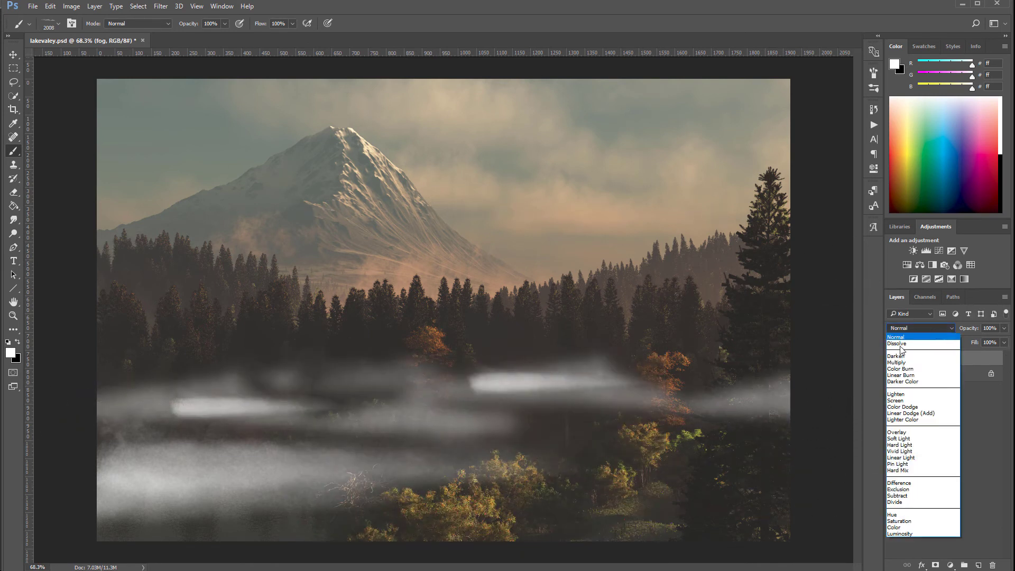
click(899, 438)
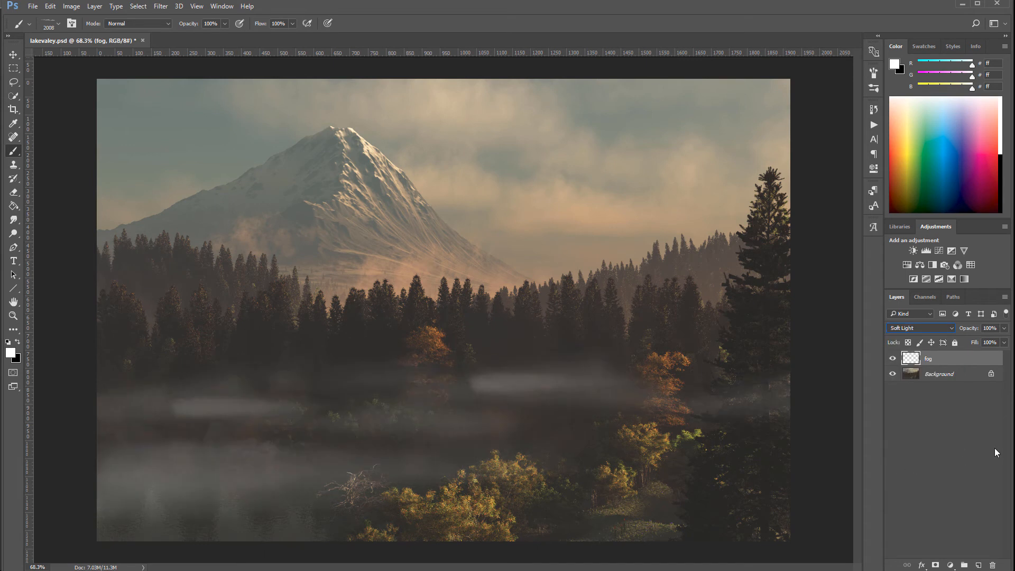
mouse_move(1003, 331)
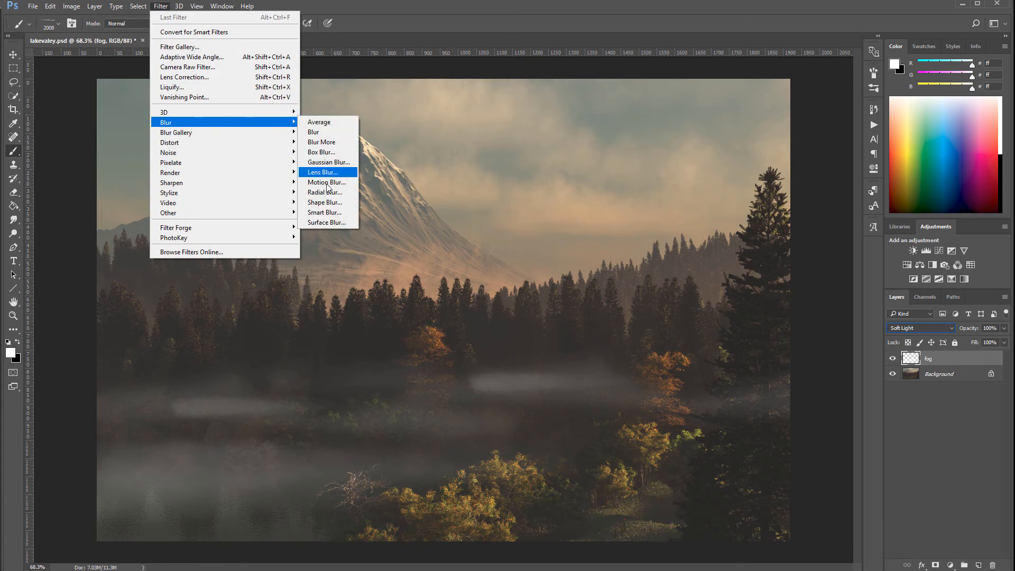
click(327, 181)
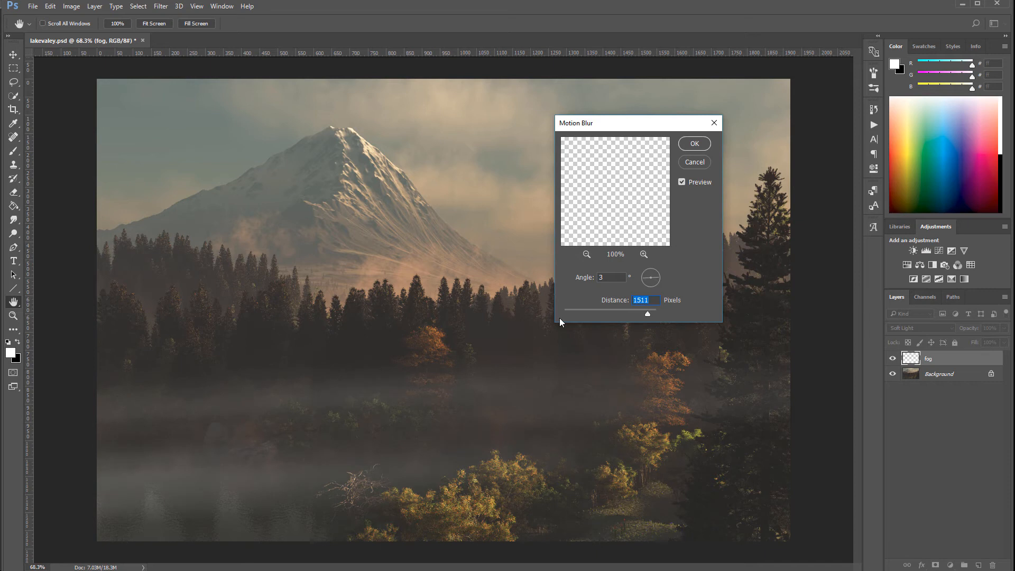
click(693, 143)
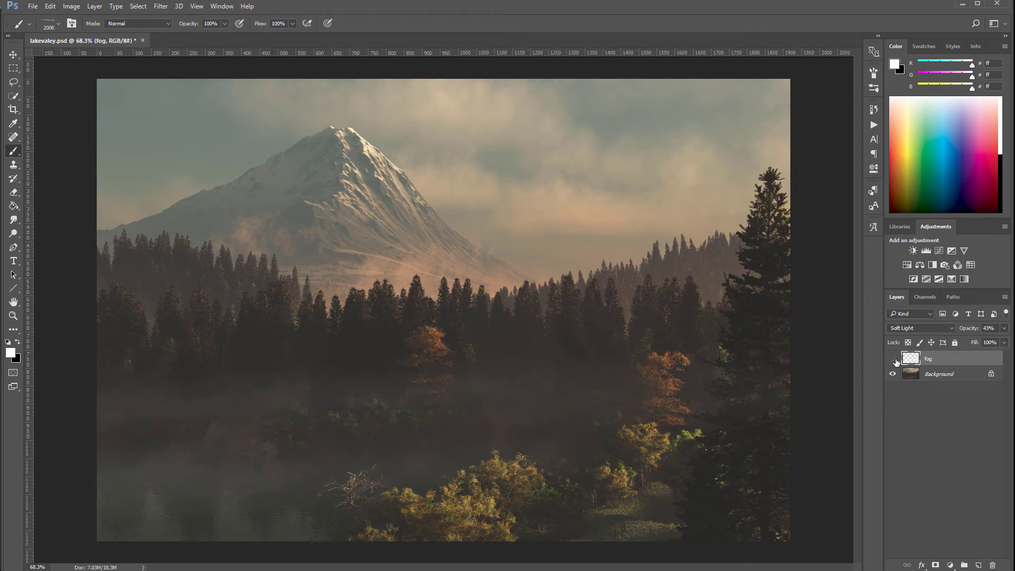
Step: Add a new layer named 'clouds' above fog and choose a cloud brush
click(893, 360)
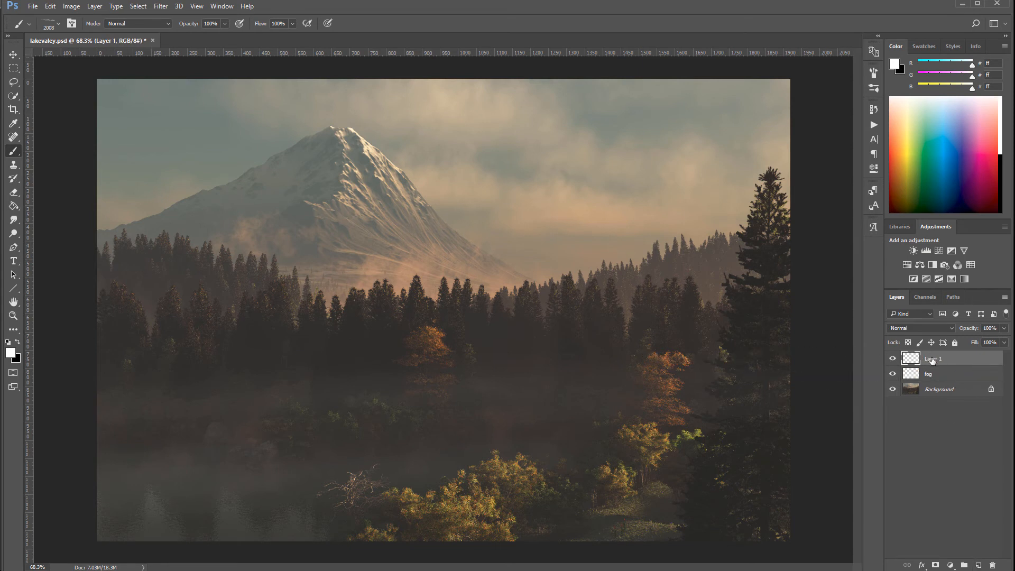
double_click(933, 358)
text(clouds)
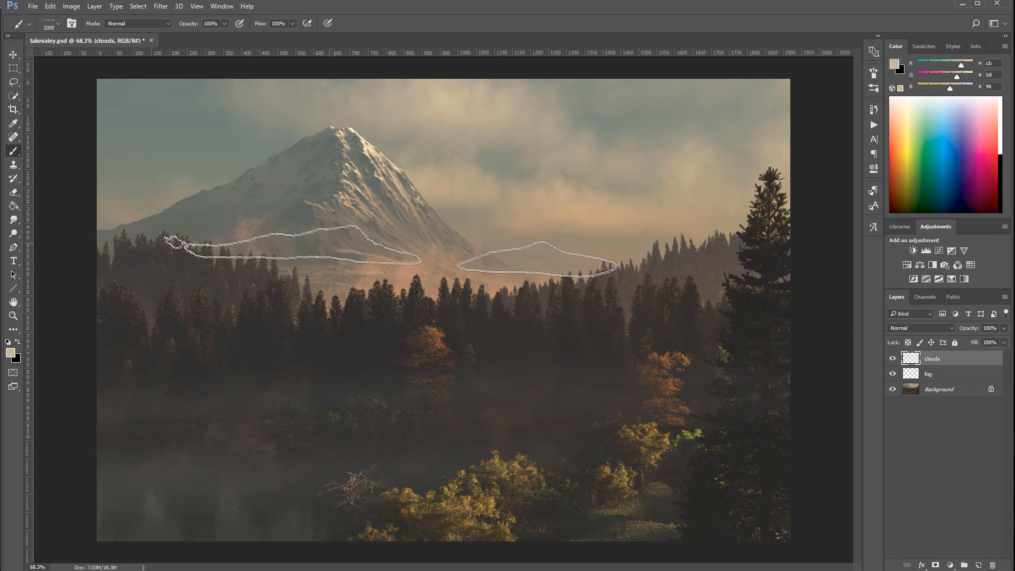
click(28, 23)
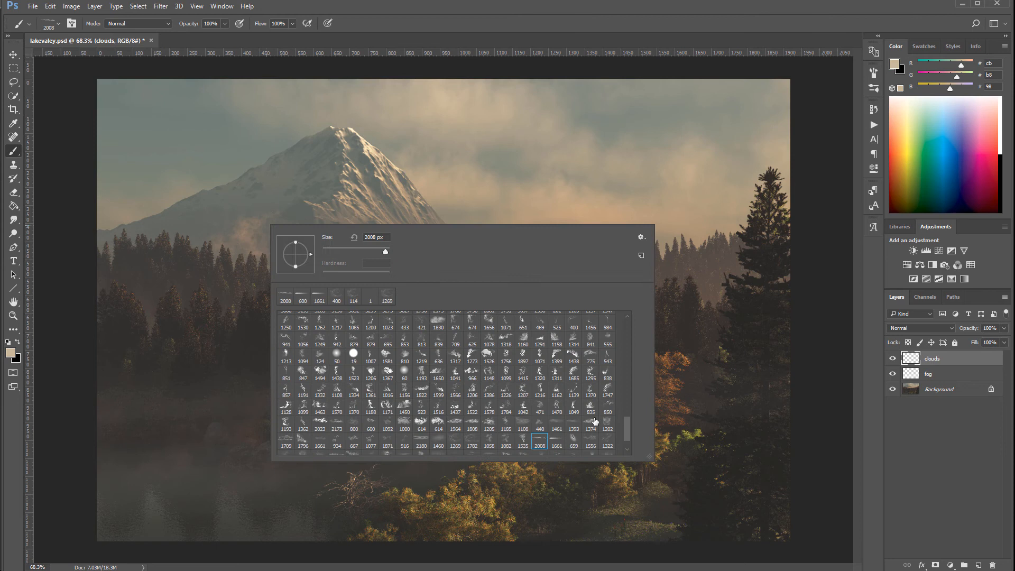
mouse_move(546, 424)
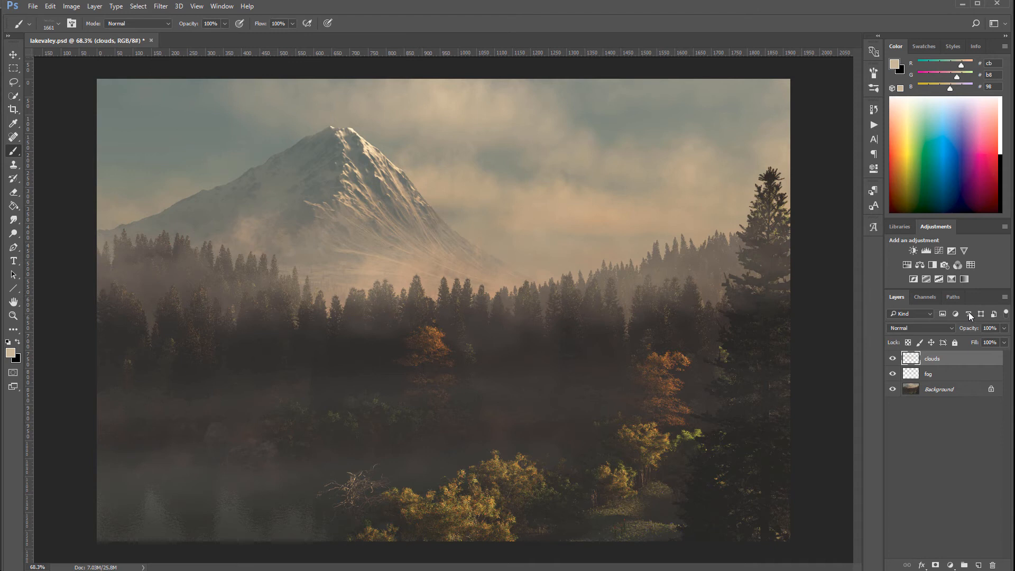
Step: Set the clouds layer to Soft Light and toggle its visibility to compare
click(919, 328)
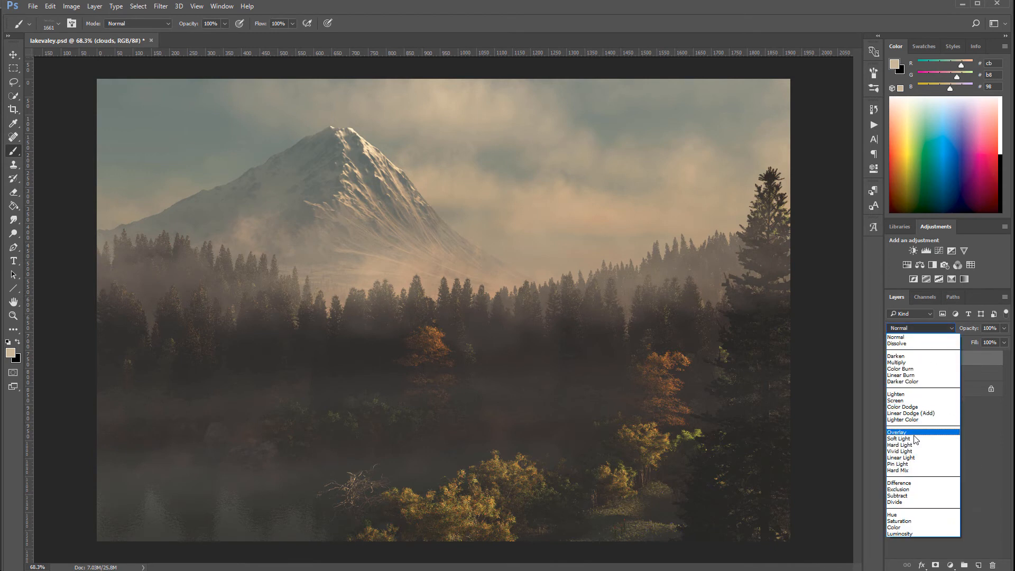
click(899, 438)
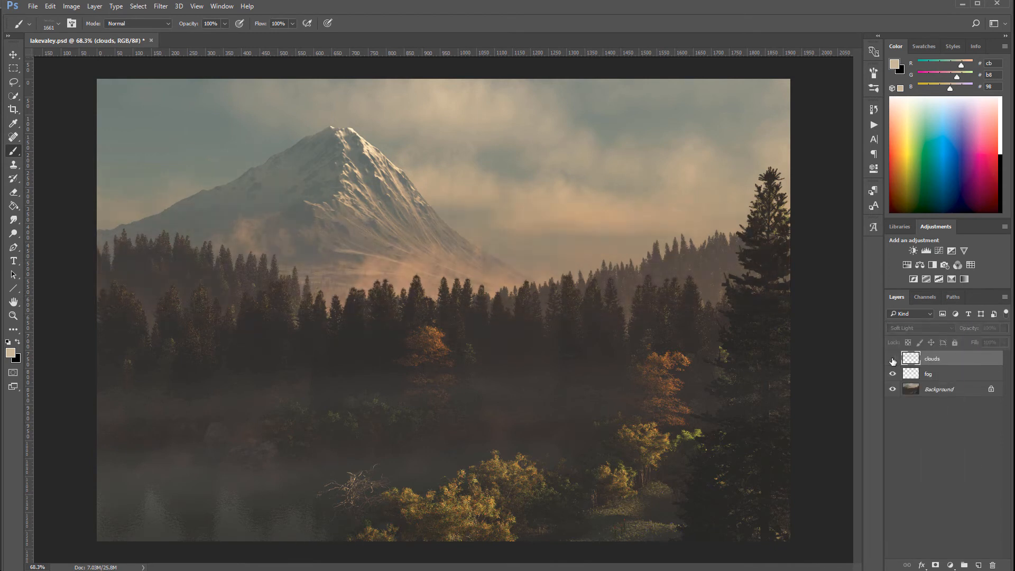
click(893, 361)
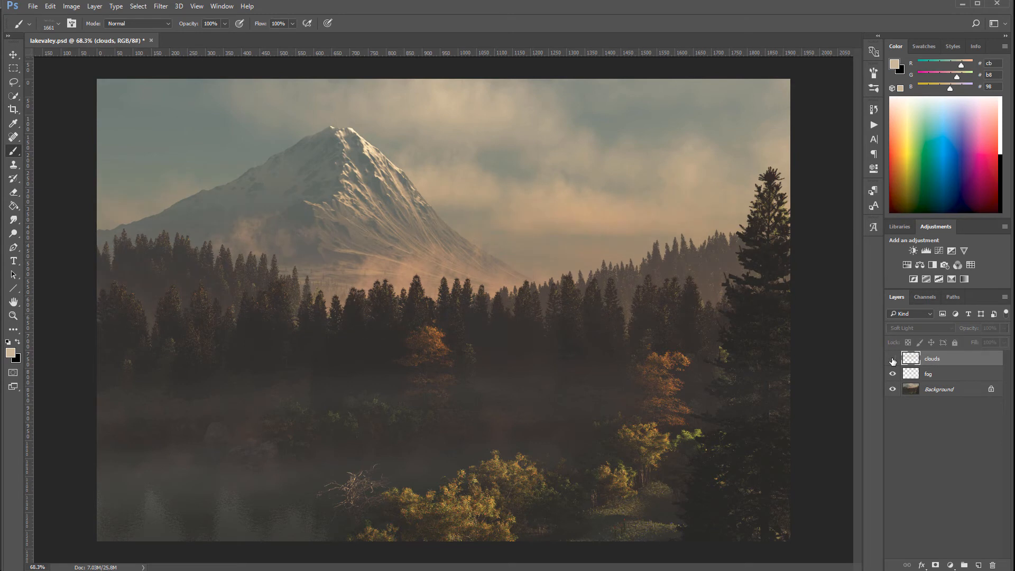
click(893, 362)
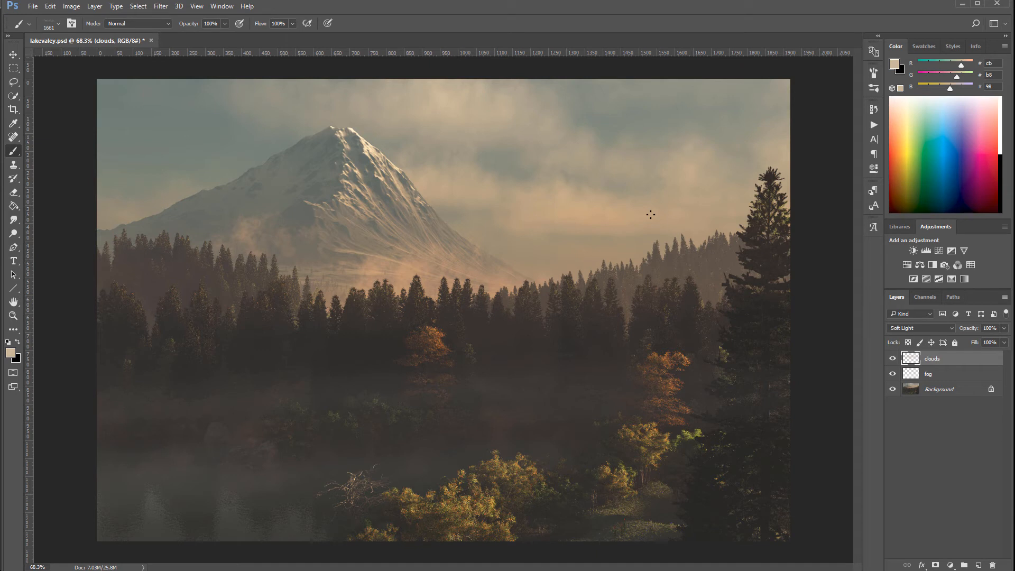
mouse_move(742, 301)
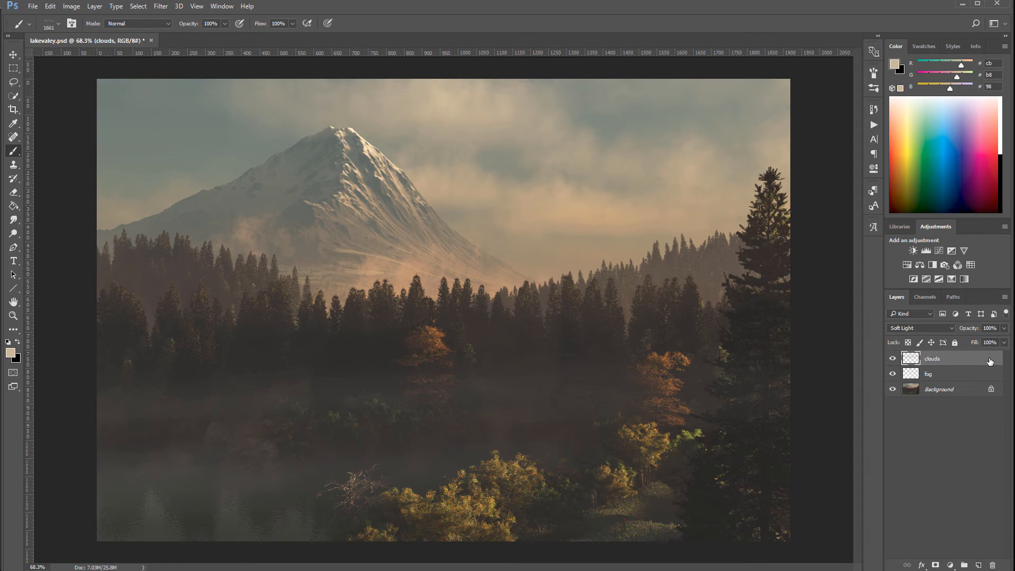
Step: Stamp all visible layers into a merged copy and apply a Black & White conversion
click(964, 565)
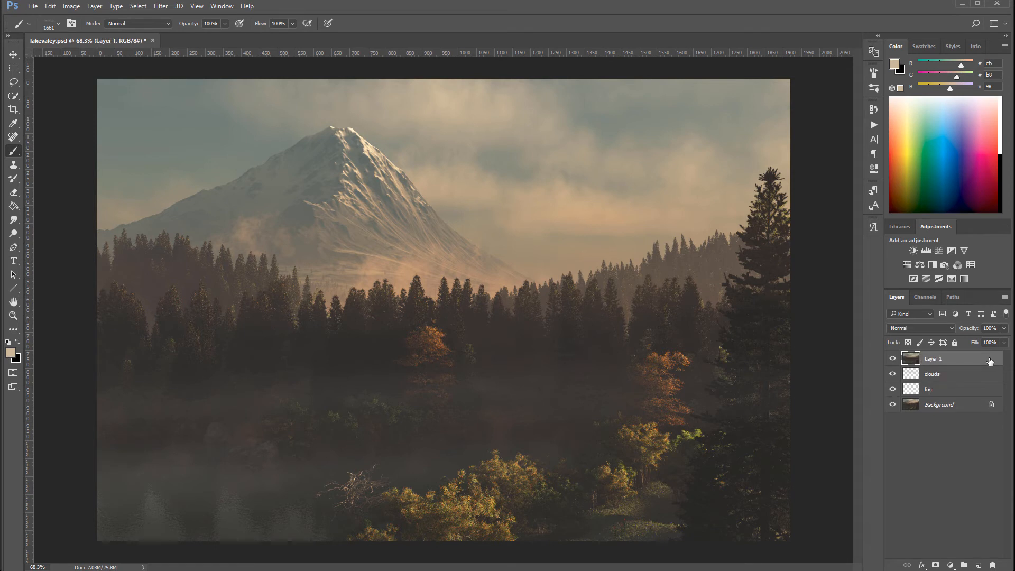
mouse_move(953, 361)
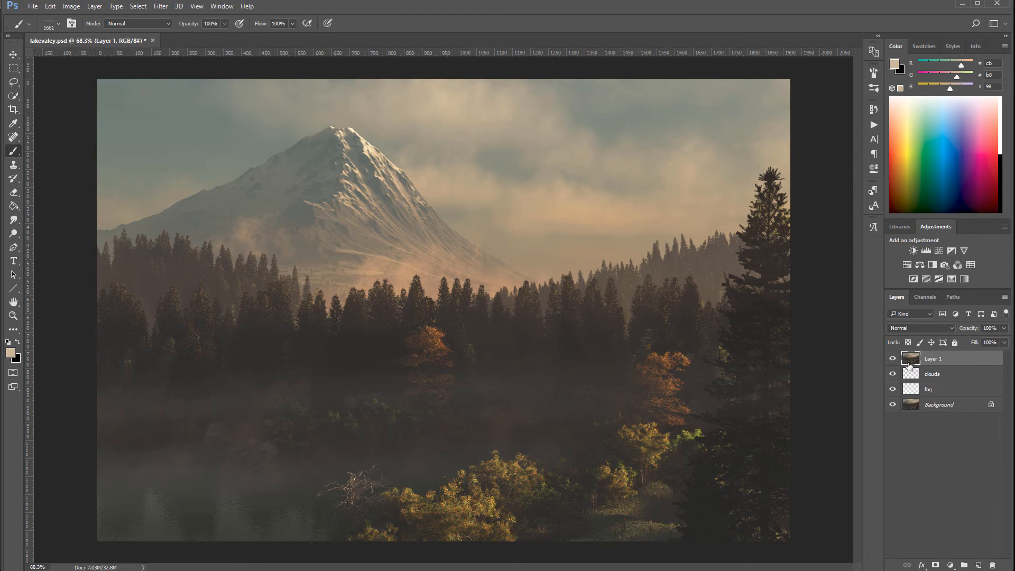
mouse_move(952, 362)
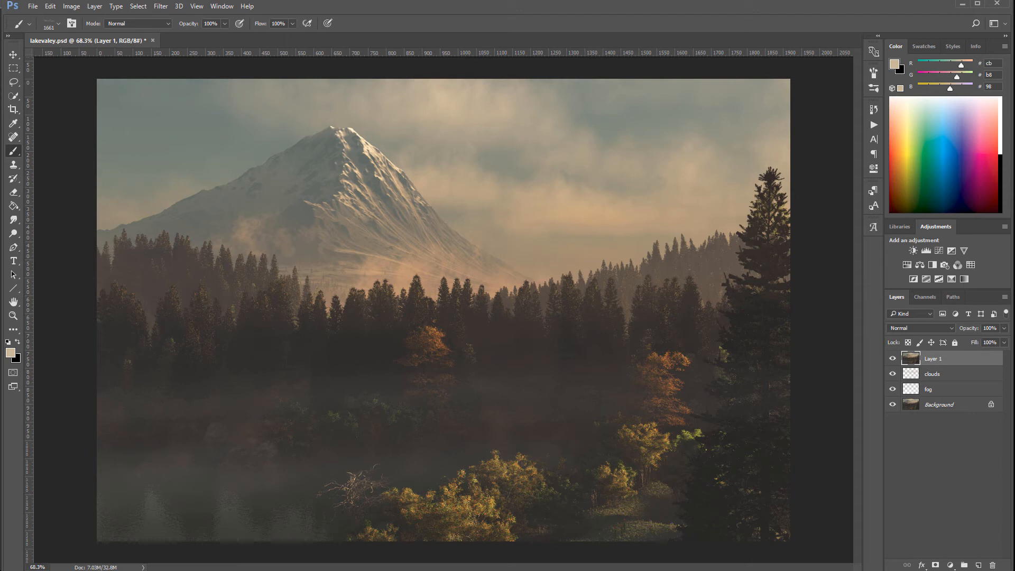
click(71, 6)
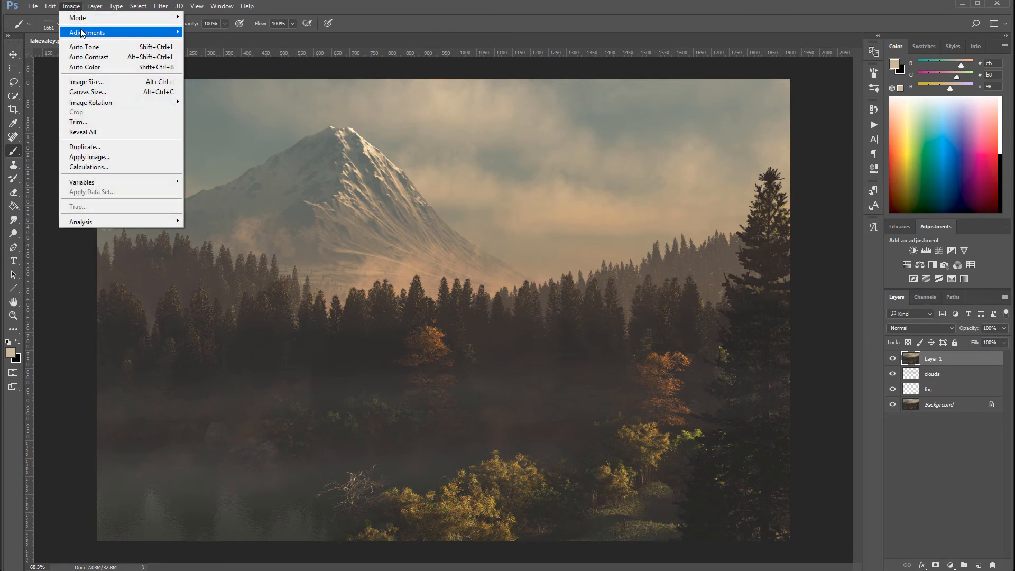
click(86, 32)
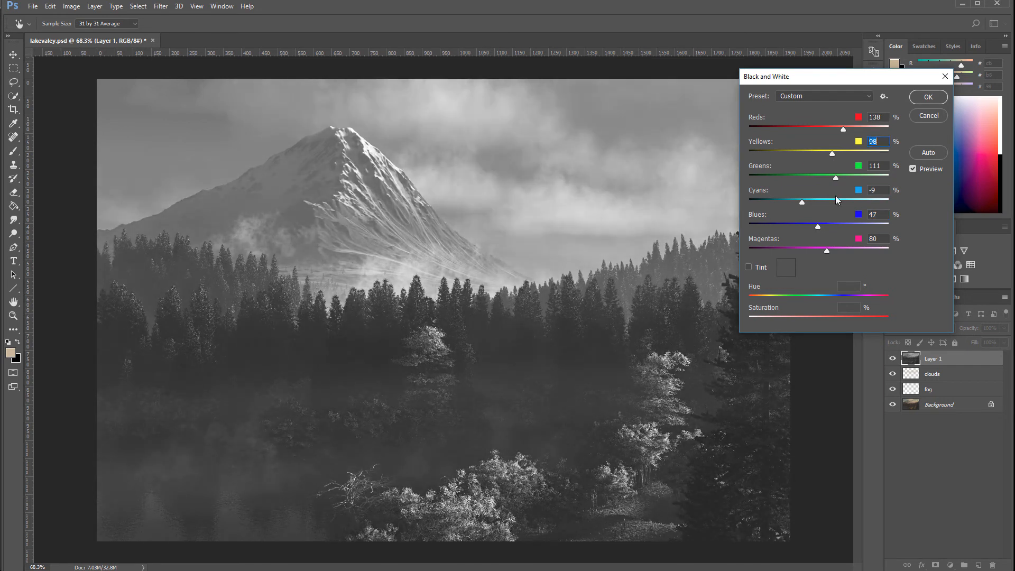
click(927, 96)
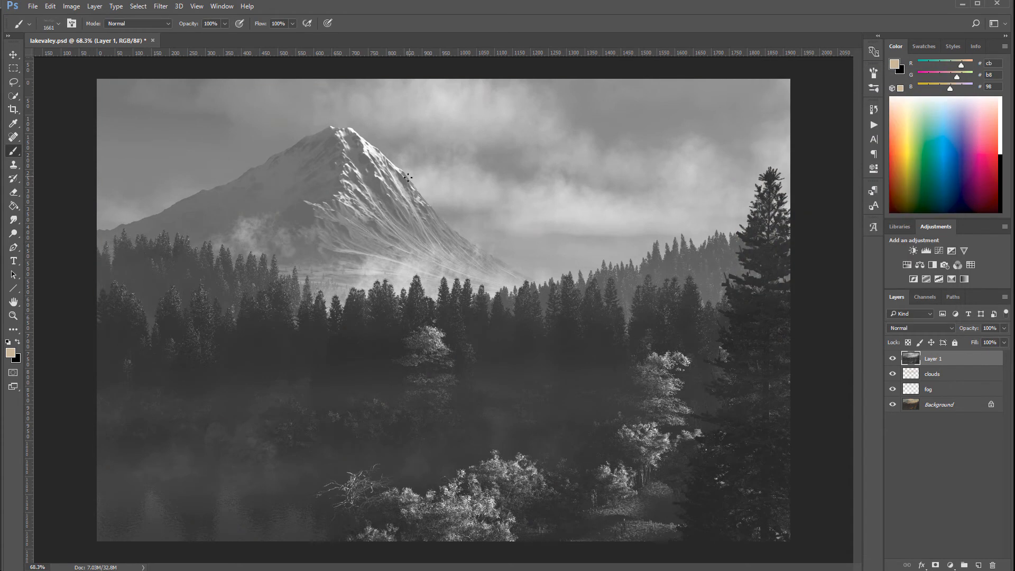
mouse_move(404, 228)
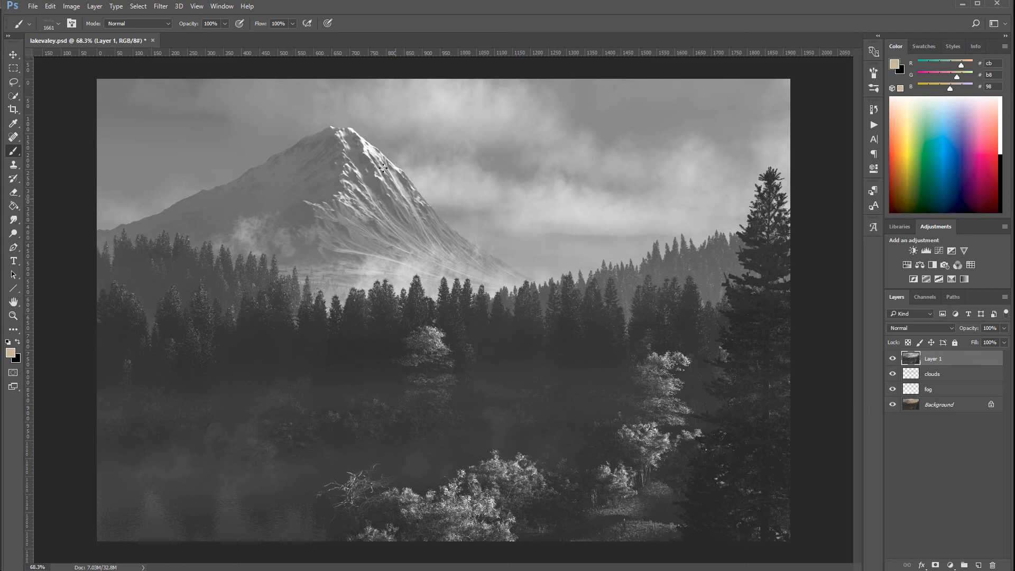
mouse_move(127, 57)
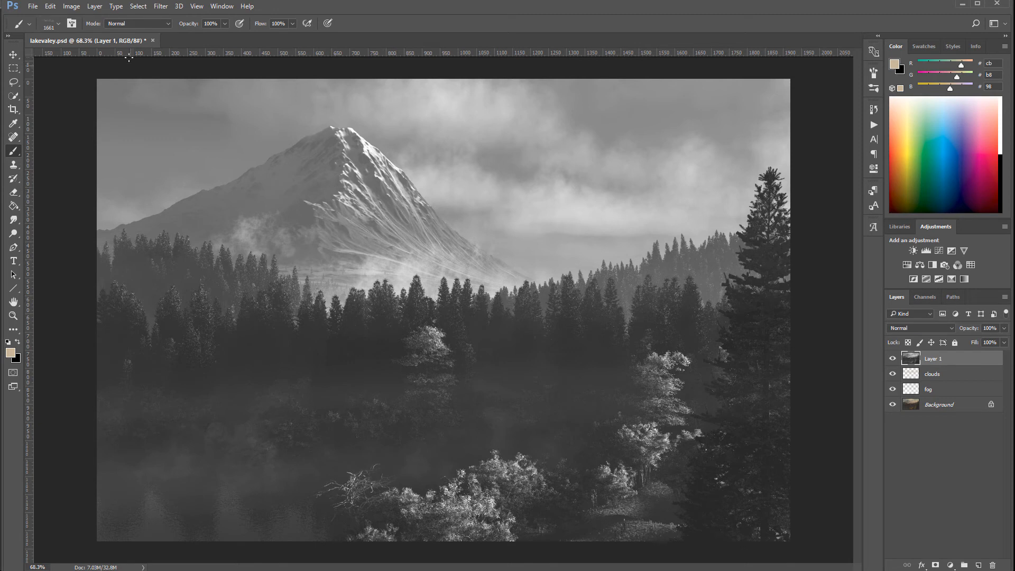
mouse_move(465, 156)
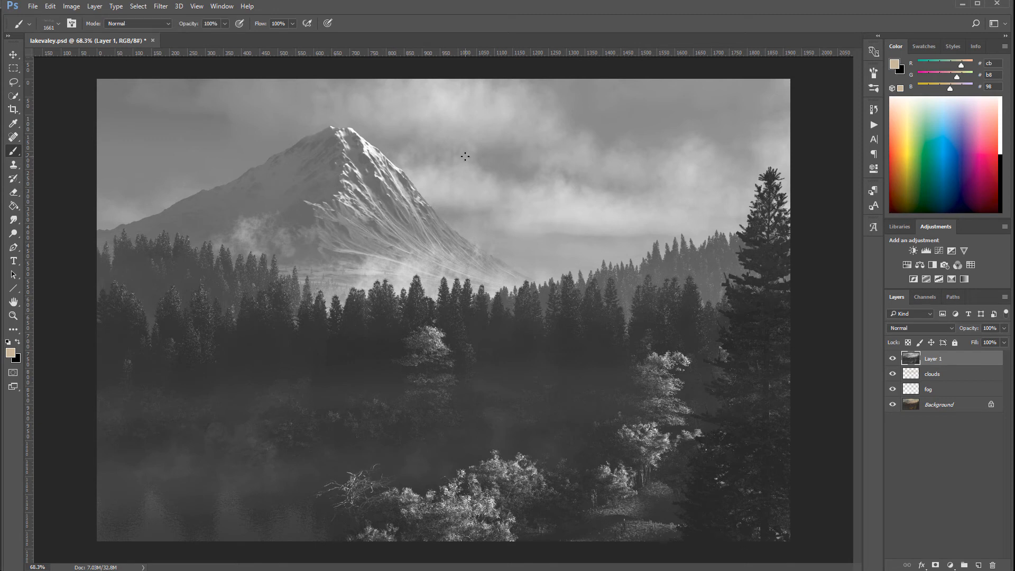
mouse_move(277, 67)
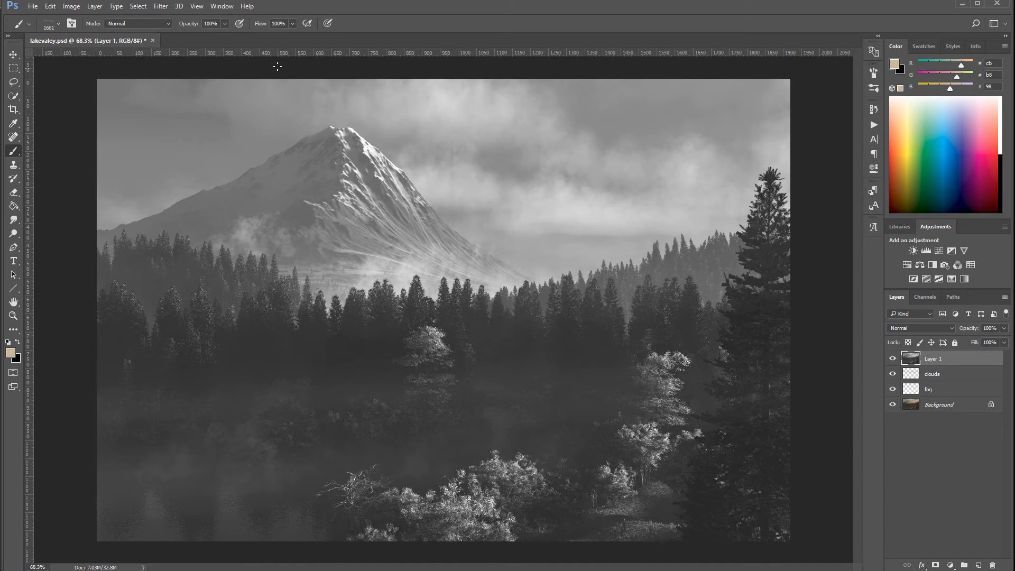
mouse_move(71, 6)
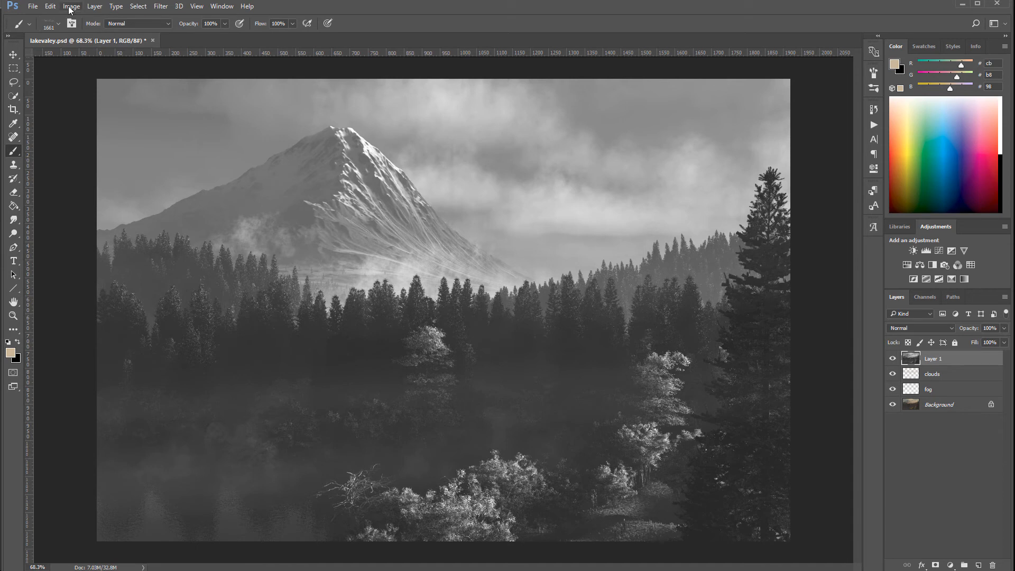
Step: Apply Shadows/Highlights to Layer 1 with the Highlights Tone lowered to 33%
click(71, 6)
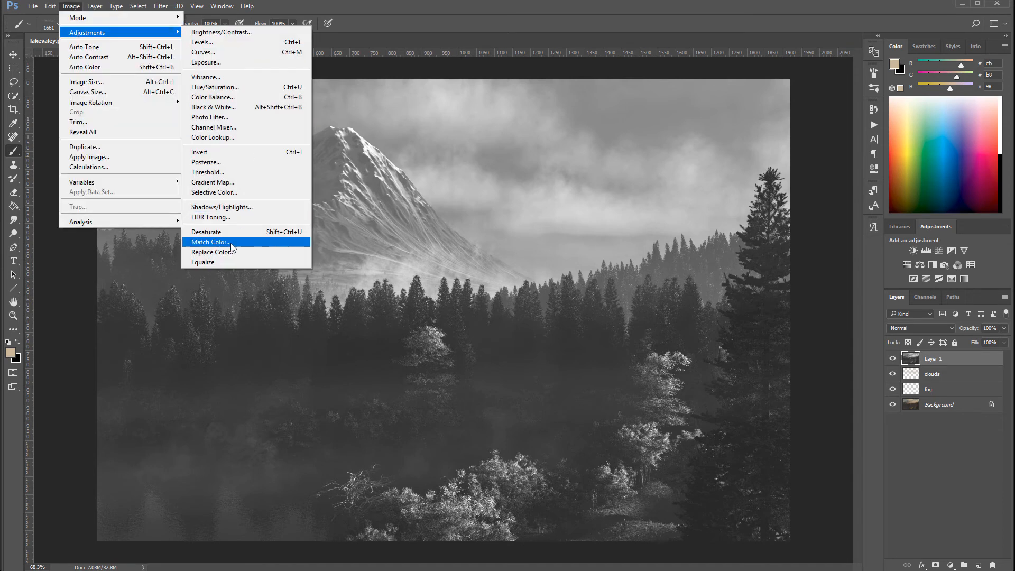
click(222, 207)
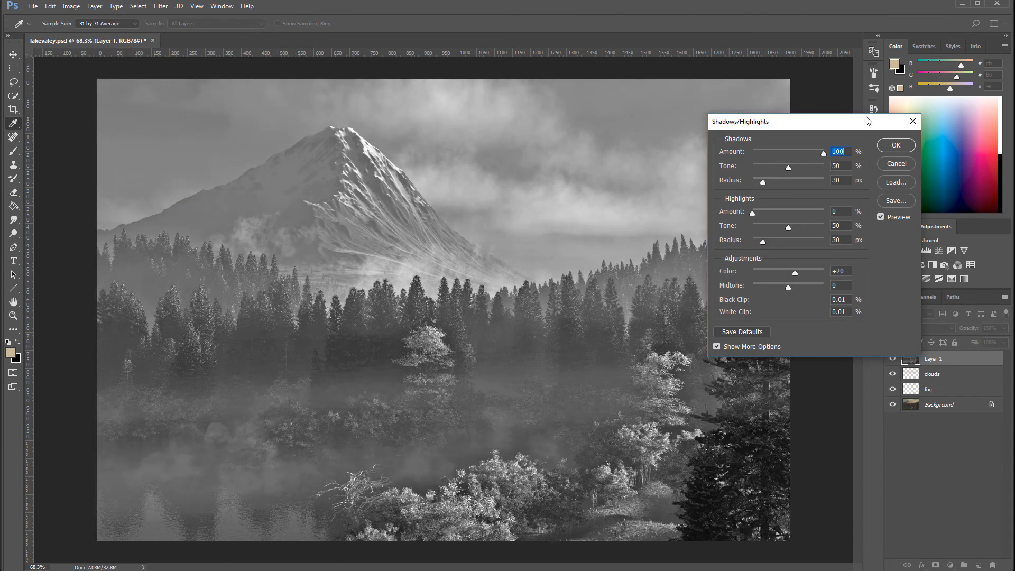
click(717, 346)
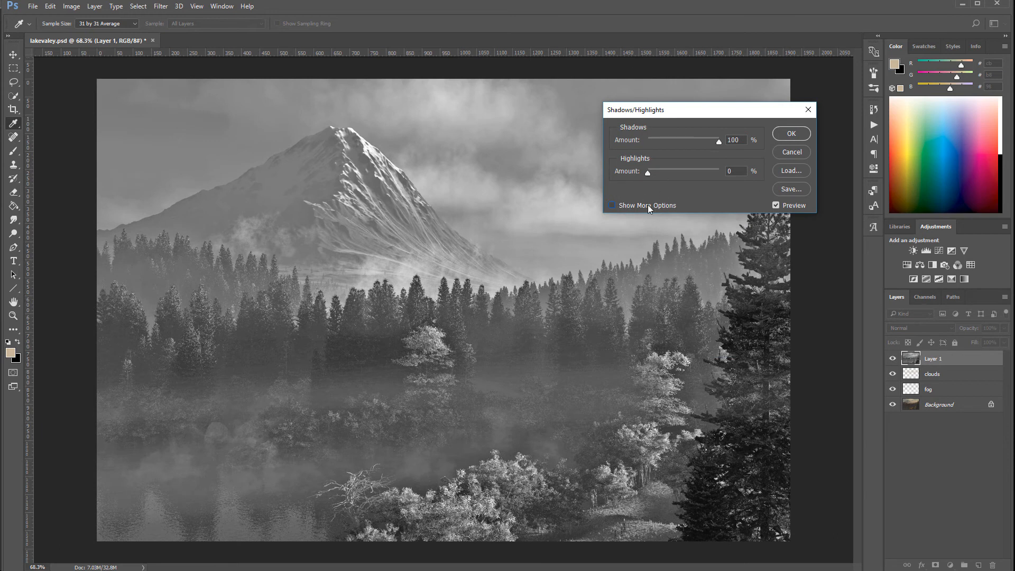
click(612, 205)
text(100)
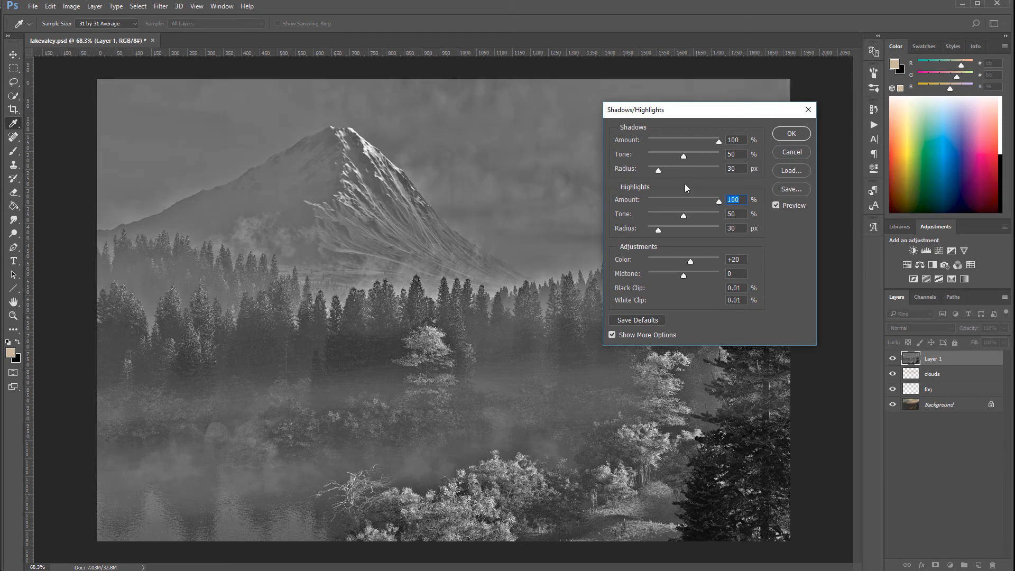
mouse_move(681, 162)
text(21)
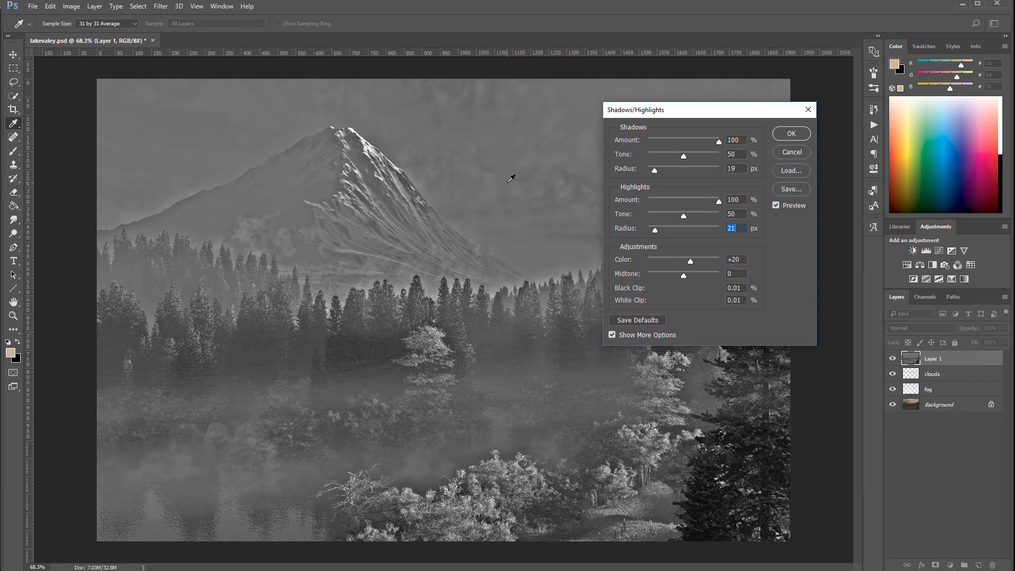
mouse_move(695, 165)
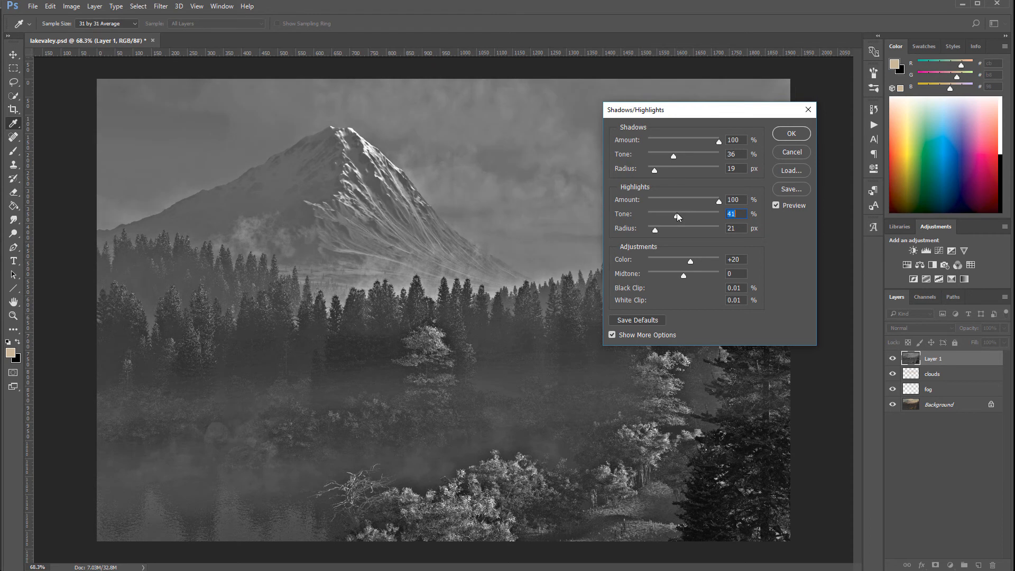
drag(635, 110, 677, 126)
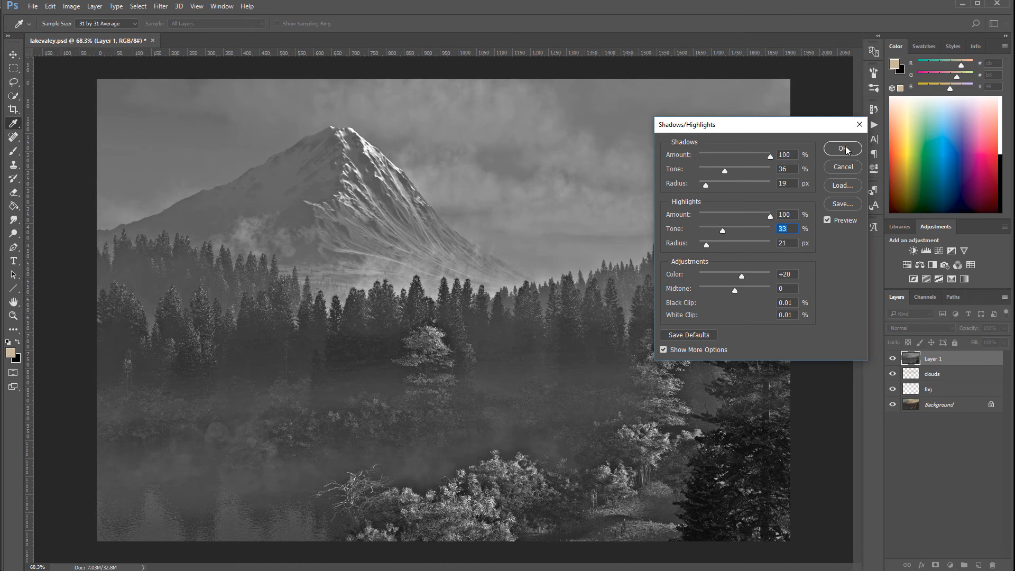
click(842, 148)
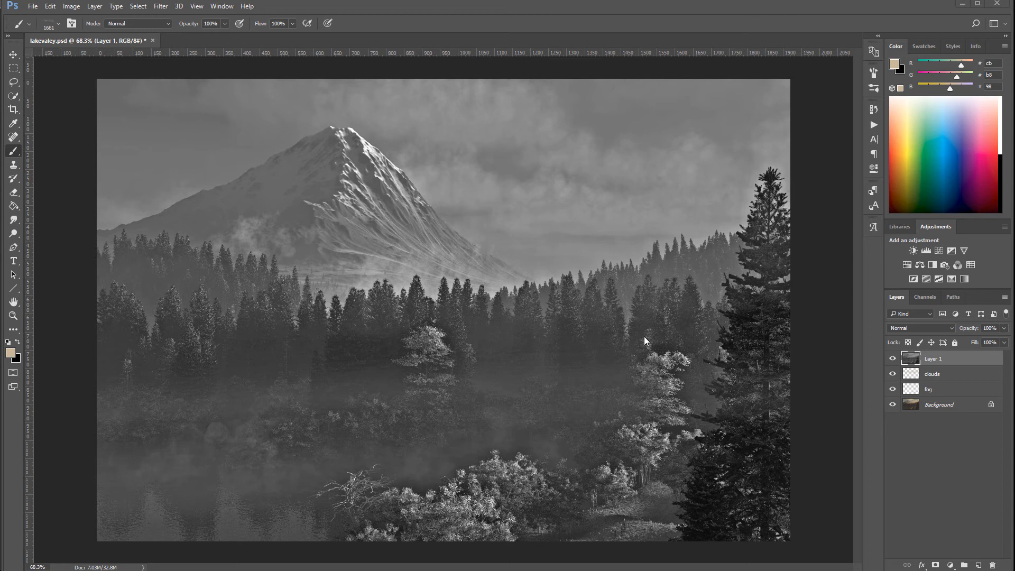
mouse_move(115, 6)
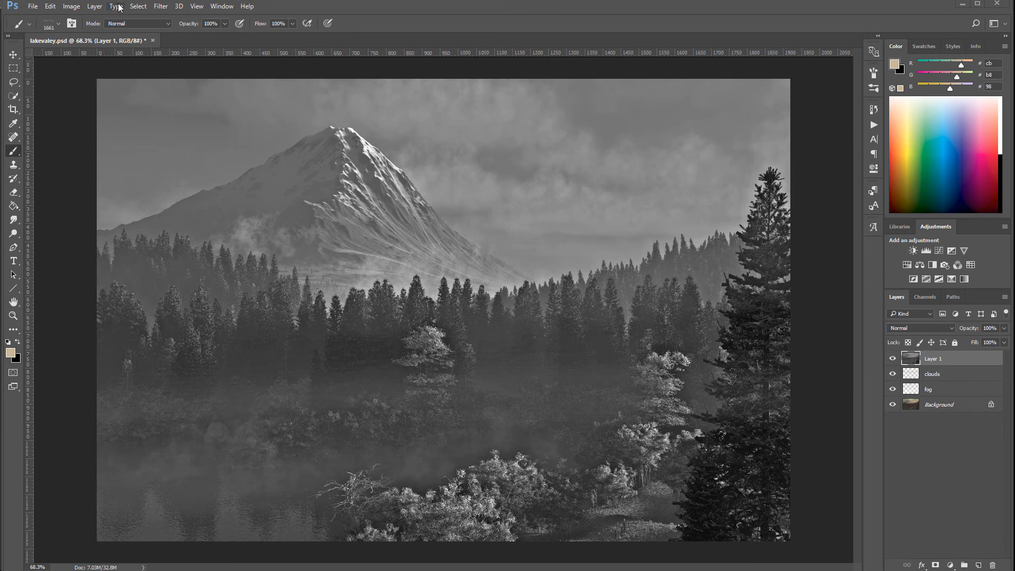
Step: Apply an Unsharp Mask to Layer 1 with 1 px radius and about 164% amount
click(160, 6)
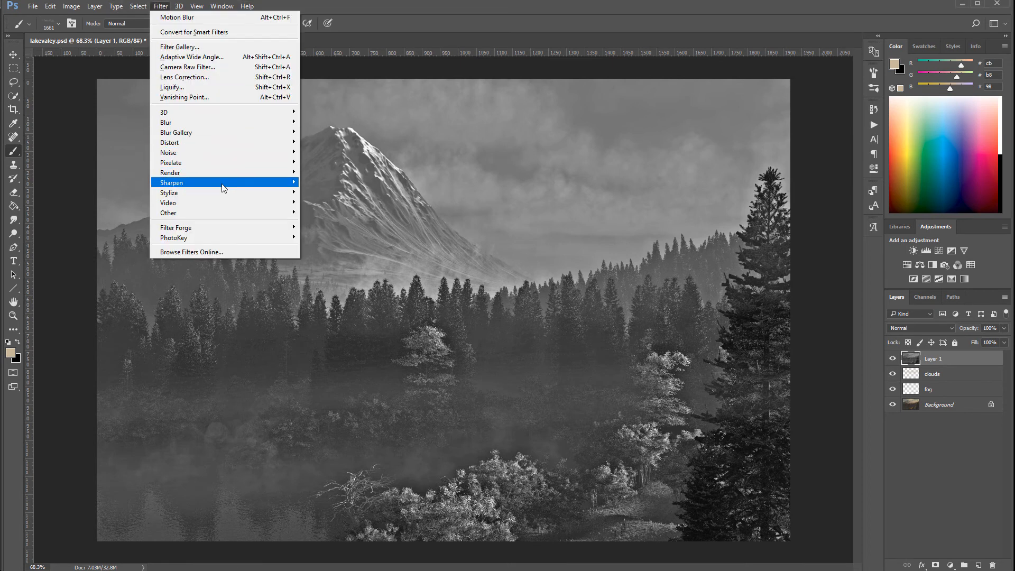
click(172, 181)
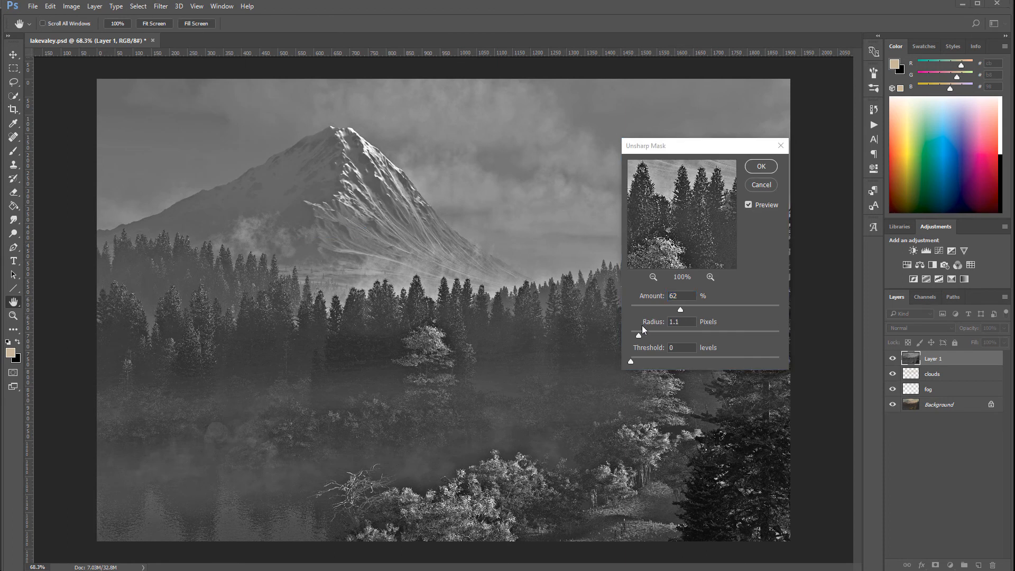
triple_click(678, 296)
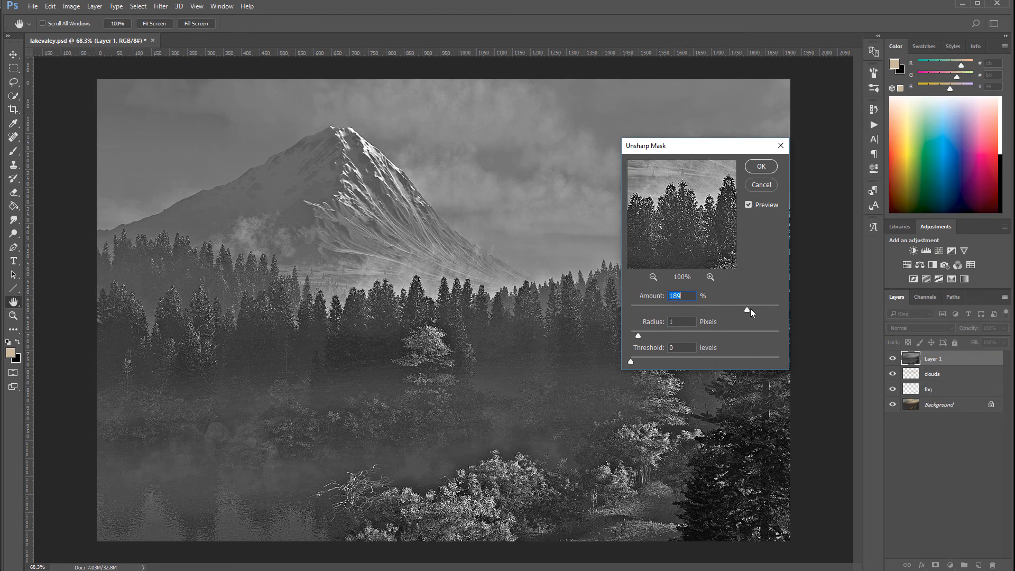
click(756, 313)
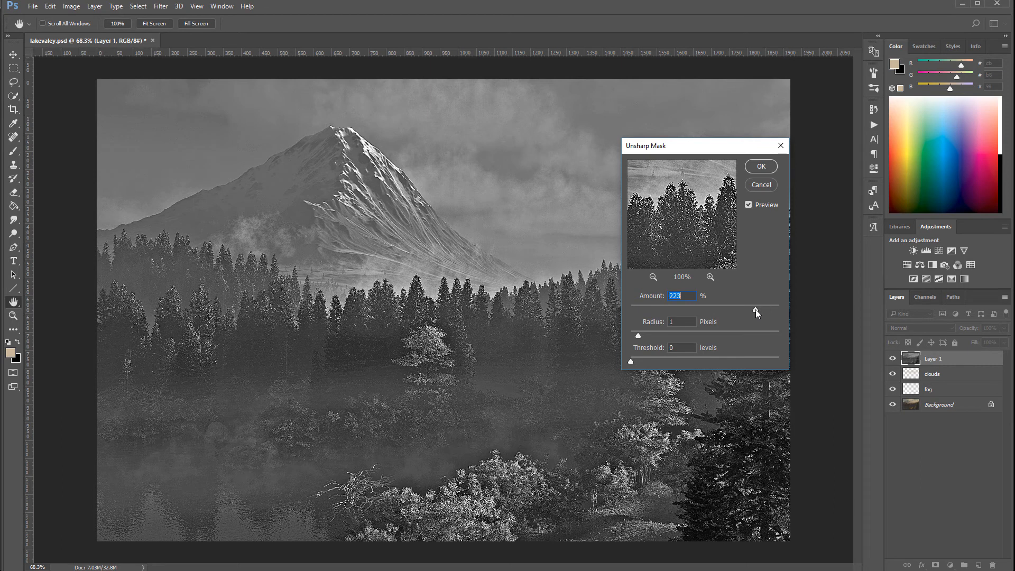
click(753, 314)
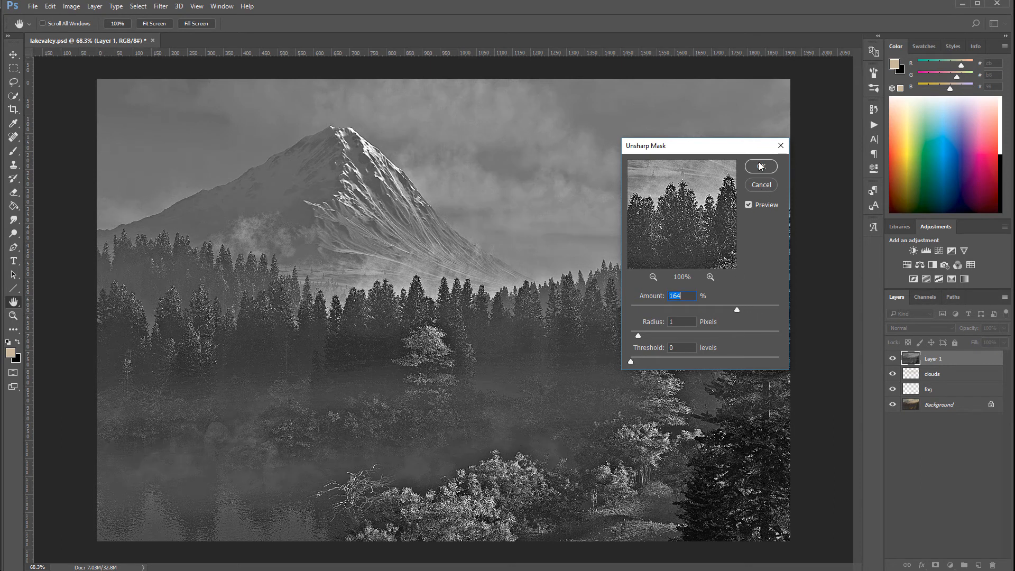
click(761, 167)
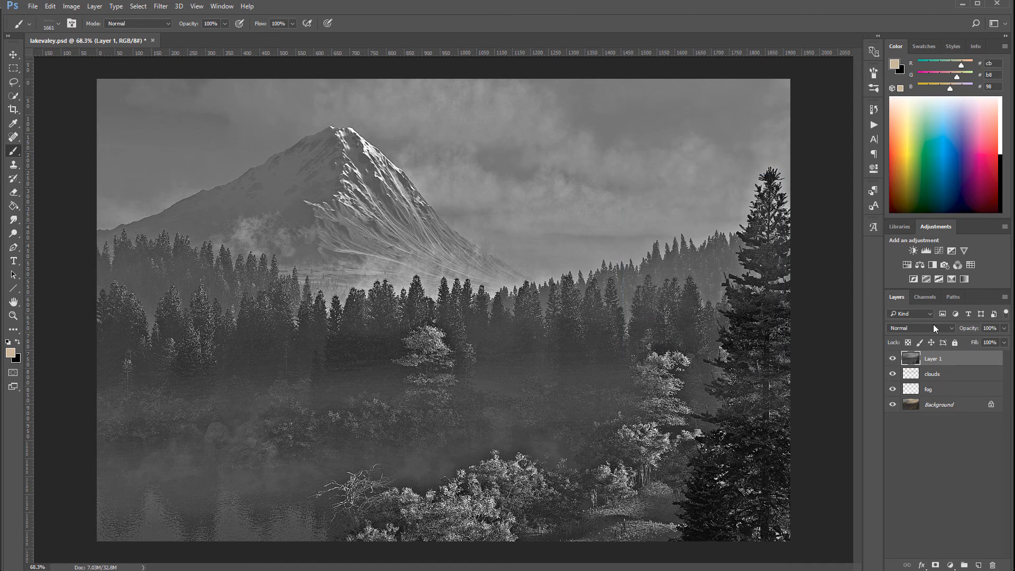
Step: Set Layer 1 to Soft Light, toggle it on and off to compare, and drop opacity to 0%
click(919, 328)
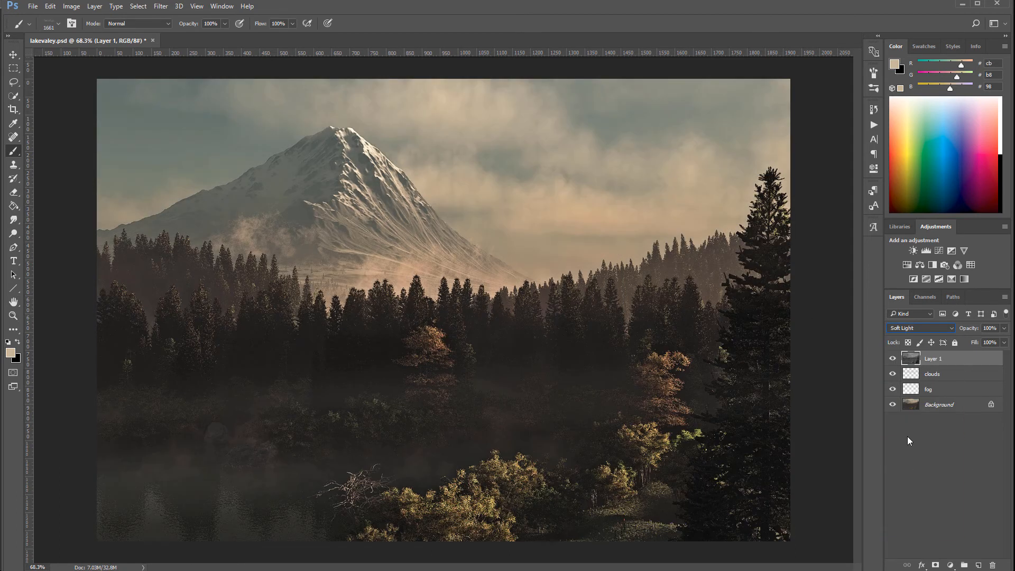
click(893, 358)
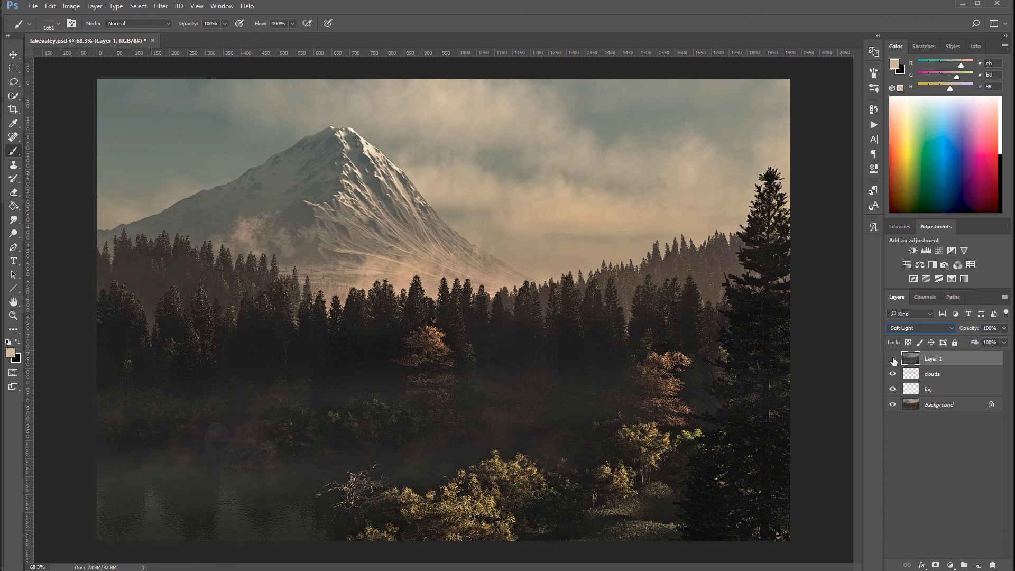
click(893, 361)
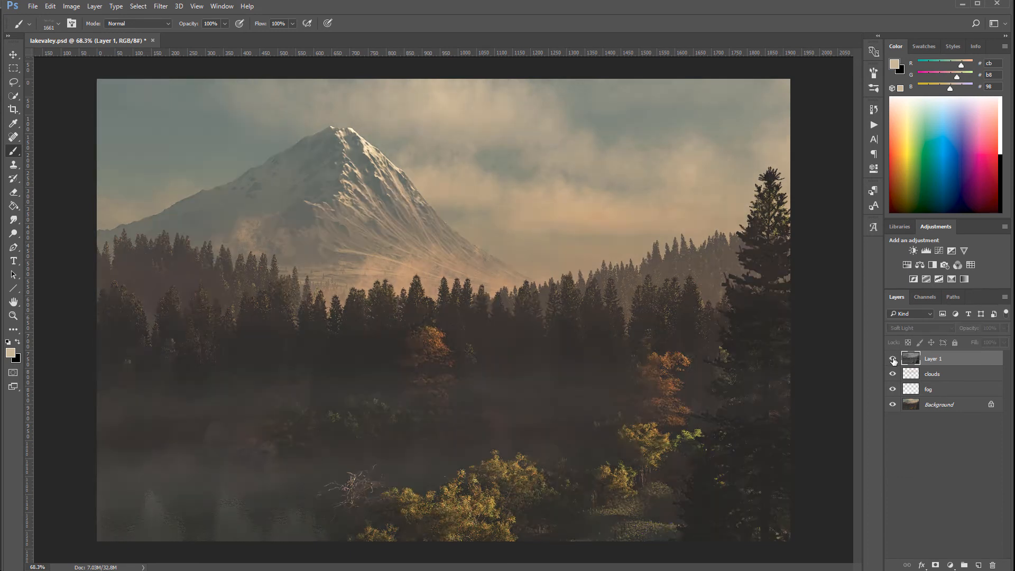
click(894, 360)
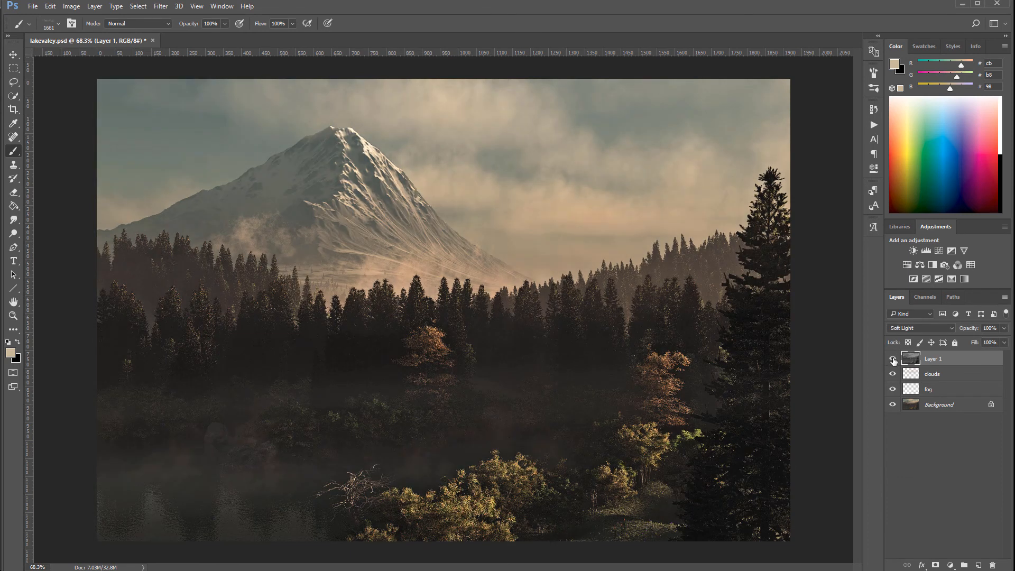
click(893, 359)
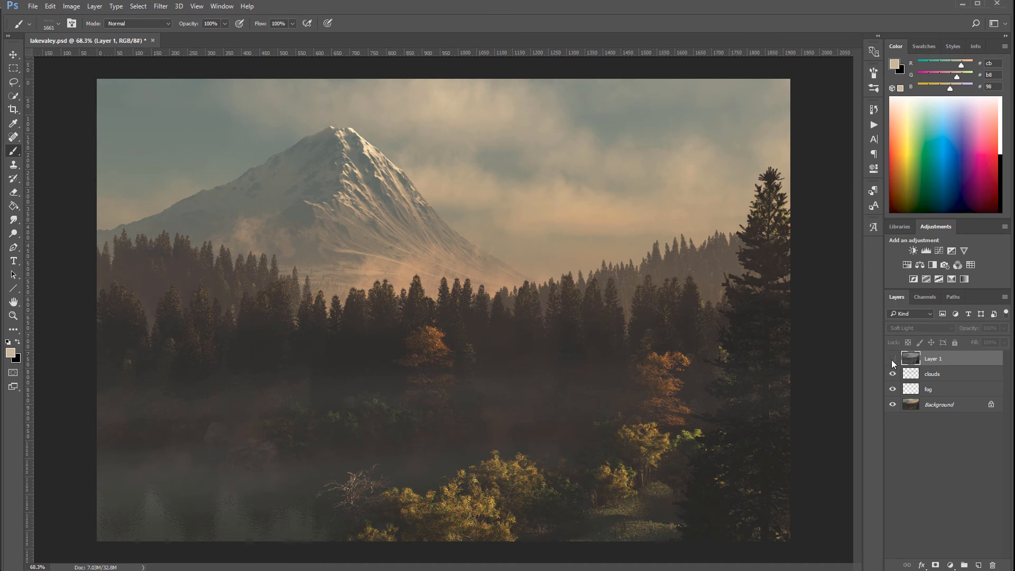
click(893, 360)
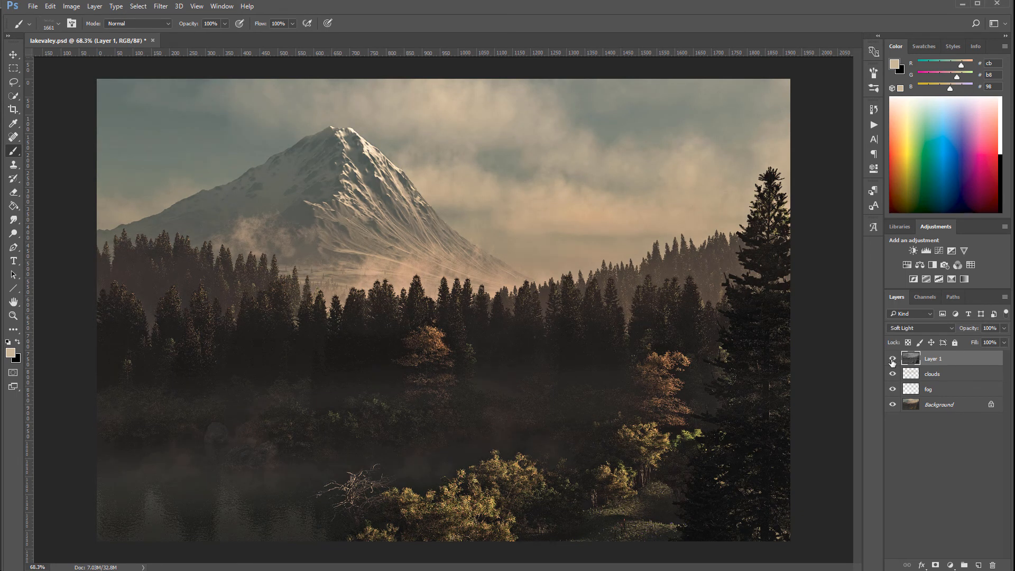
click(893, 358)
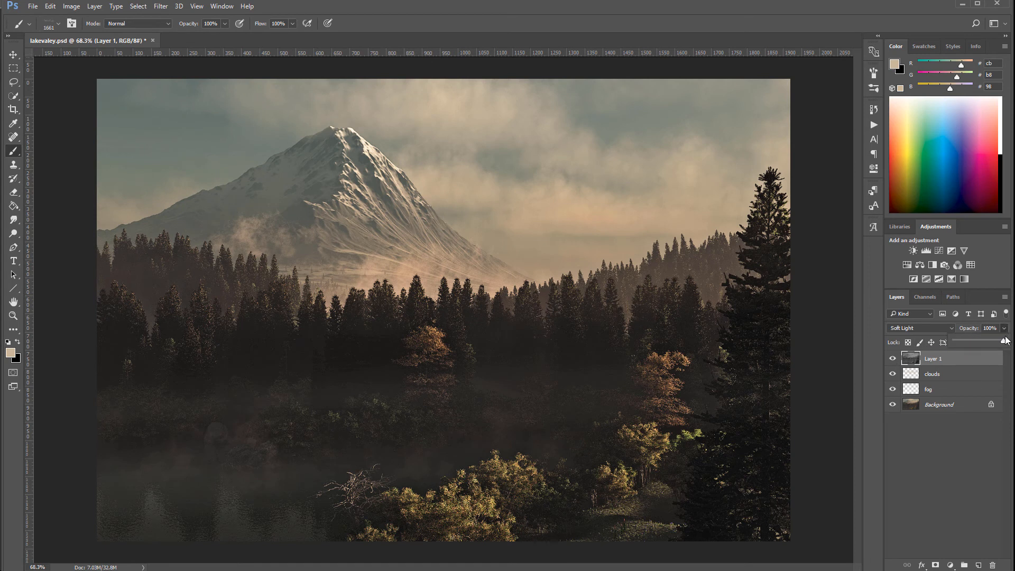
click(1006, 328)
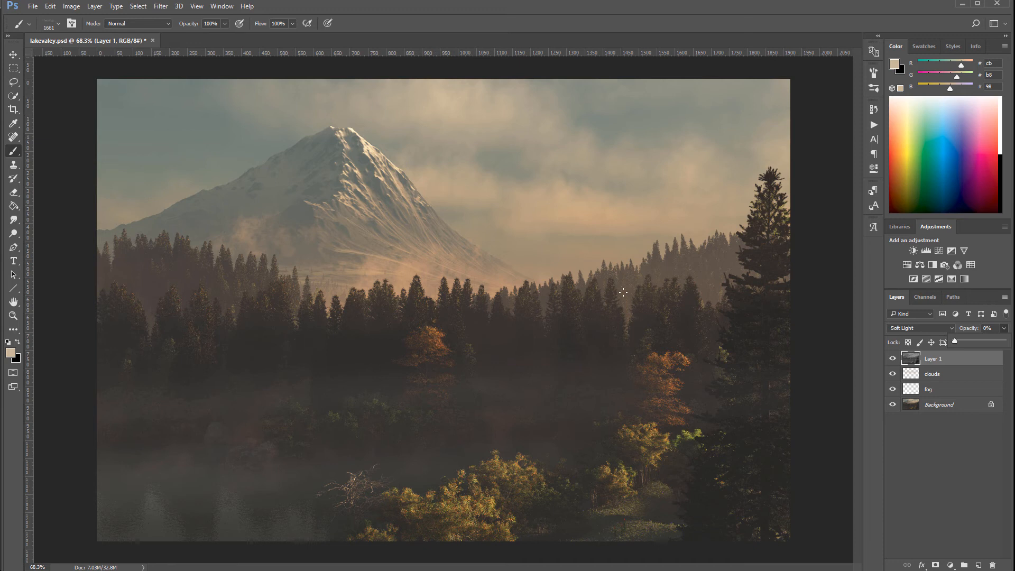
mouse_move(337, 230)
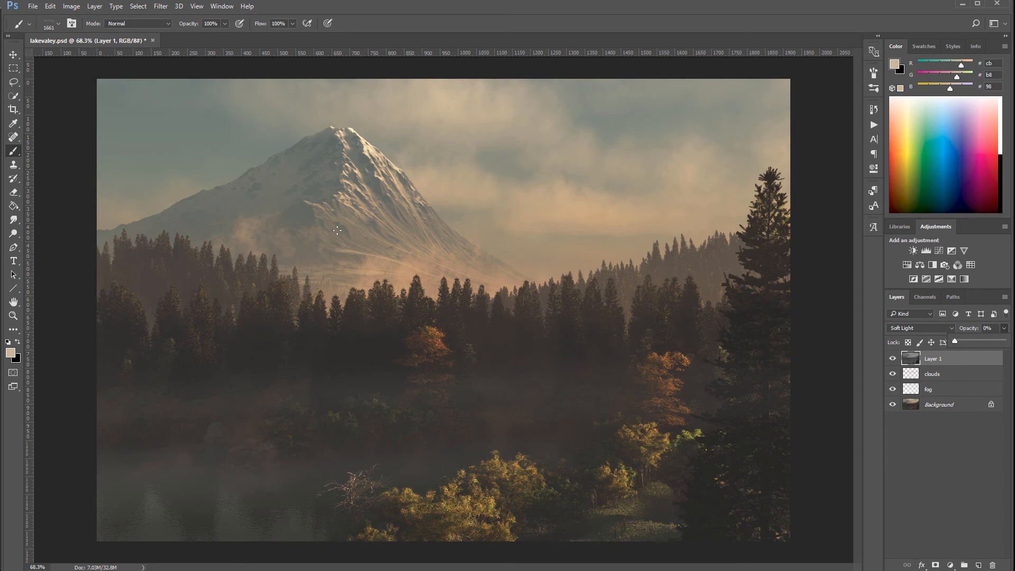
mouse_move(958, 344)
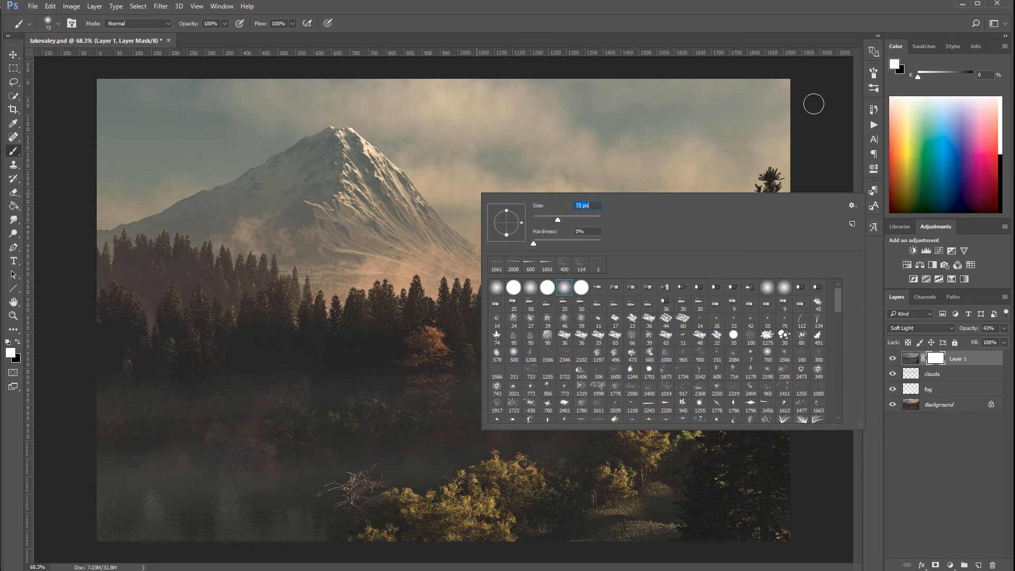
Step: Paint Layer 1's mask in black with a soft round brush at reduced strength
click(444, 304)
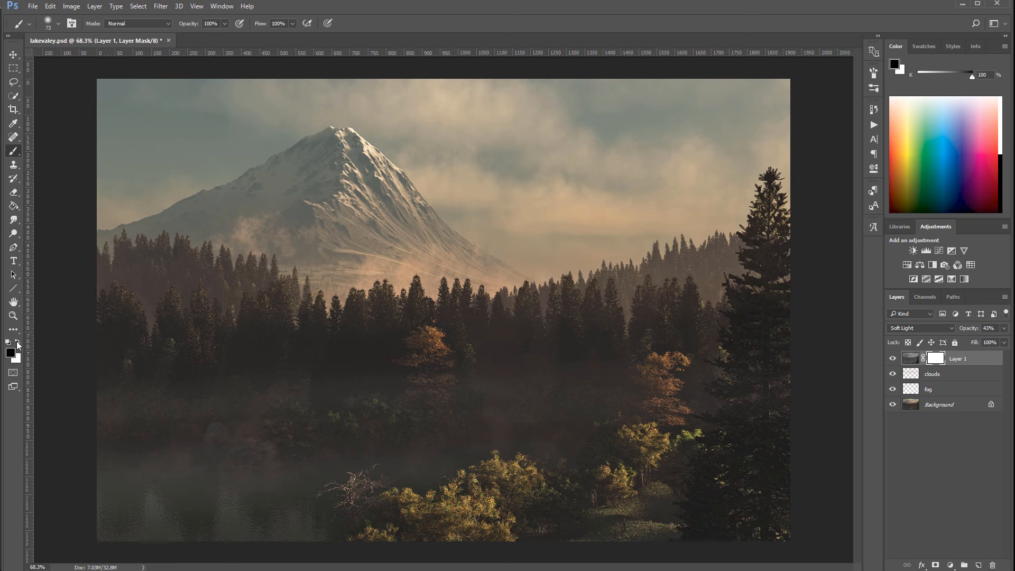
click(223, 23)
text(16)
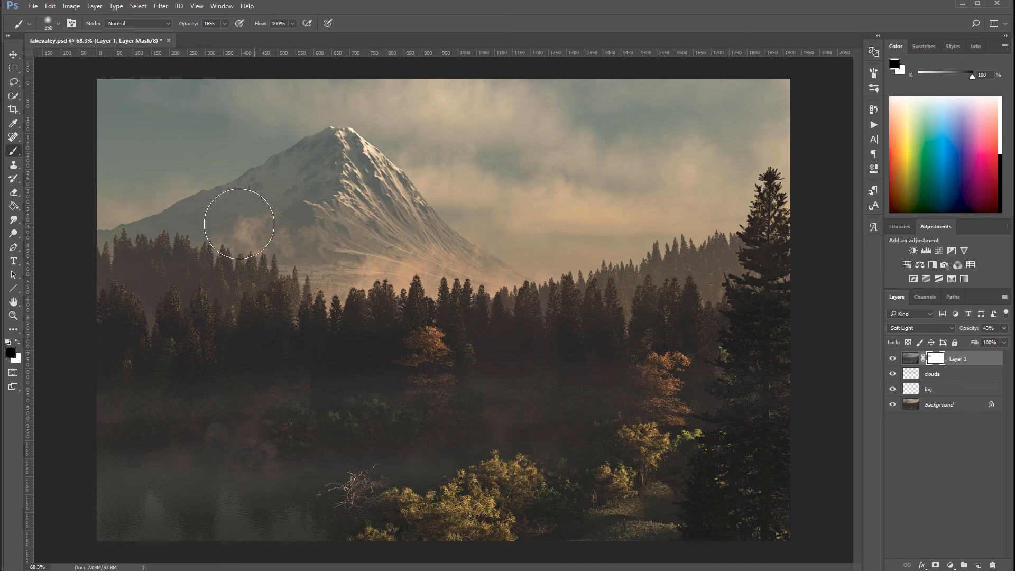
mouse_move(112, 160)
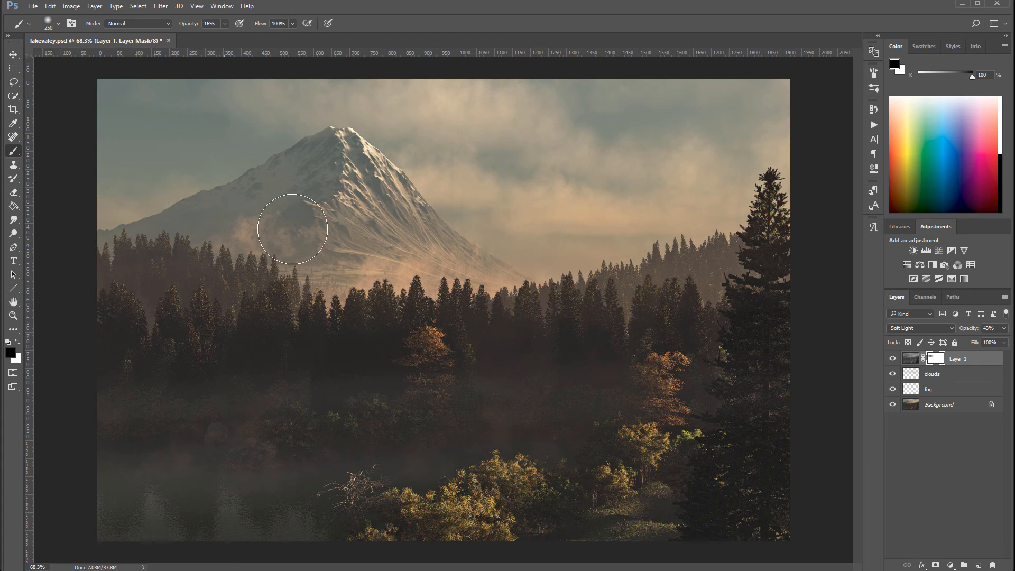
mouse_move(360, 192)
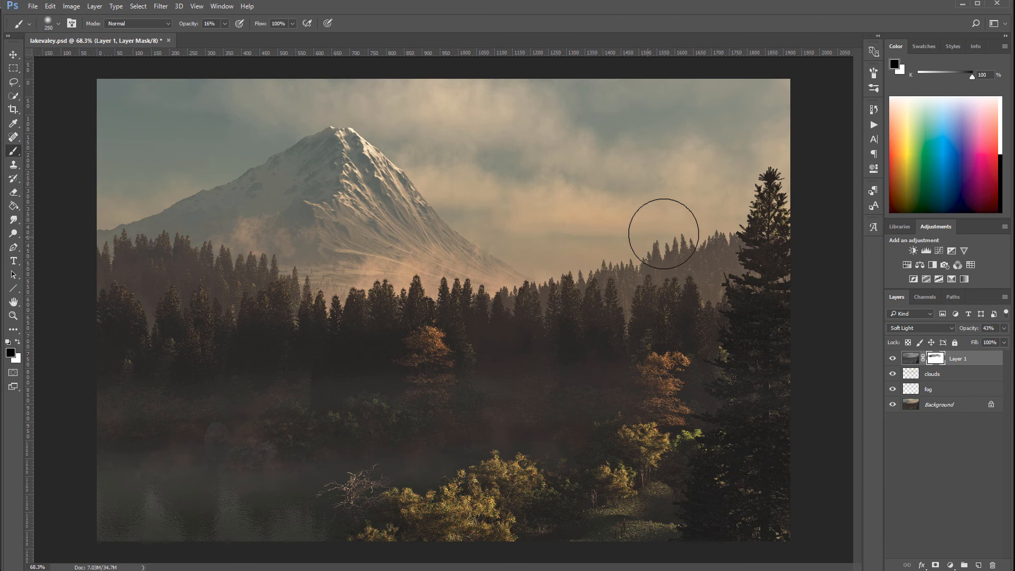
mouse_move(343, 230)
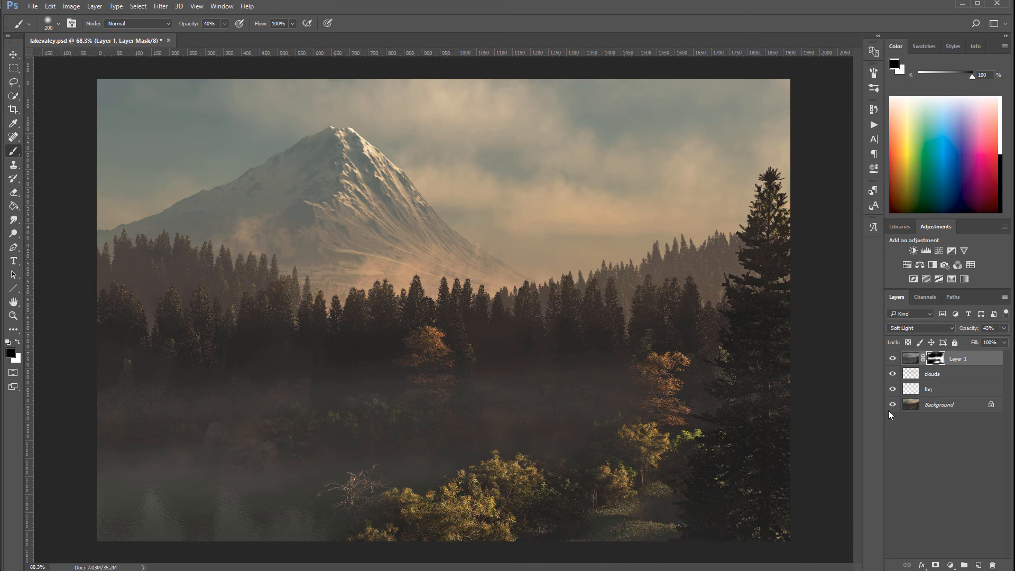
click(892, 359)
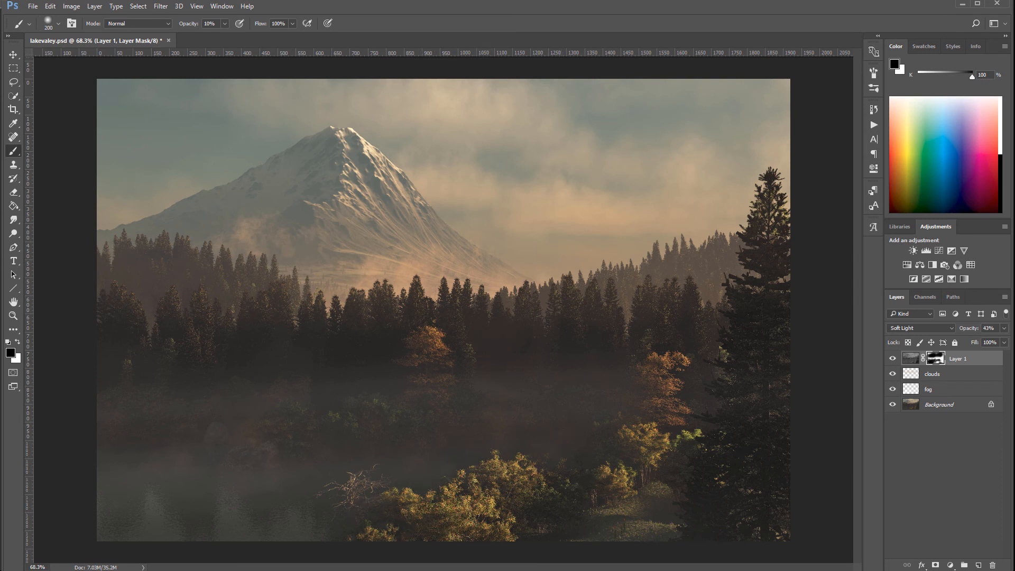
click(893, 358)
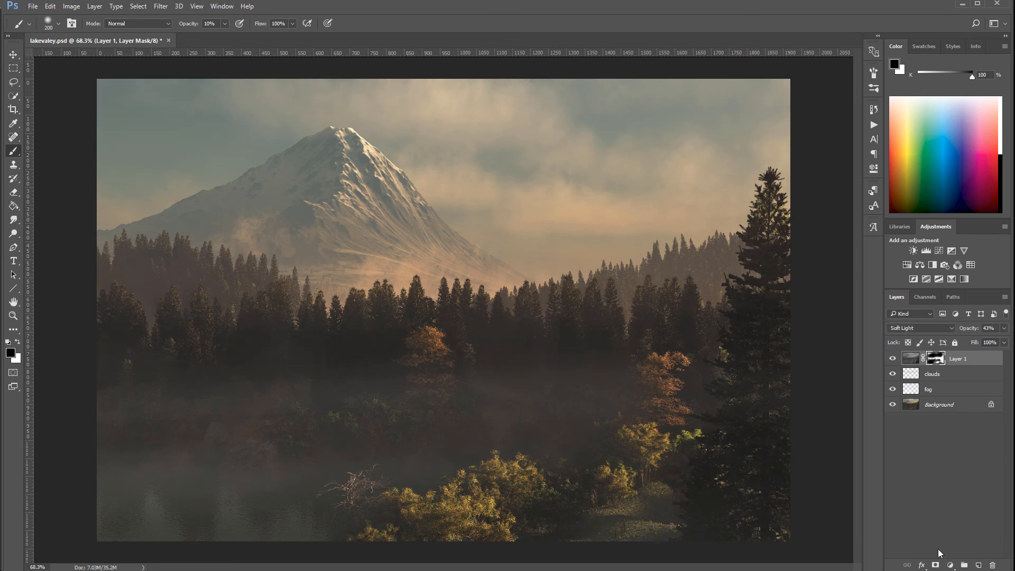
Step: Add a Curves adjustment layer and set its blend mode to Color
click(936, 565)
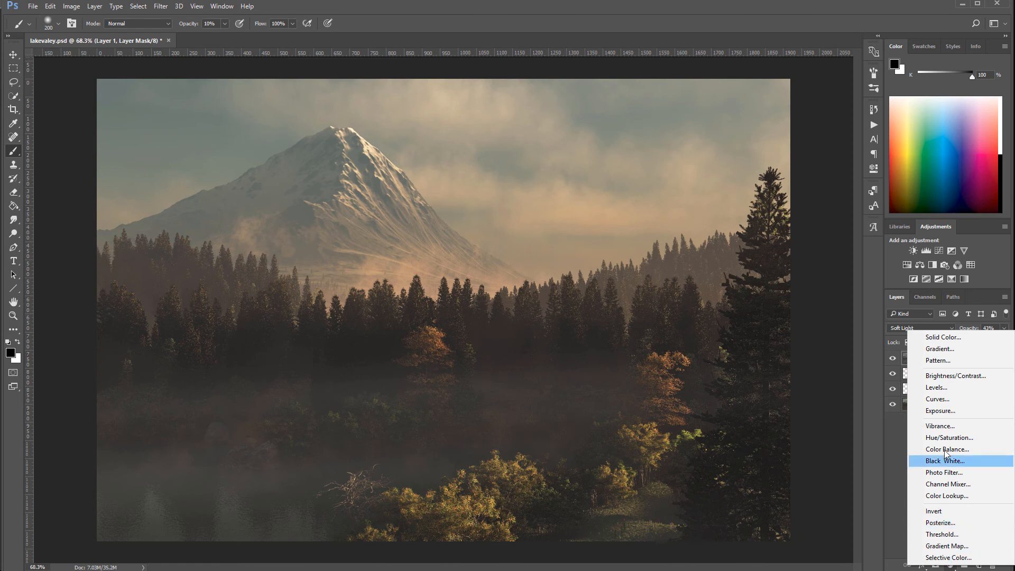
click(937, 398)
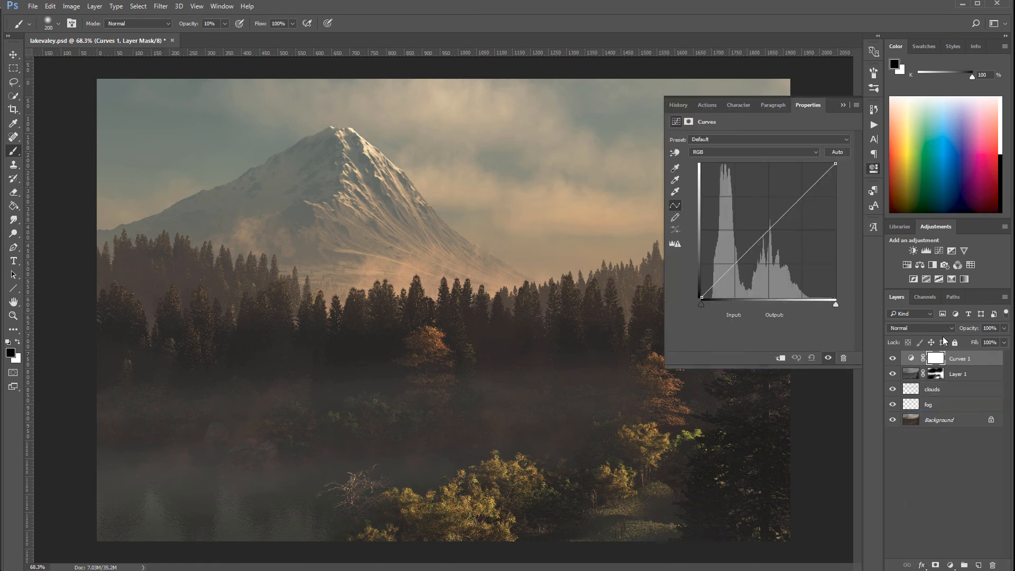
click(919, 328)
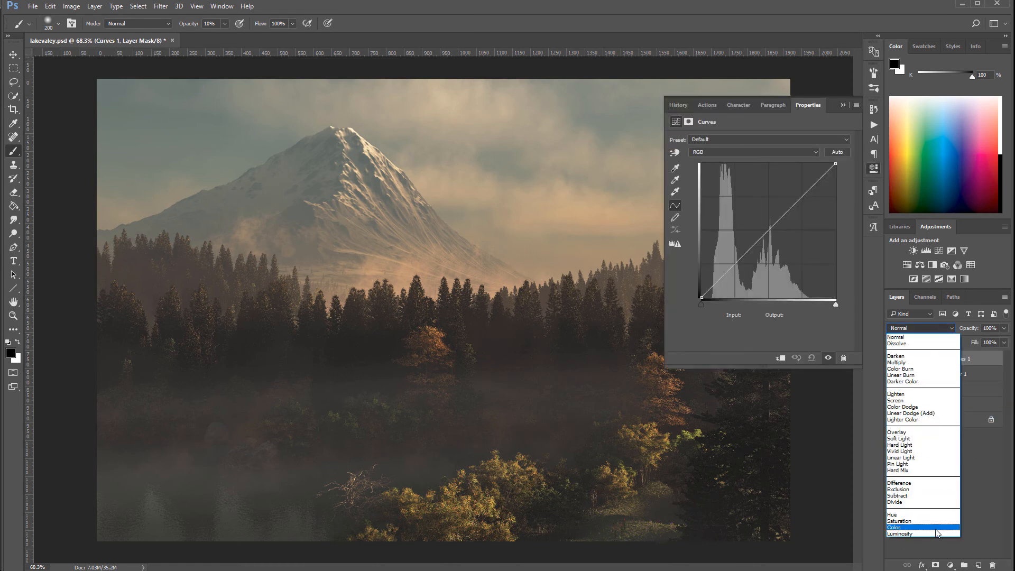
click(894, 527)
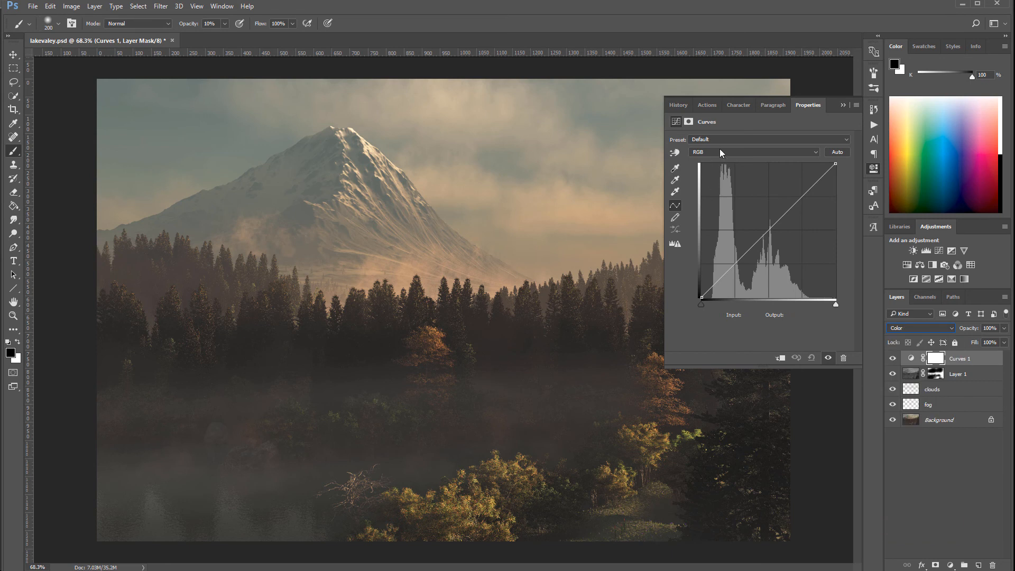
Step: Reshape the Red and Blue channel curves, then compare the image with and without the grade
click(753, 152)
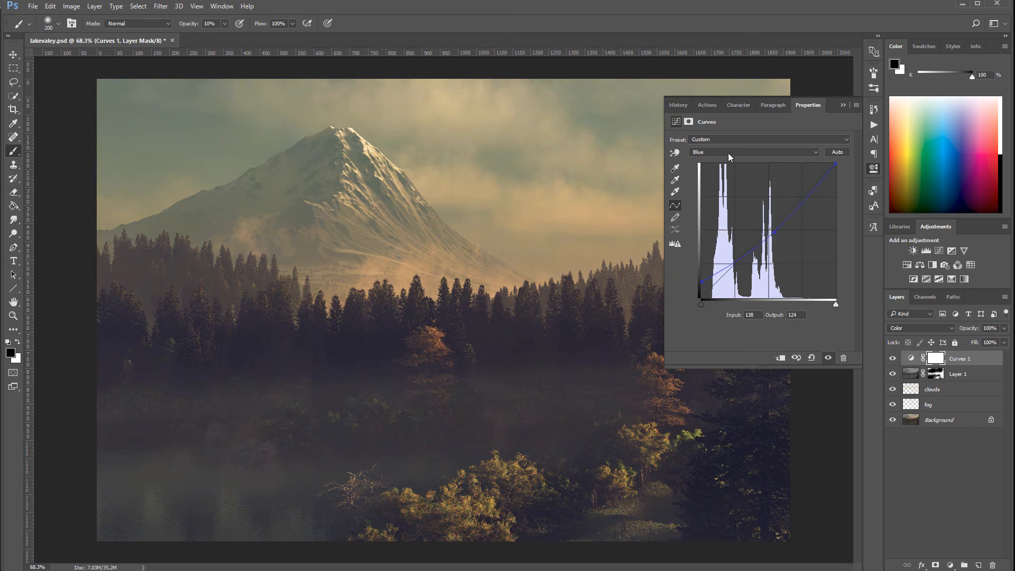
click(753, 151)
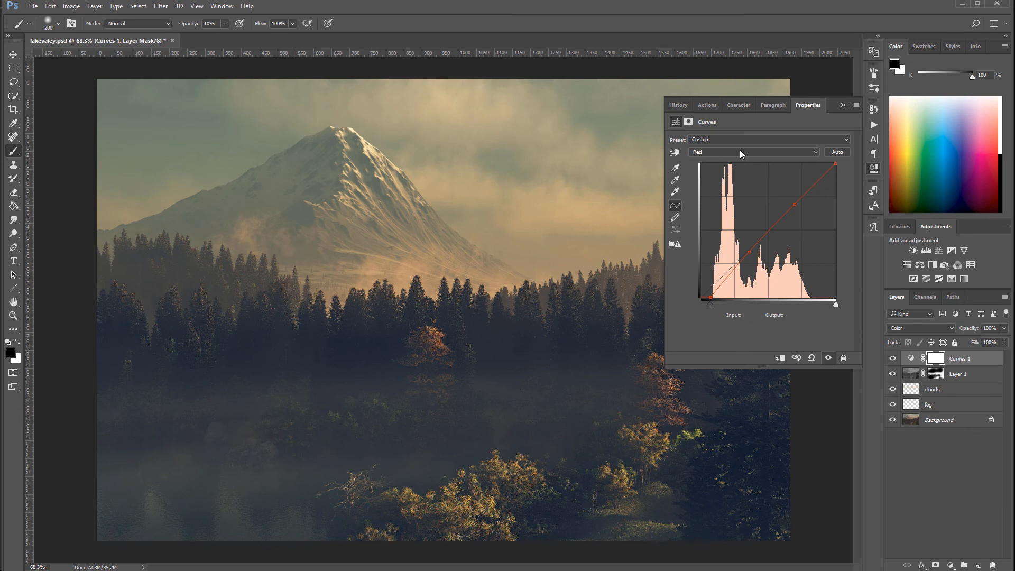
click(753, 151)
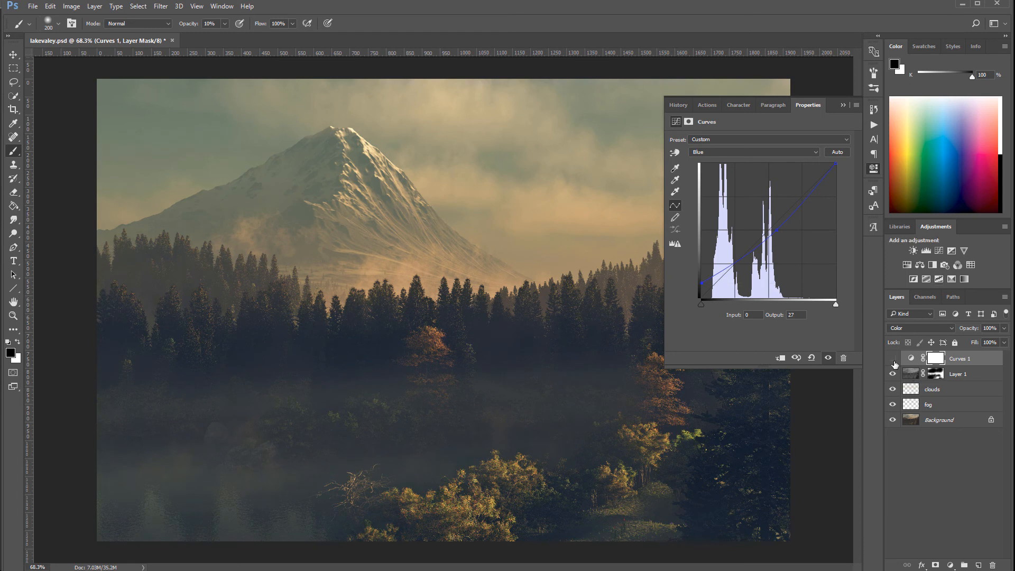
click(893, 358)
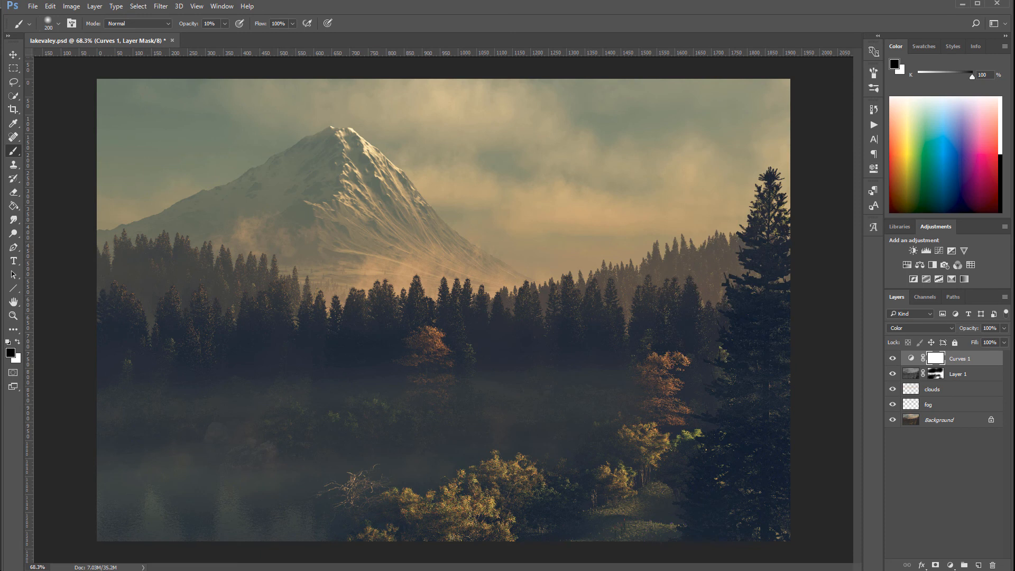
mouse_move(984, 471)
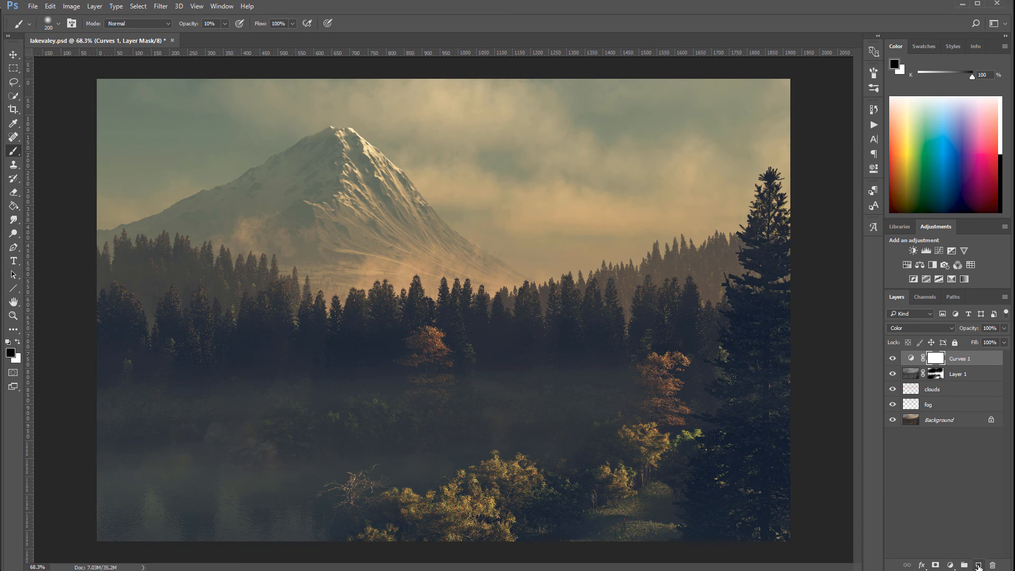
Step: Add a new empty layer, d&b, above the Curves grade
click(984, 565)
text(d&b)
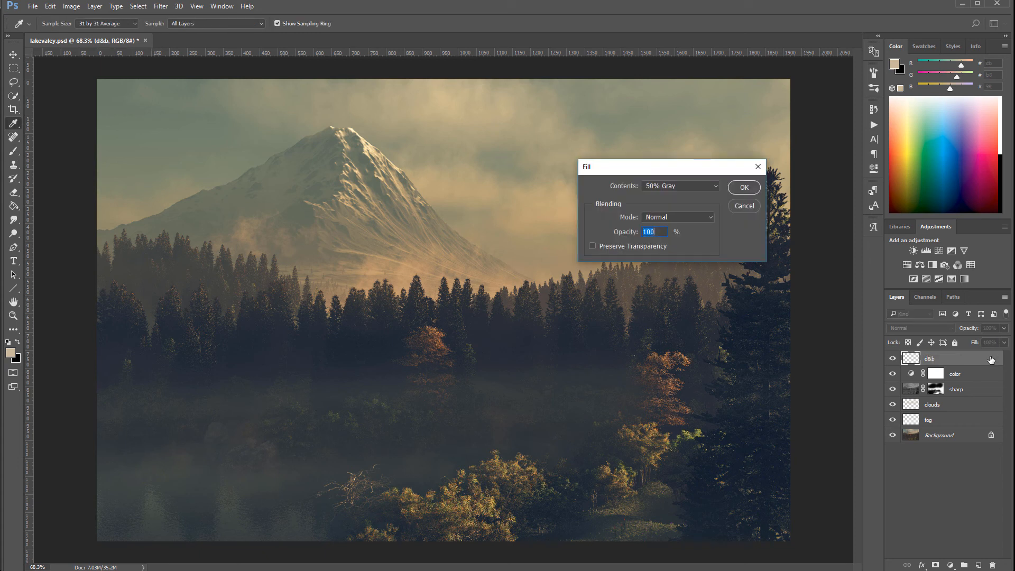
mouse_move(719, 216)
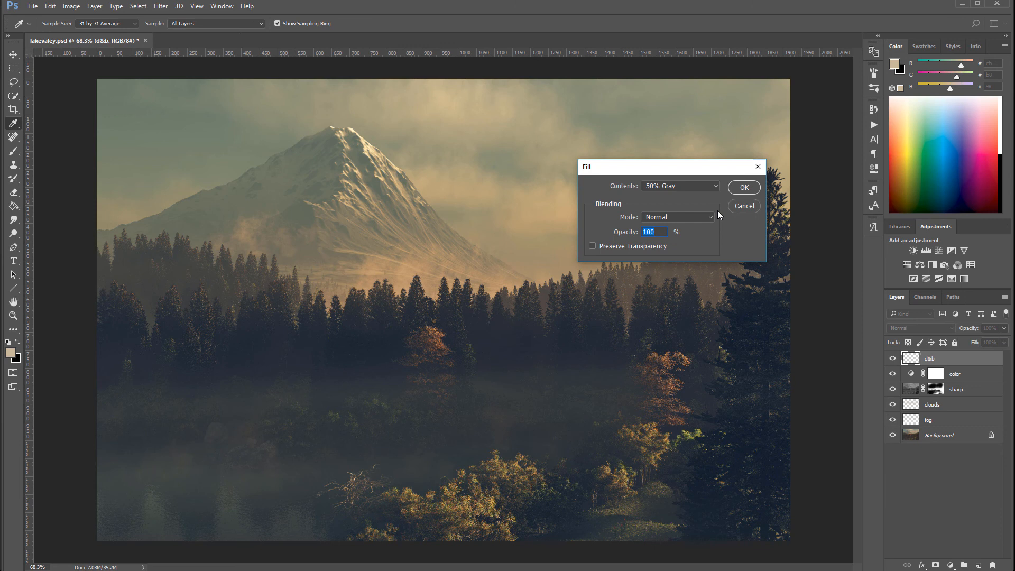
Step: Fill the d&b layer with 50% gray and set it to Soft Light blending
click(743, 188)
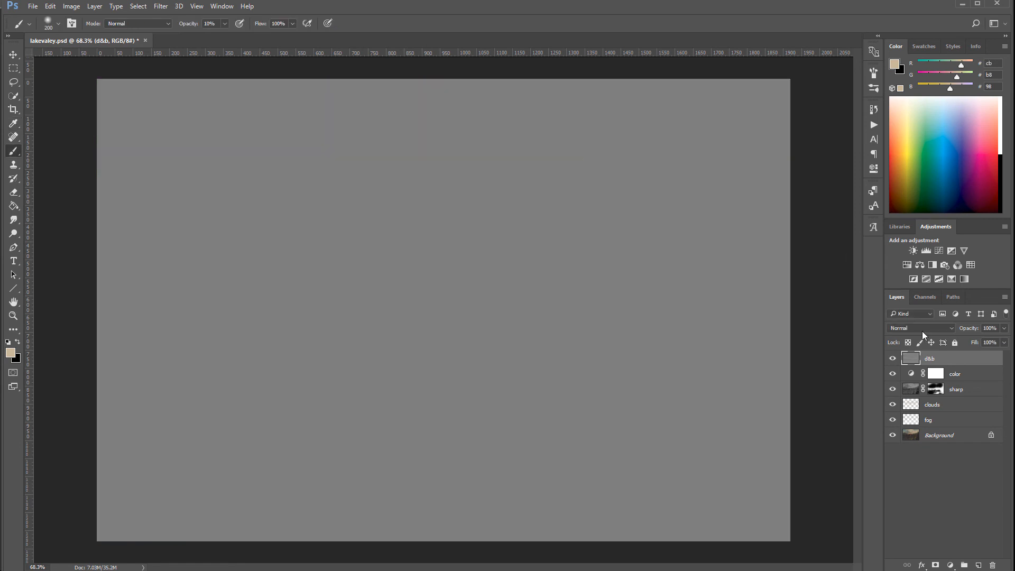
click(919, 328)
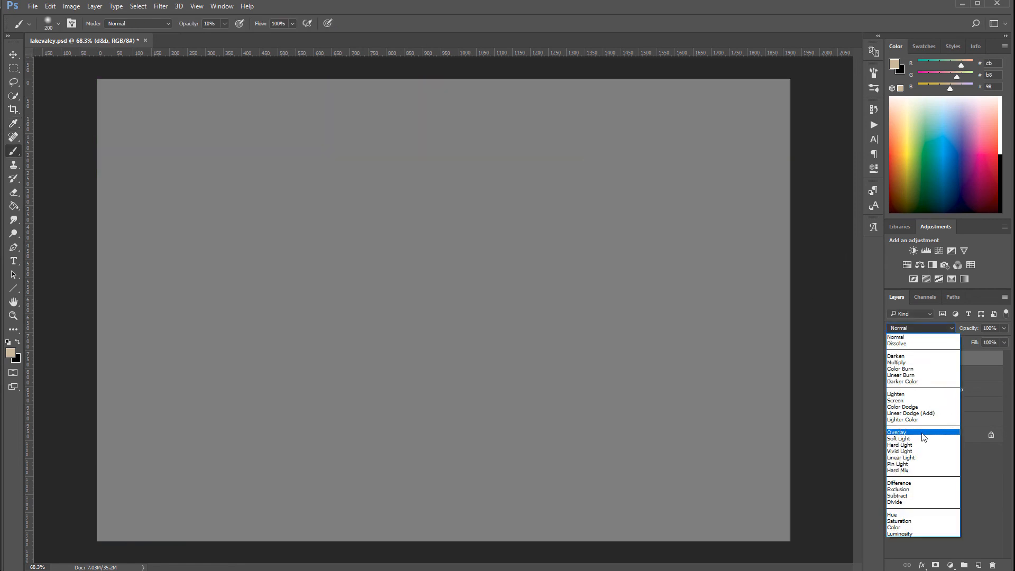
click(899, 438)
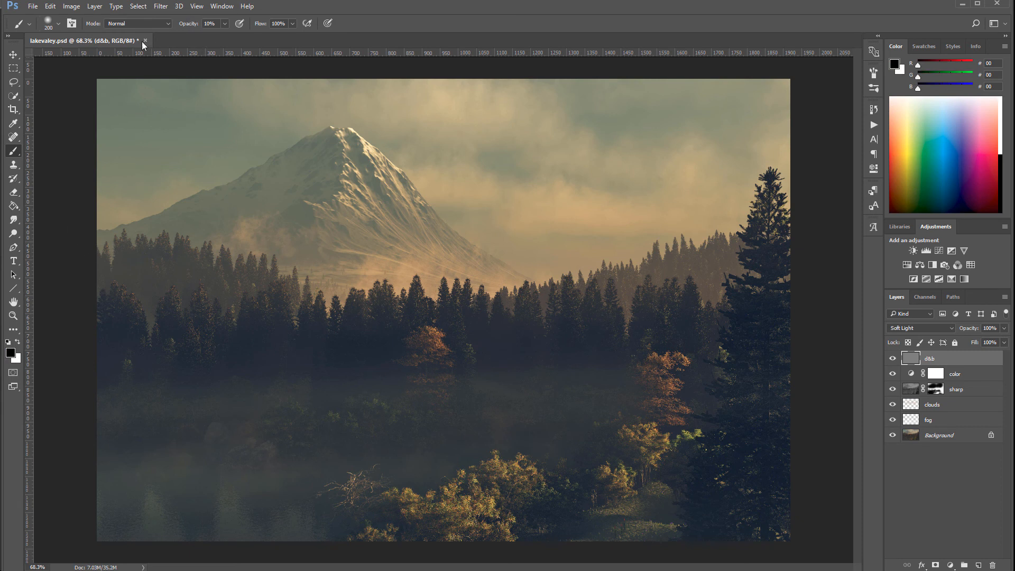
mouse_move(805, 461)
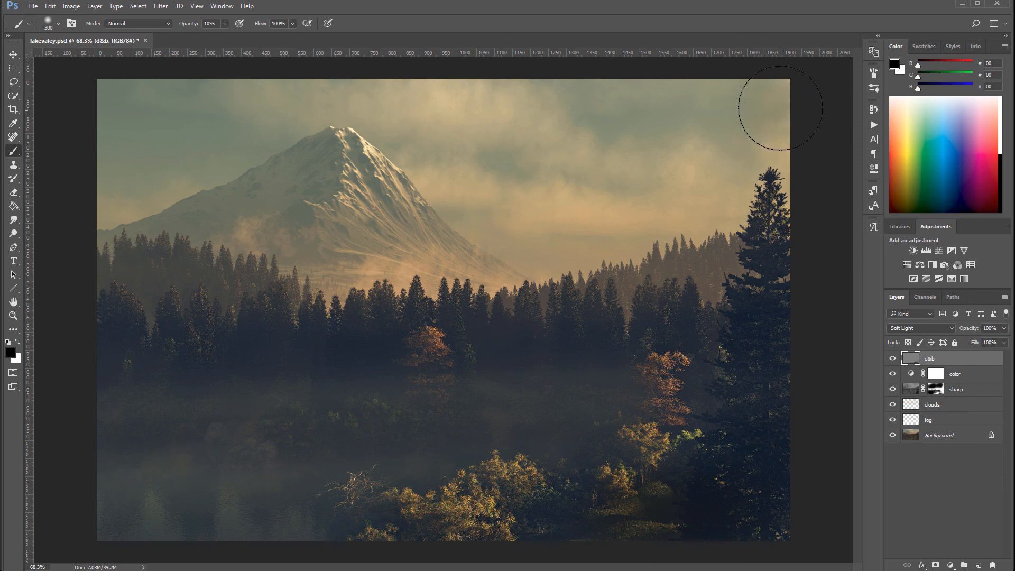
mouse_move(101, 106)
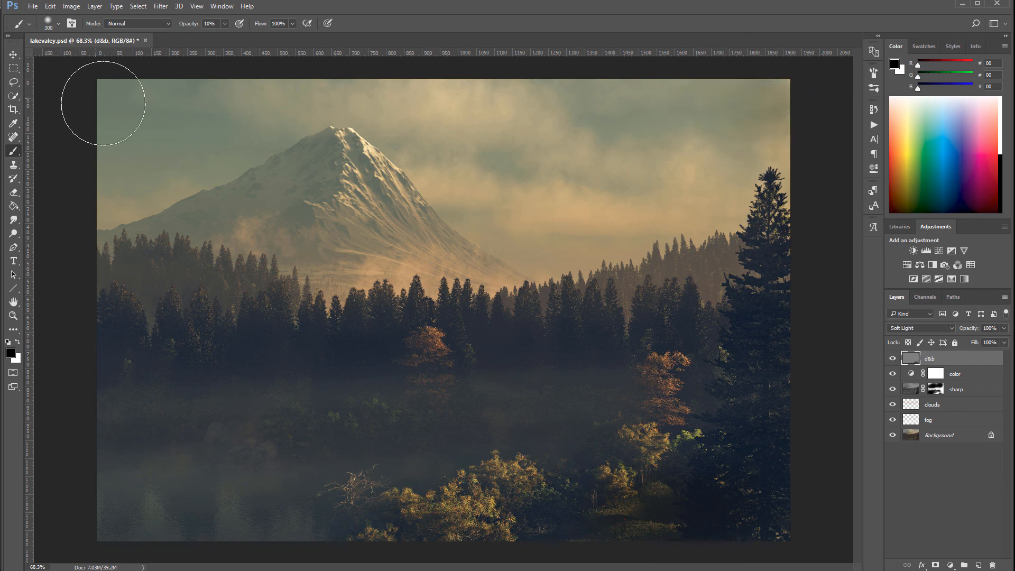
mouse_move(110, 527)
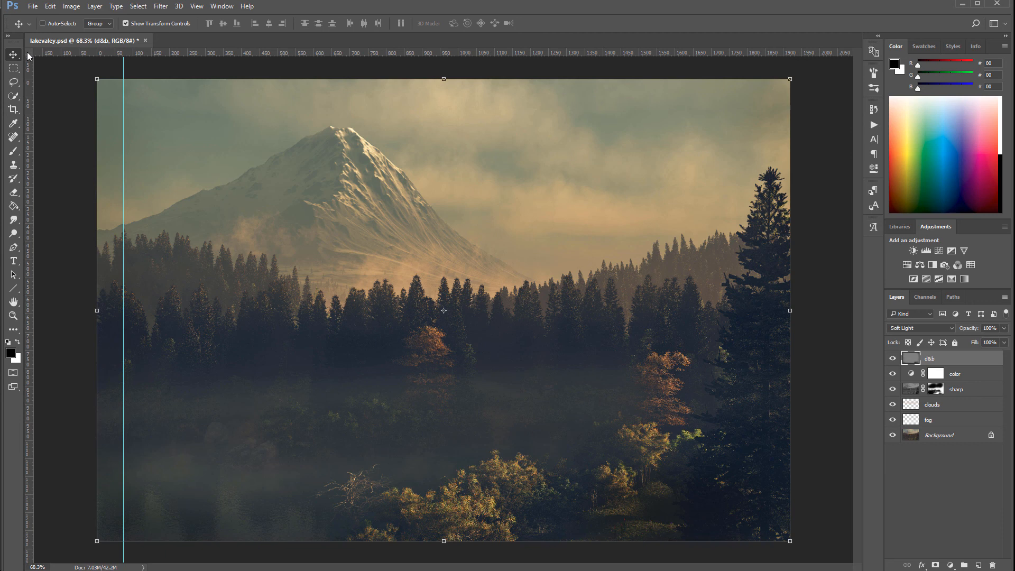
Step: Paint dodge-and-burn strokes on d&b, toggle it to compare, and lower opacity to about 61%
click(13, 69)
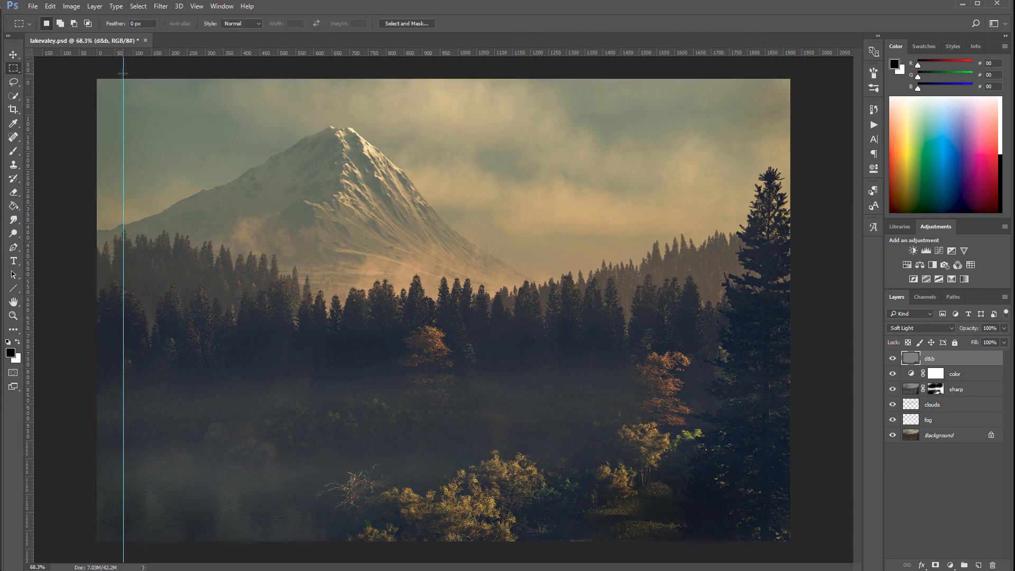
mouse_move(11, 154)
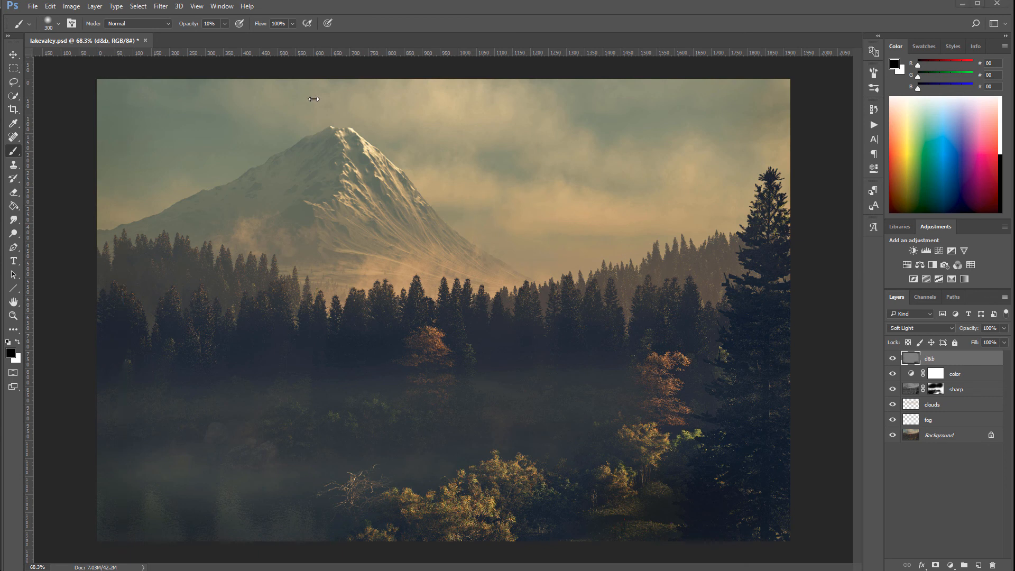
mouse_move(807, 139)
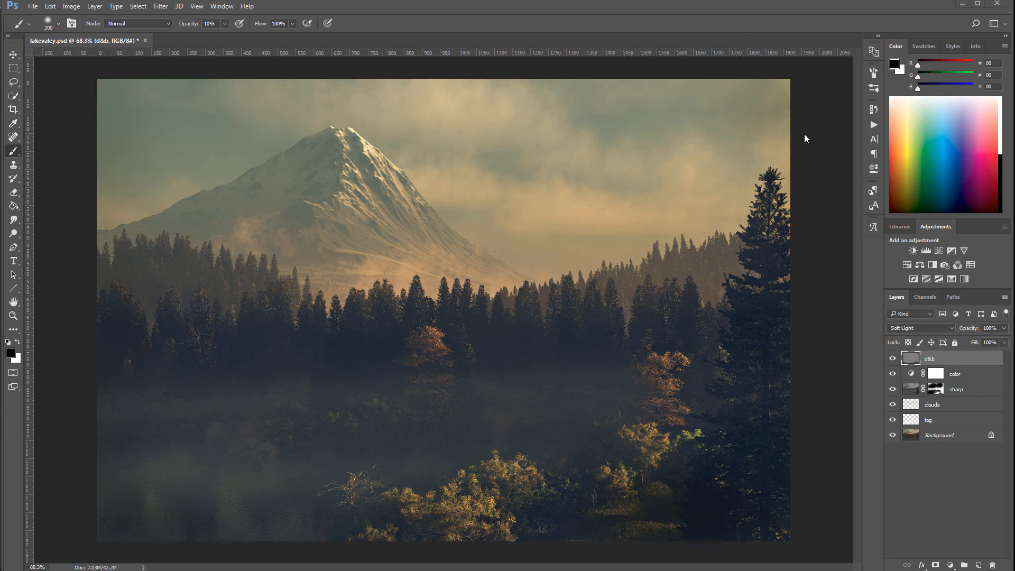
mouse_move(300, 283)
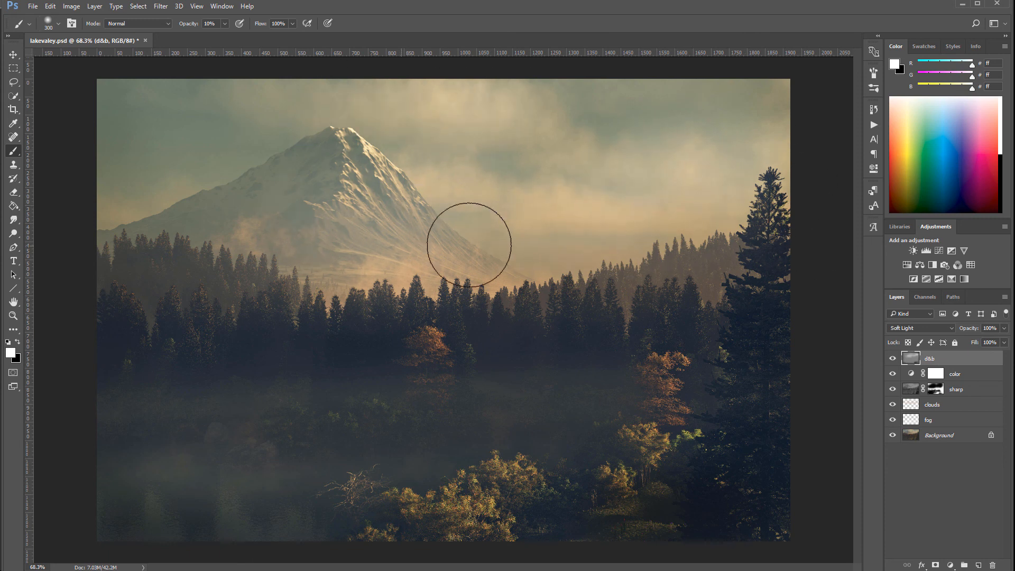
click(893, 358)
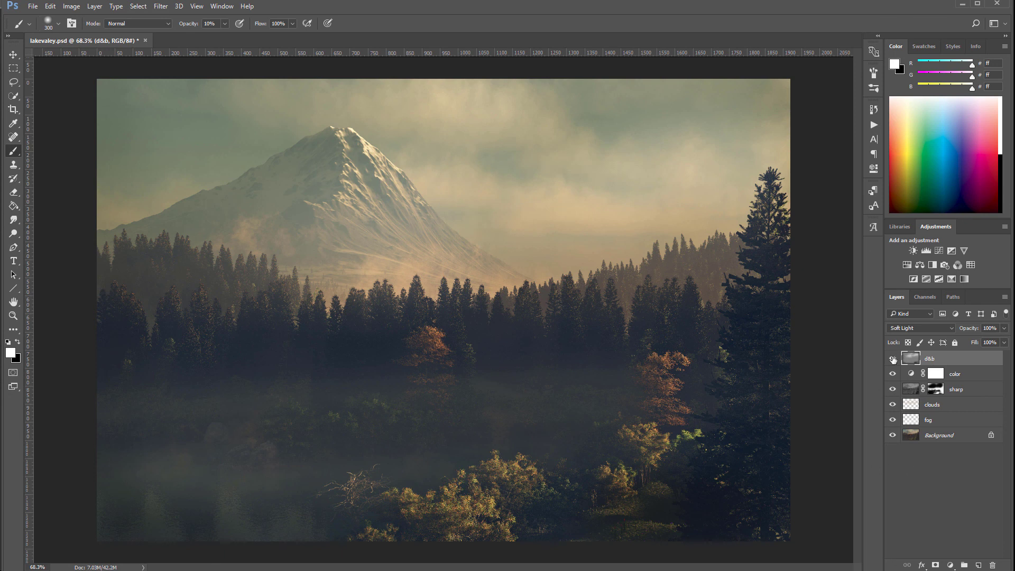
click(893, 360)
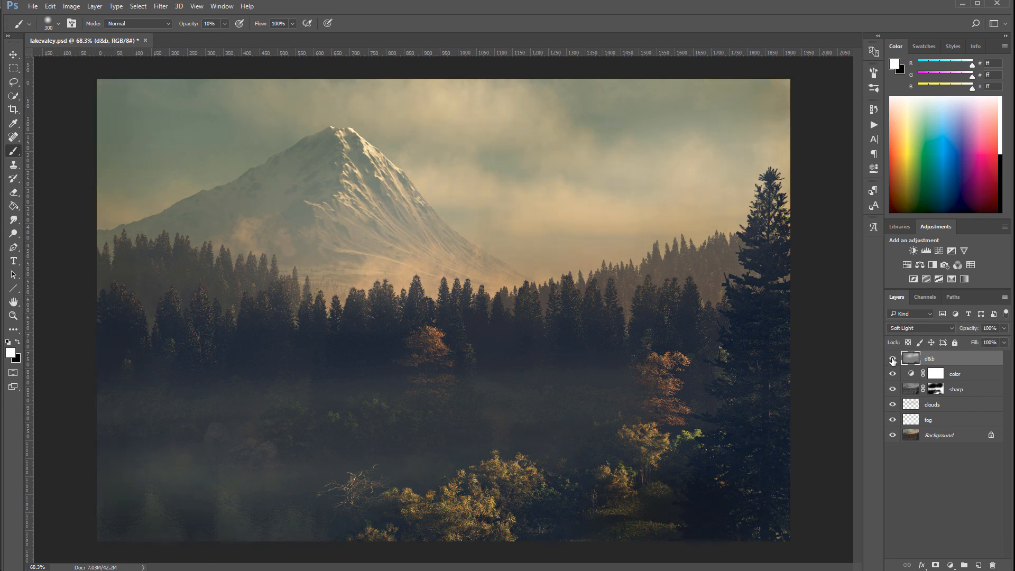
click(893, 360)
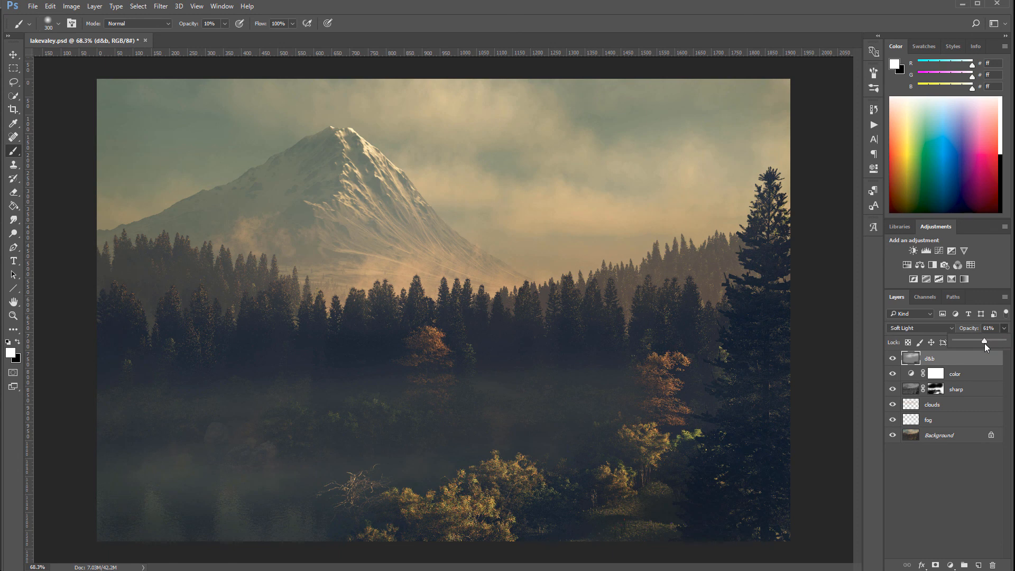
click(951, 565)
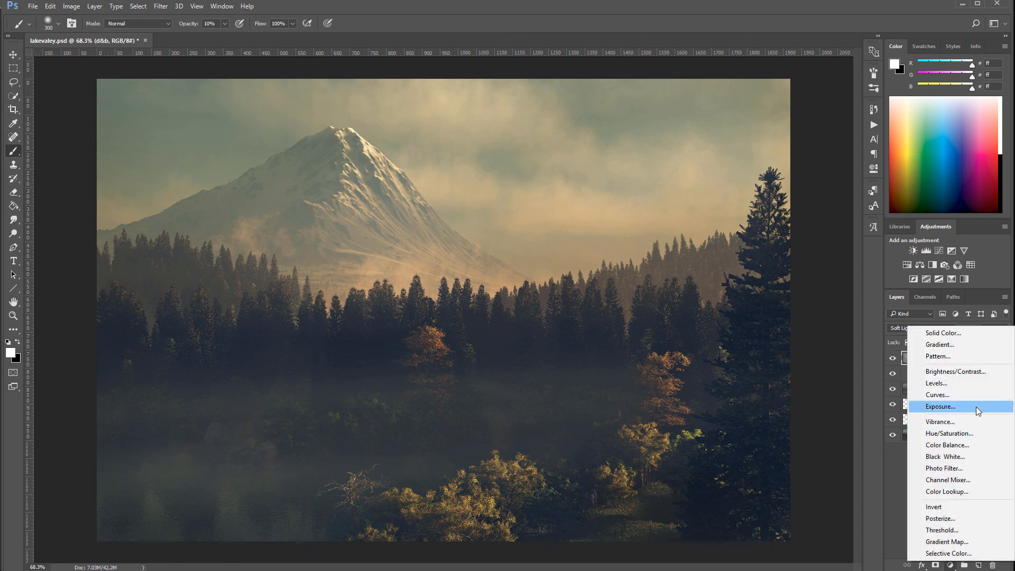
Step: Add the lum Curves adjustment layer and set its blend mode to Luminosity
click(937, 395)
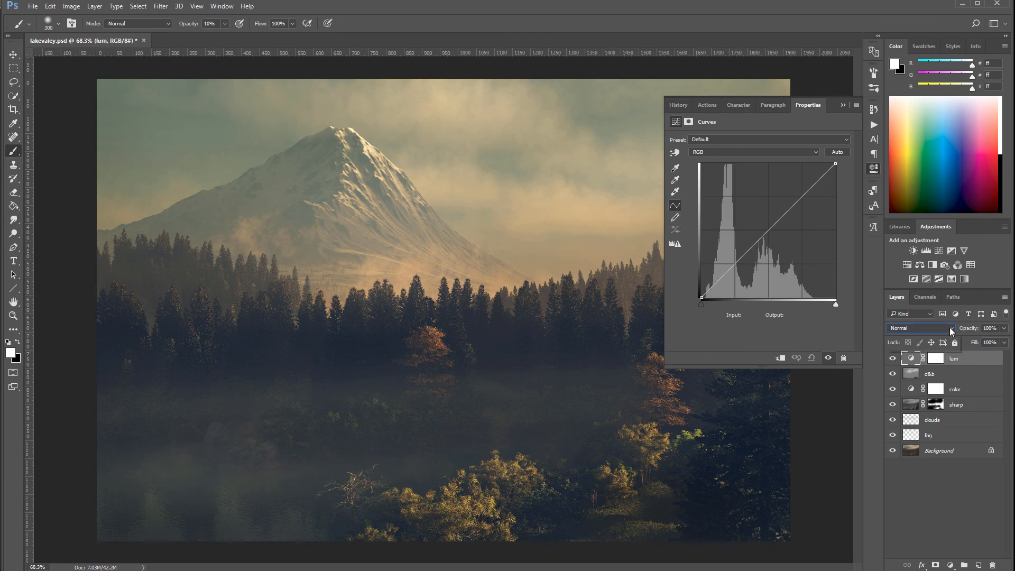
click(919, 328)
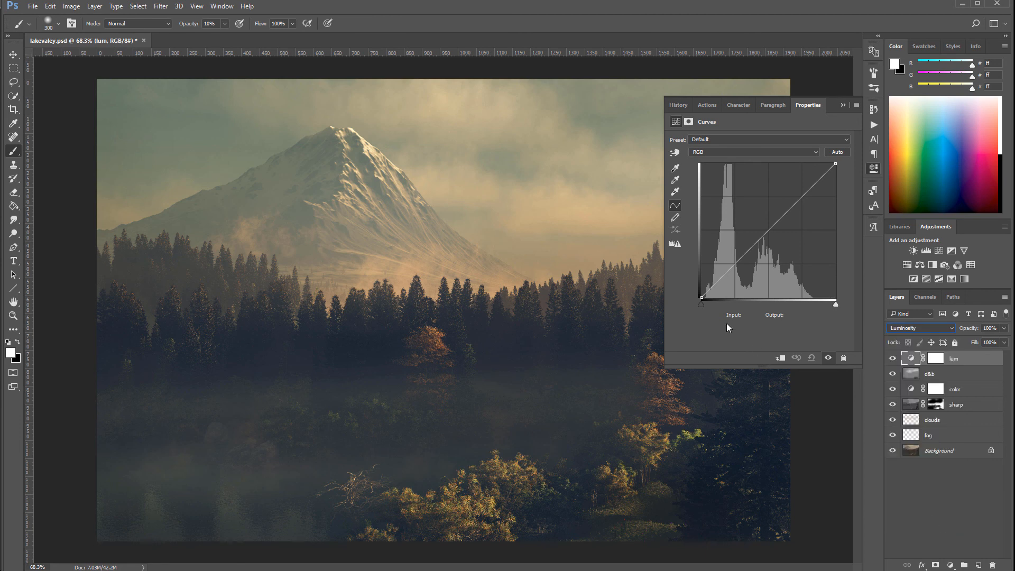
mouse_move(770, 241)
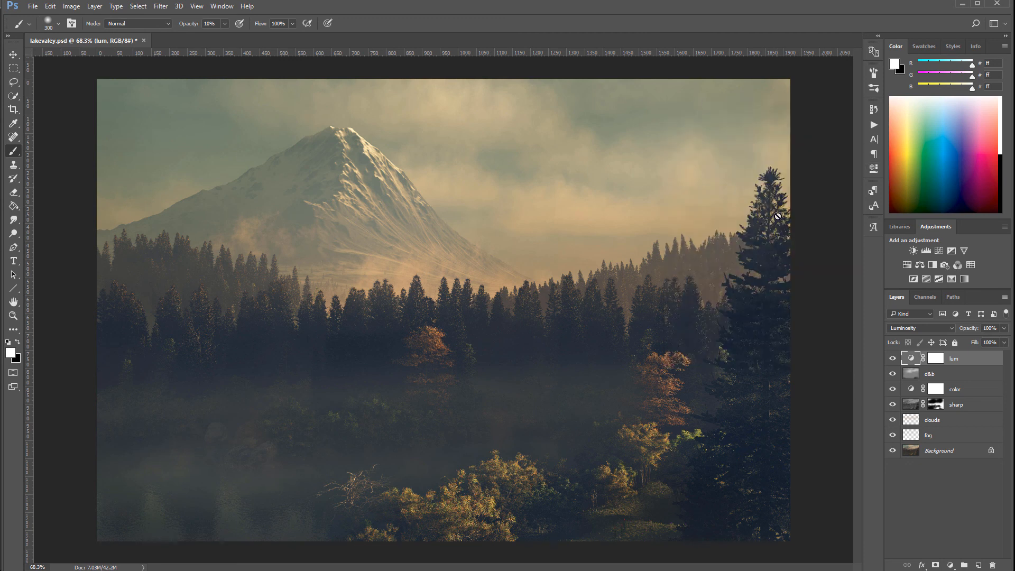
mouse_move(681, 228)
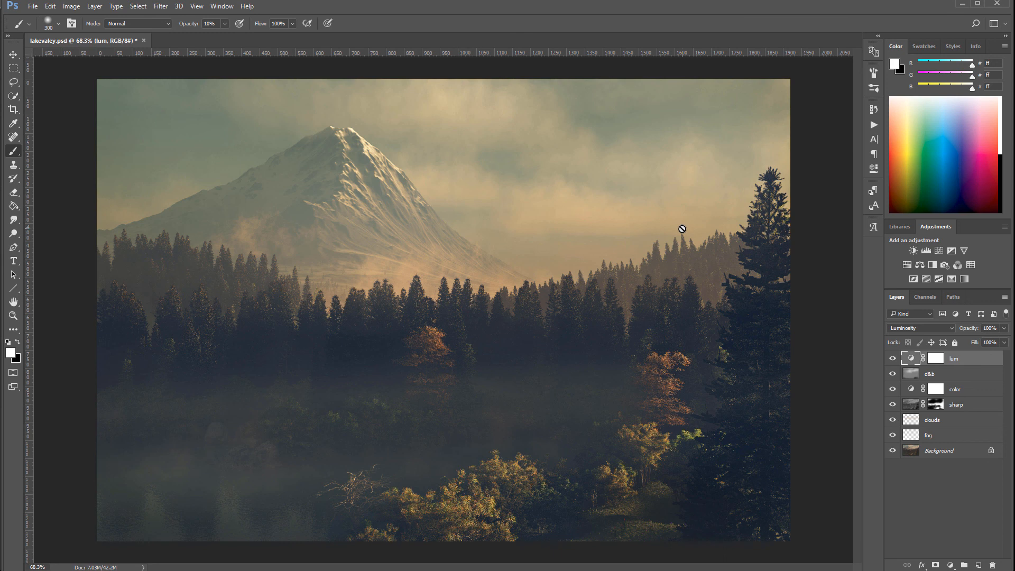
mouse_move(544, 199)
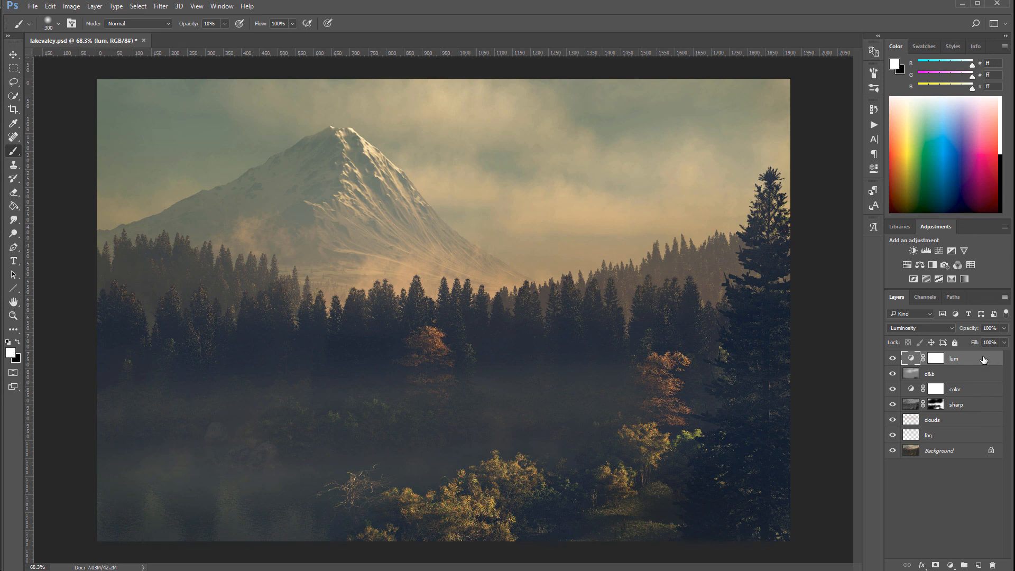
mouse_move(981, 360)
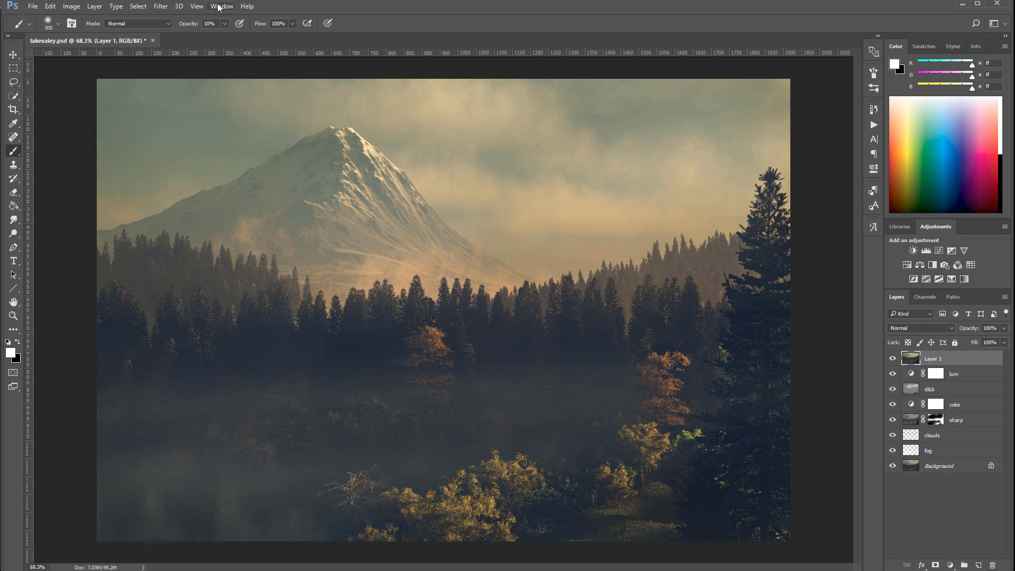
Step: Apply Filter Gallery's Crosshatch effect to Layer 1 after previewing Texturizer and Dark Strokes
click(160, 5)
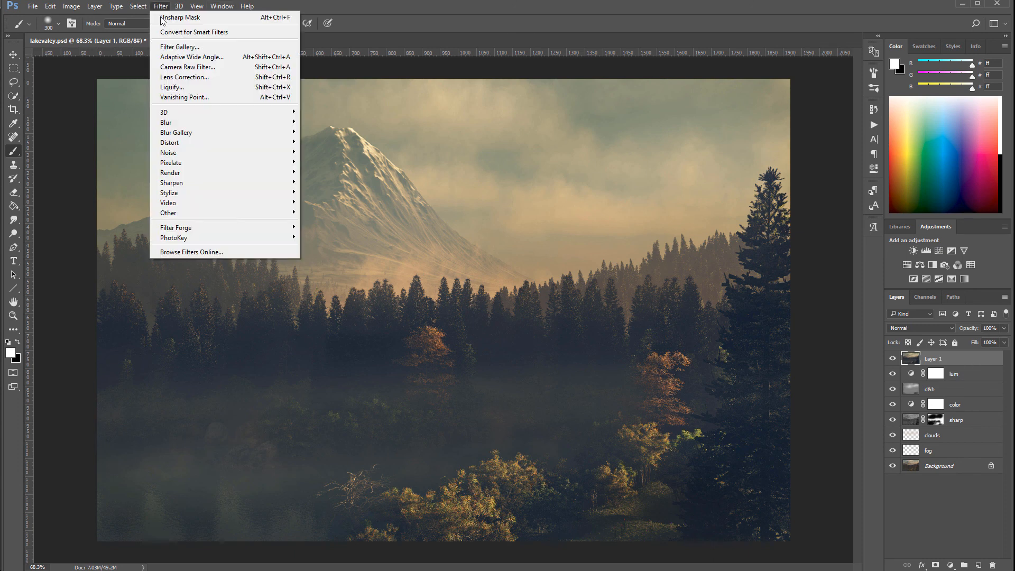
mouse_move(242, 47)
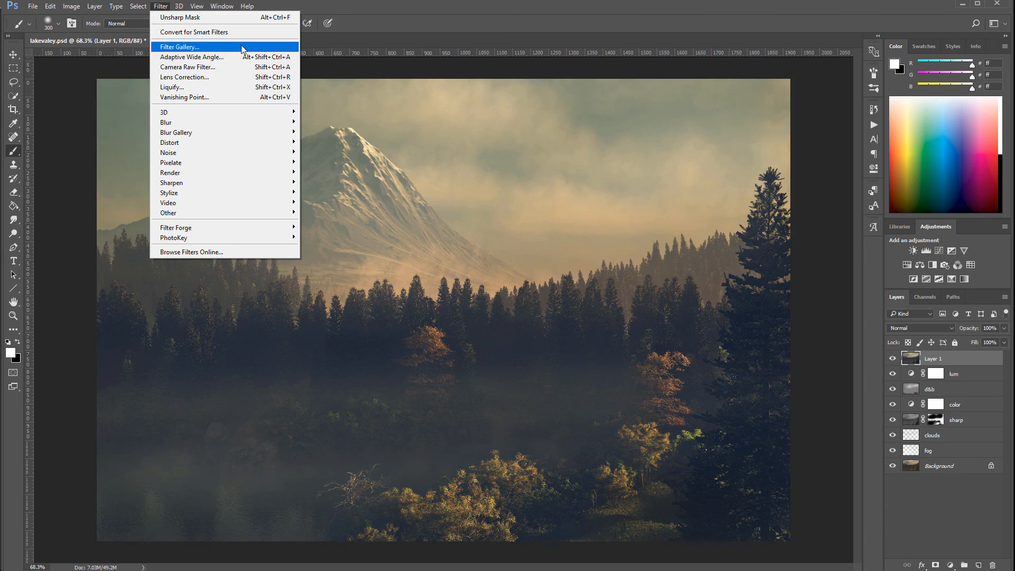
click(179, 46)
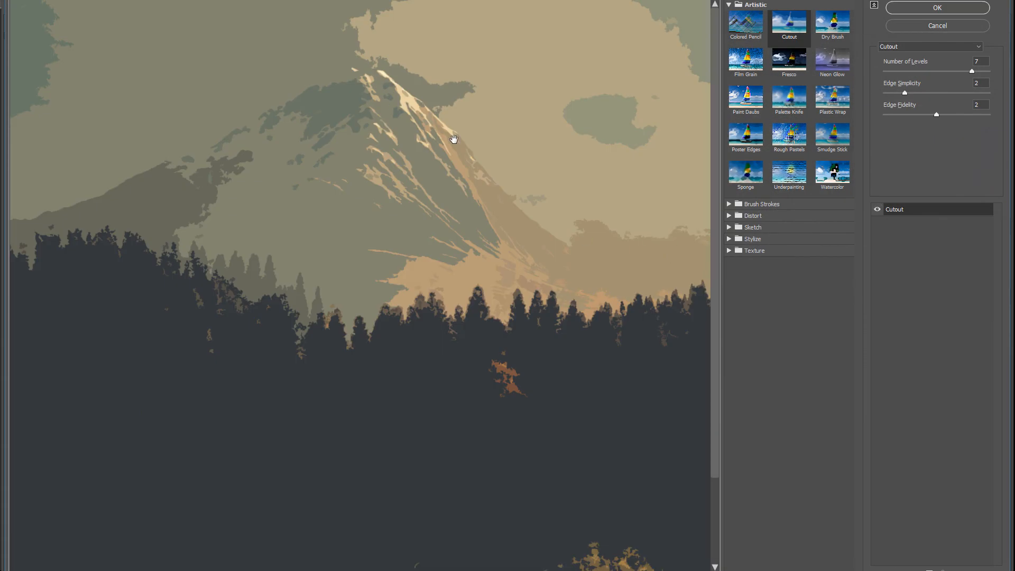
mouse_move(432, 206)
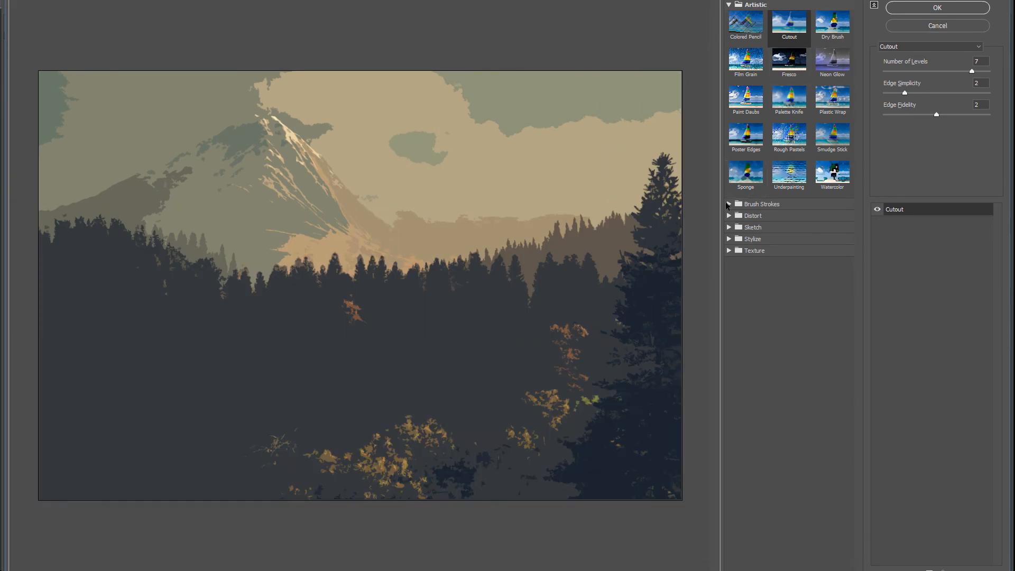
click(832, 226)
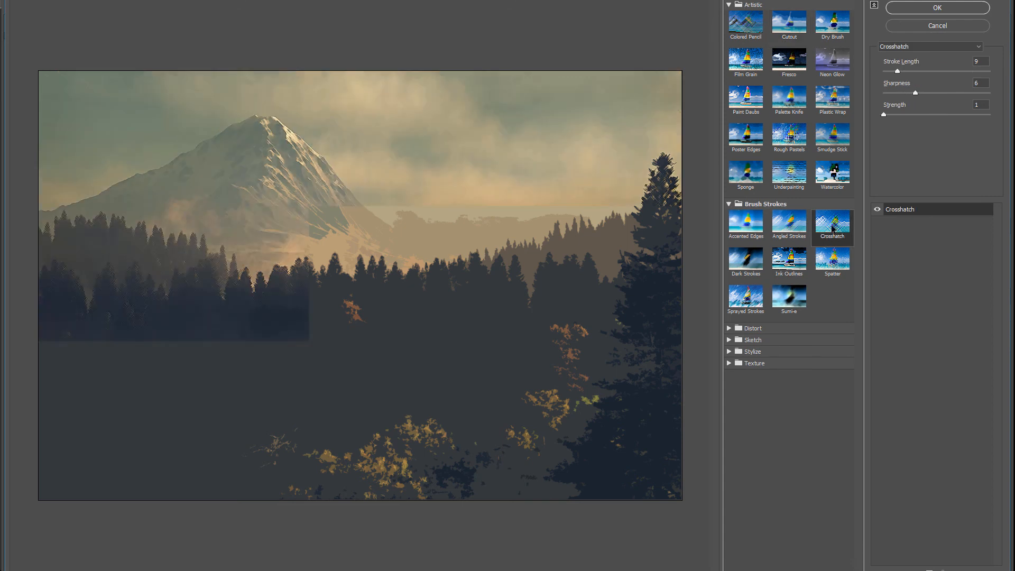
click(832, 224)
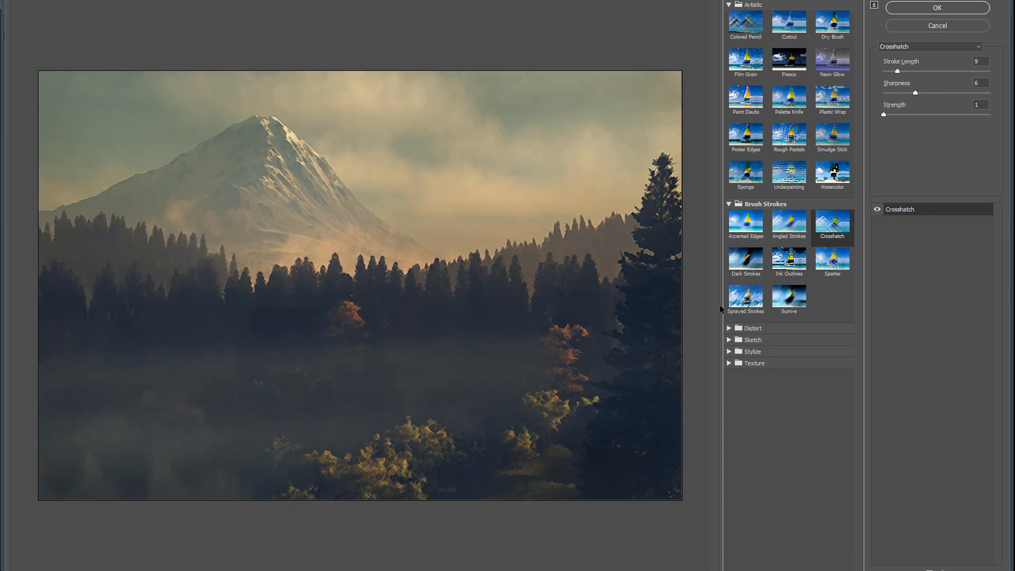
mouse_move(276, 124)
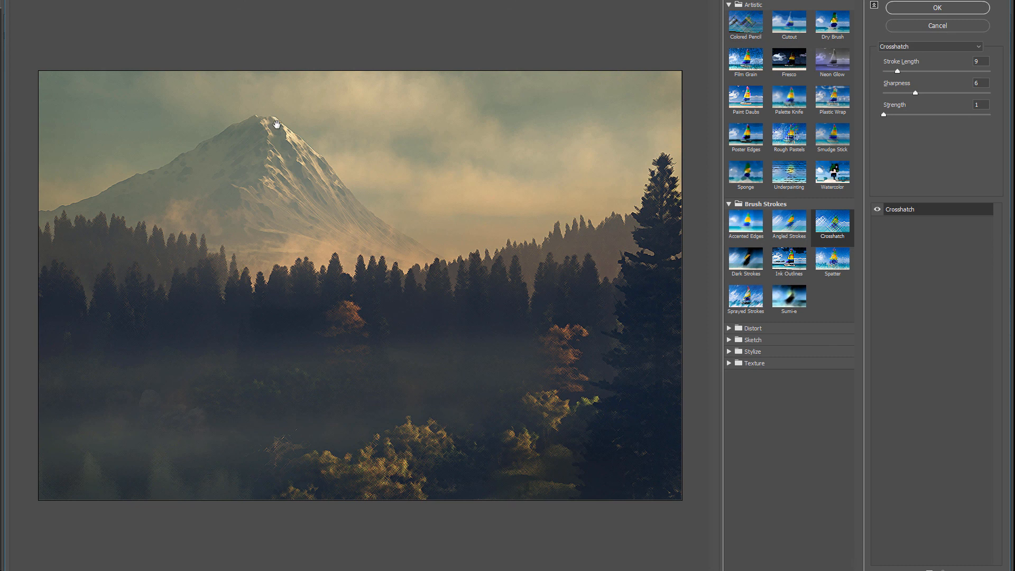
mouse_move(545, 320)
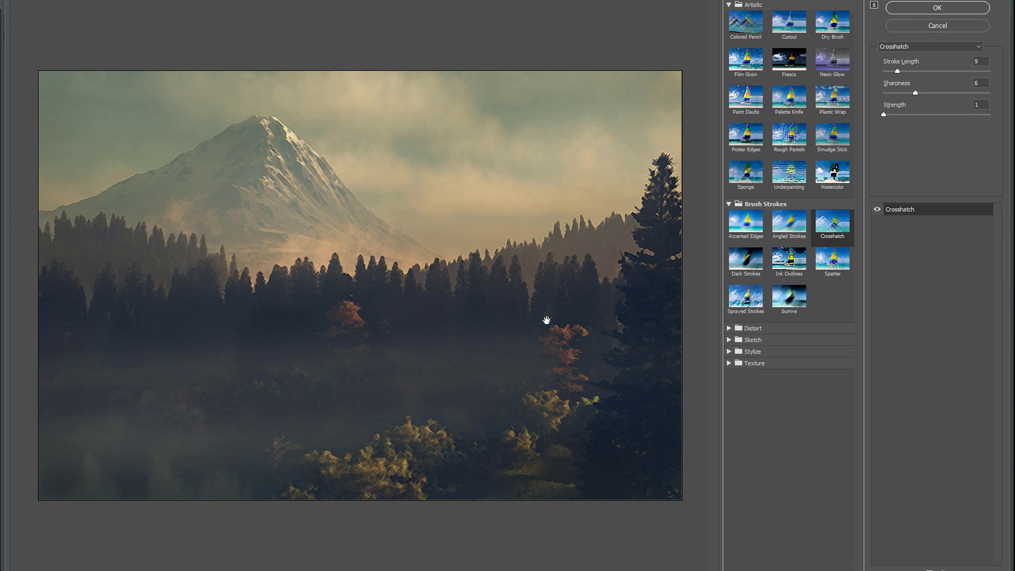
mouse_move(756, 352)
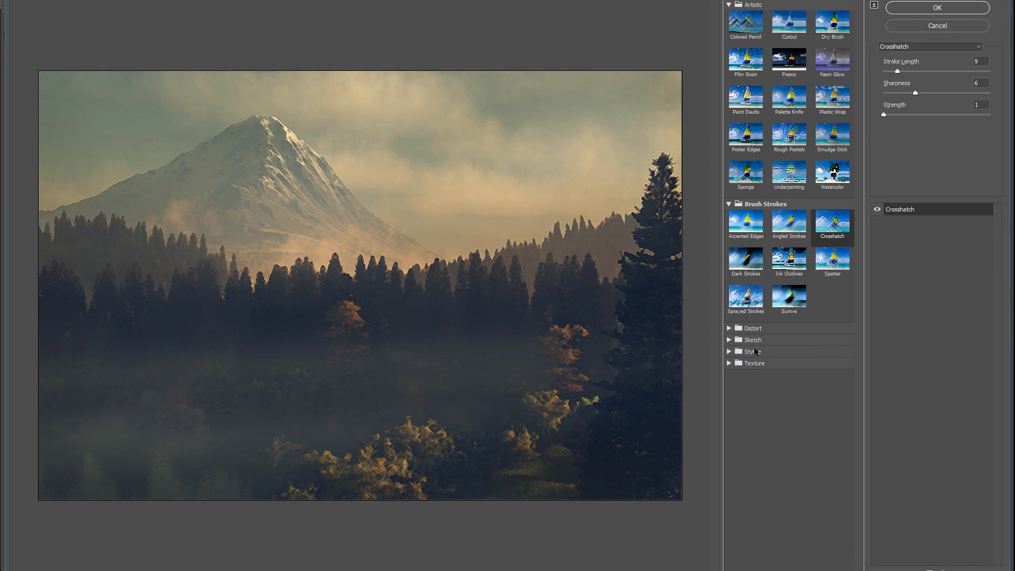
click(755, 363)
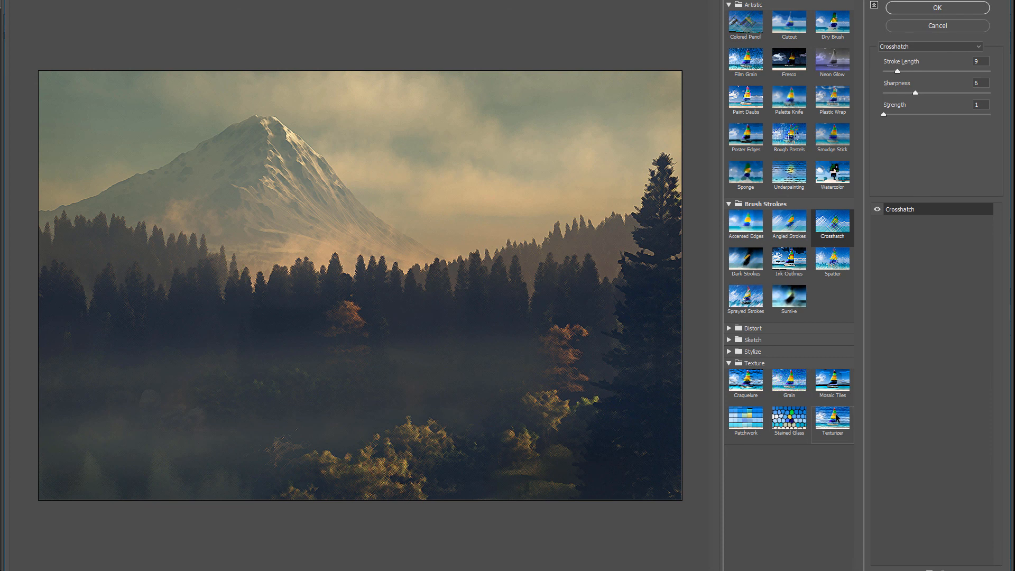
click(832, 418)
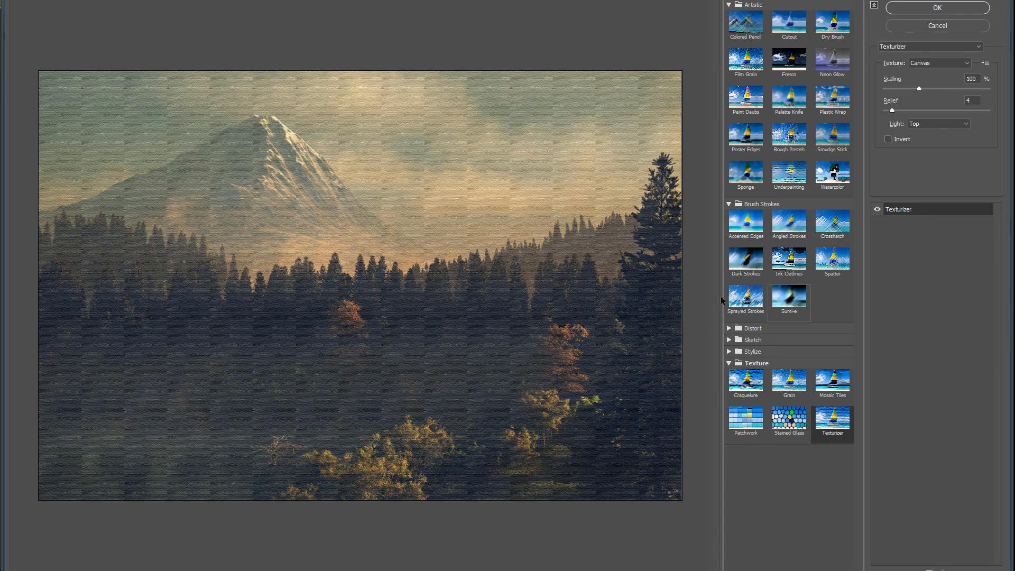
click(745, 260)
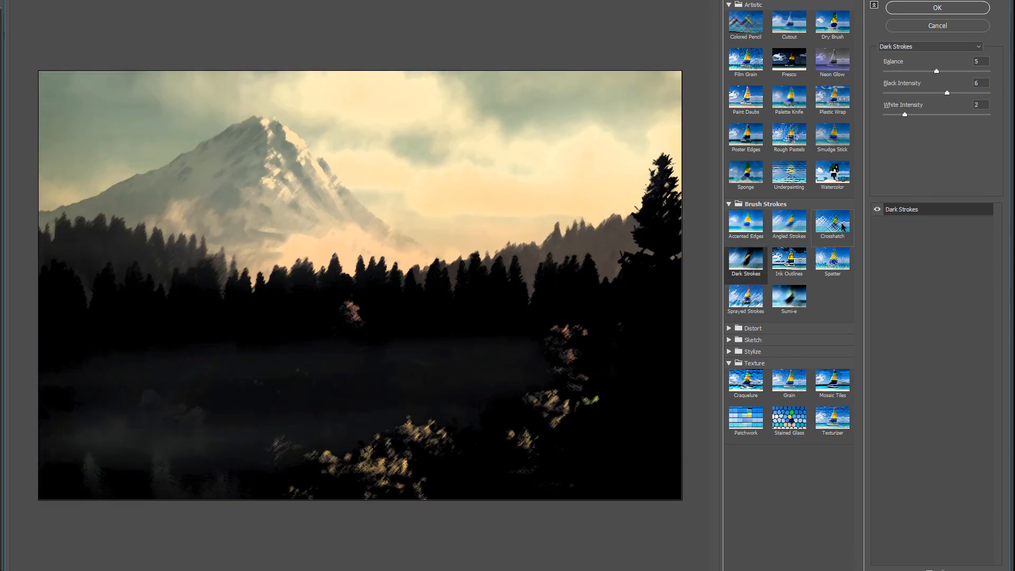
click(832, 223)
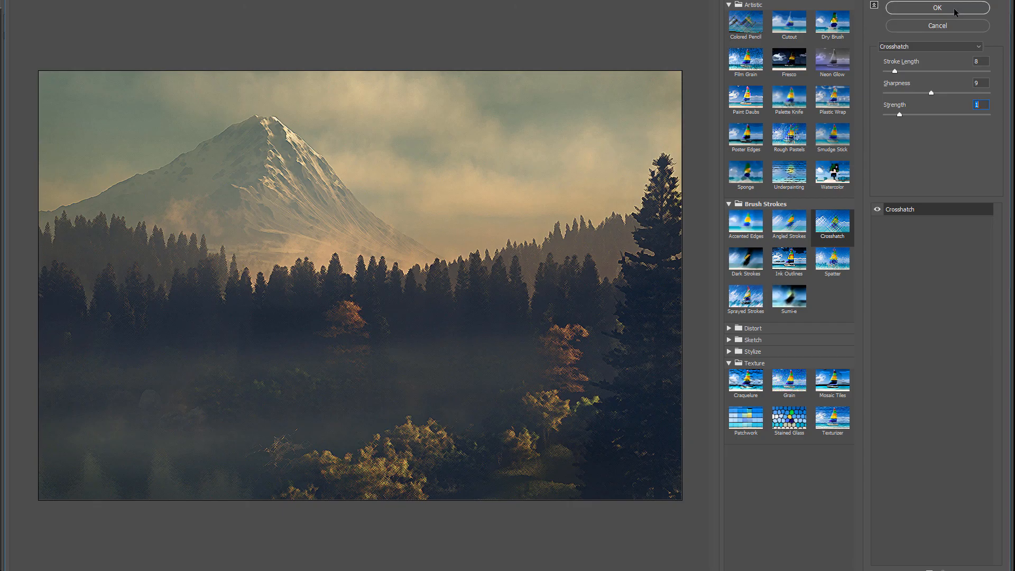
click(937, 8)
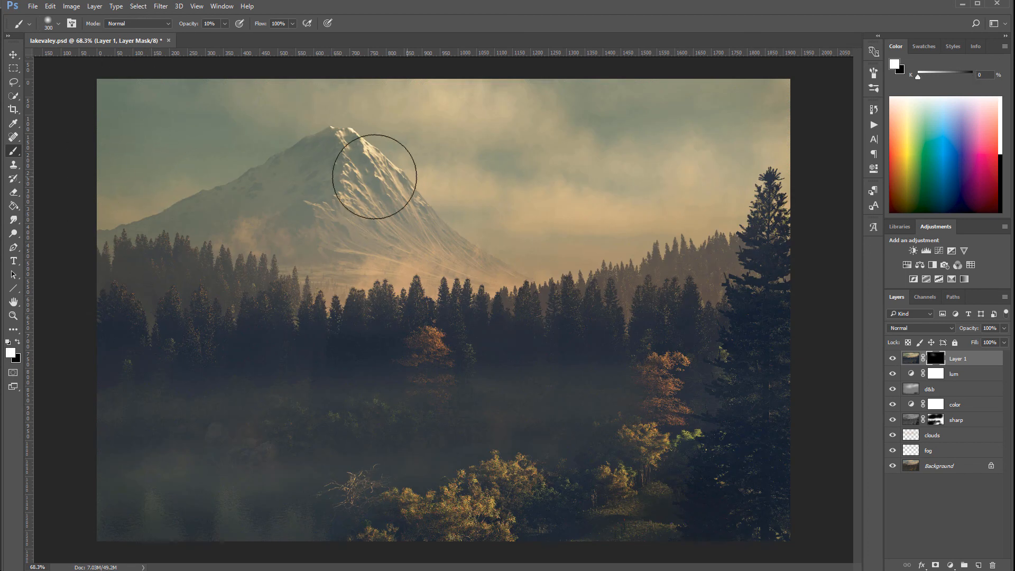
Step: Paint on Layer 1's mask to reveal crosshatch strokes along the mountain slope
drag(374, 176, 369, 219)
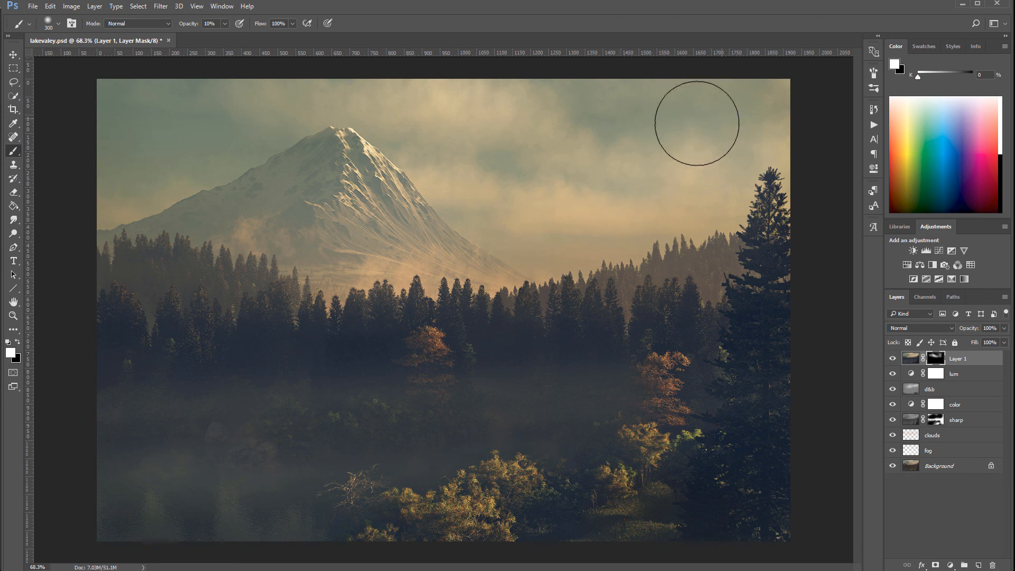
mouse_move(326, 173)
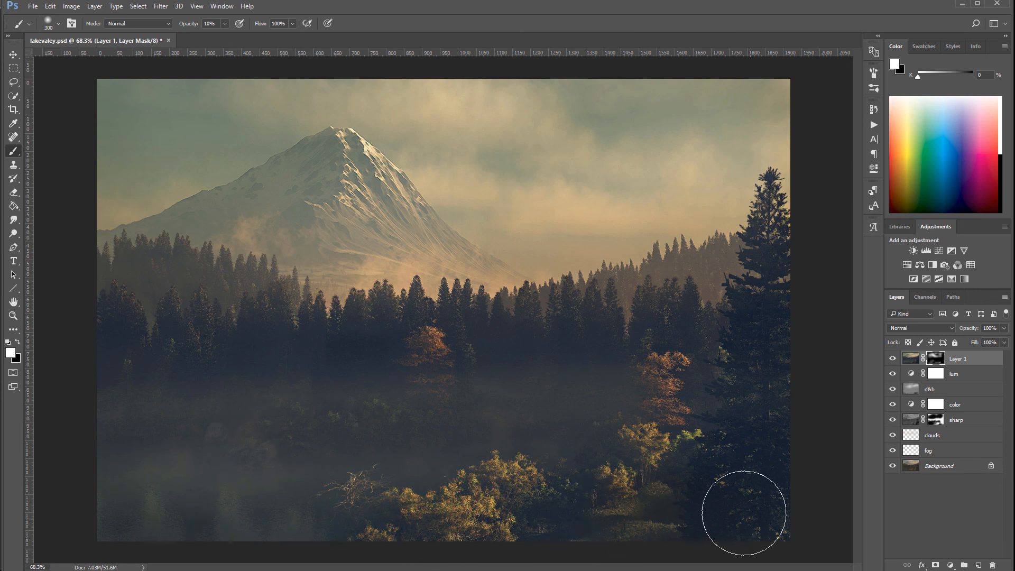
mouse_move(805, 286)
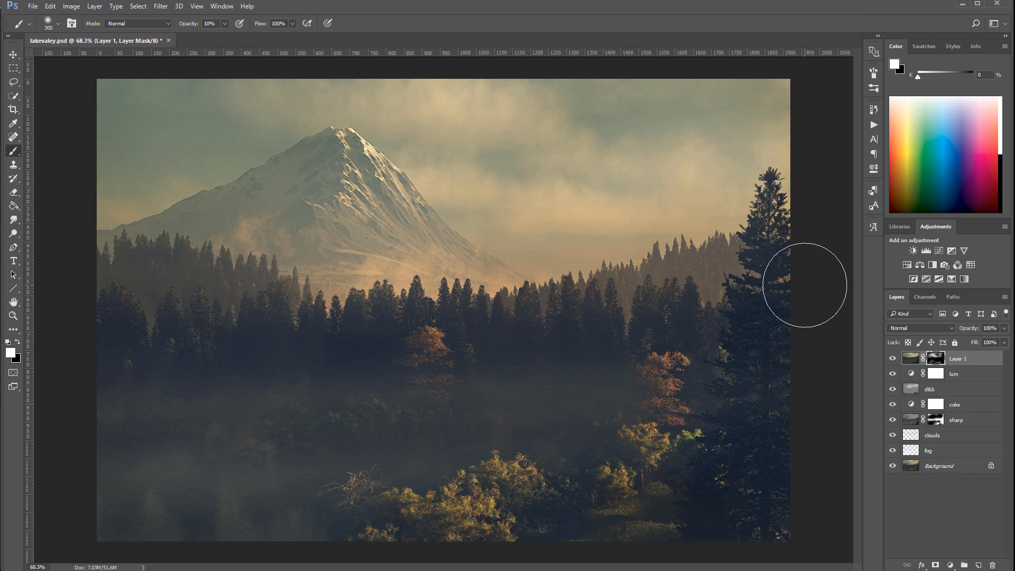
mouse_move(874, 191)
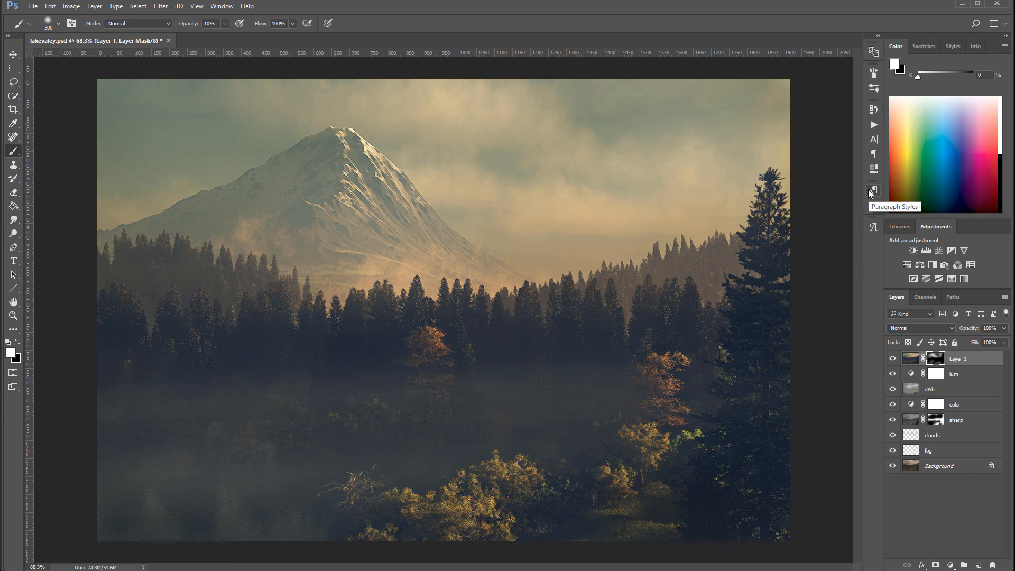
mouse_move(873, 193)
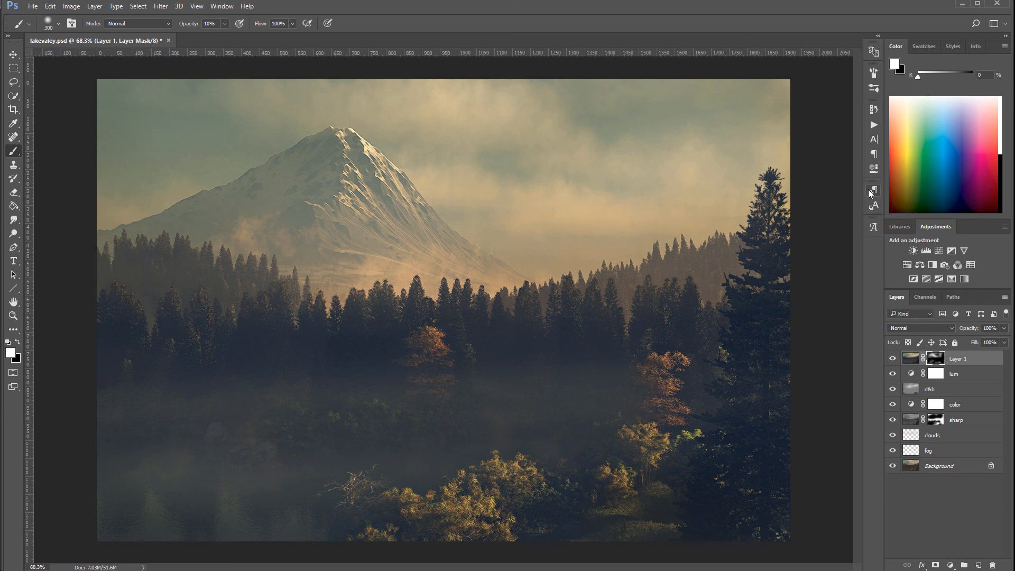